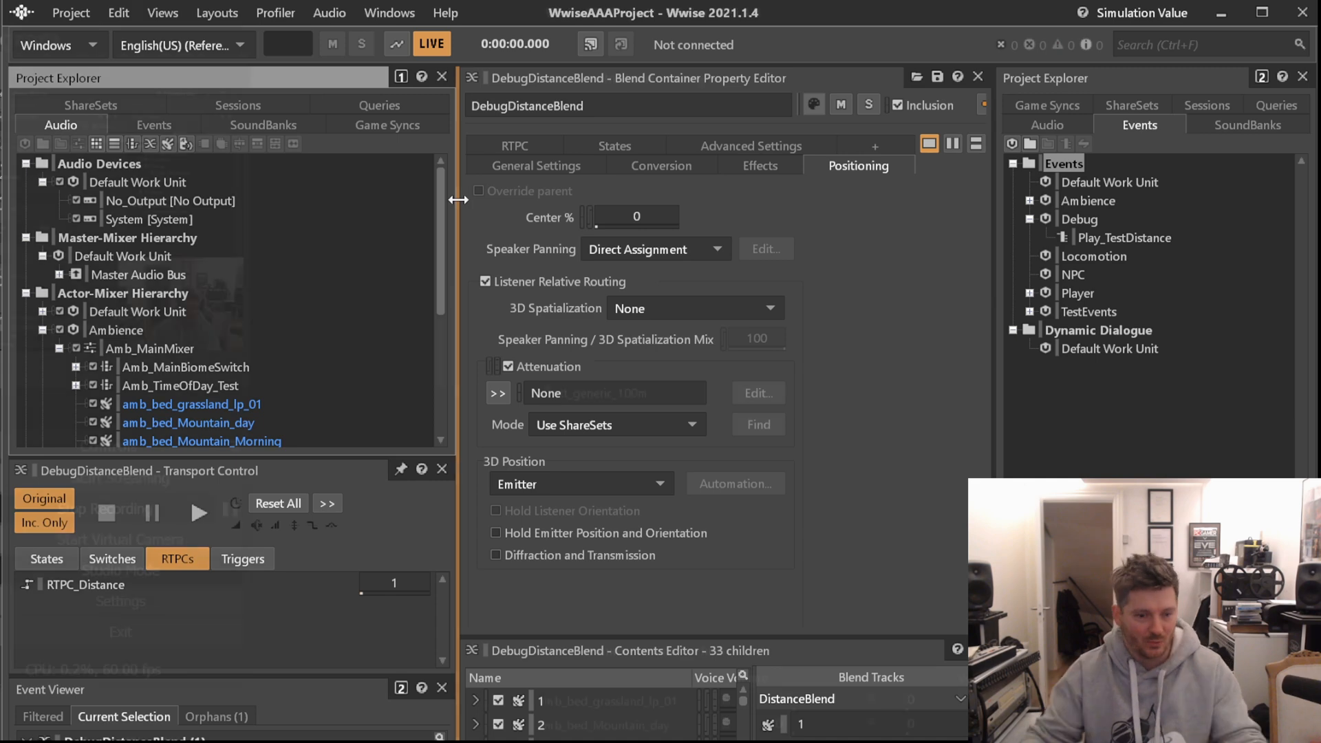
- Add a new actor-mixer named ThunderMixer under the Ambience work unit
{"action": "left_click", "coordinate": [149, 349]}
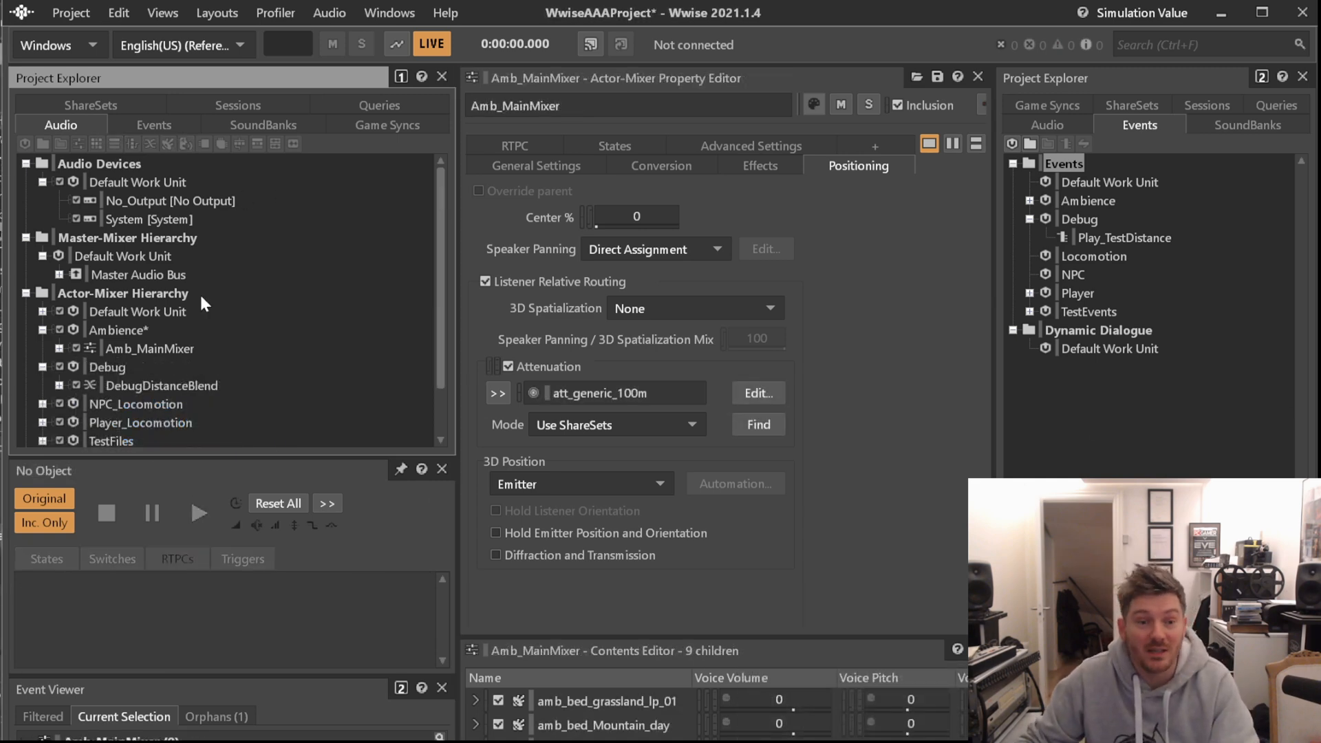
{"action": "right_click", "coordinate": [96, 331]}
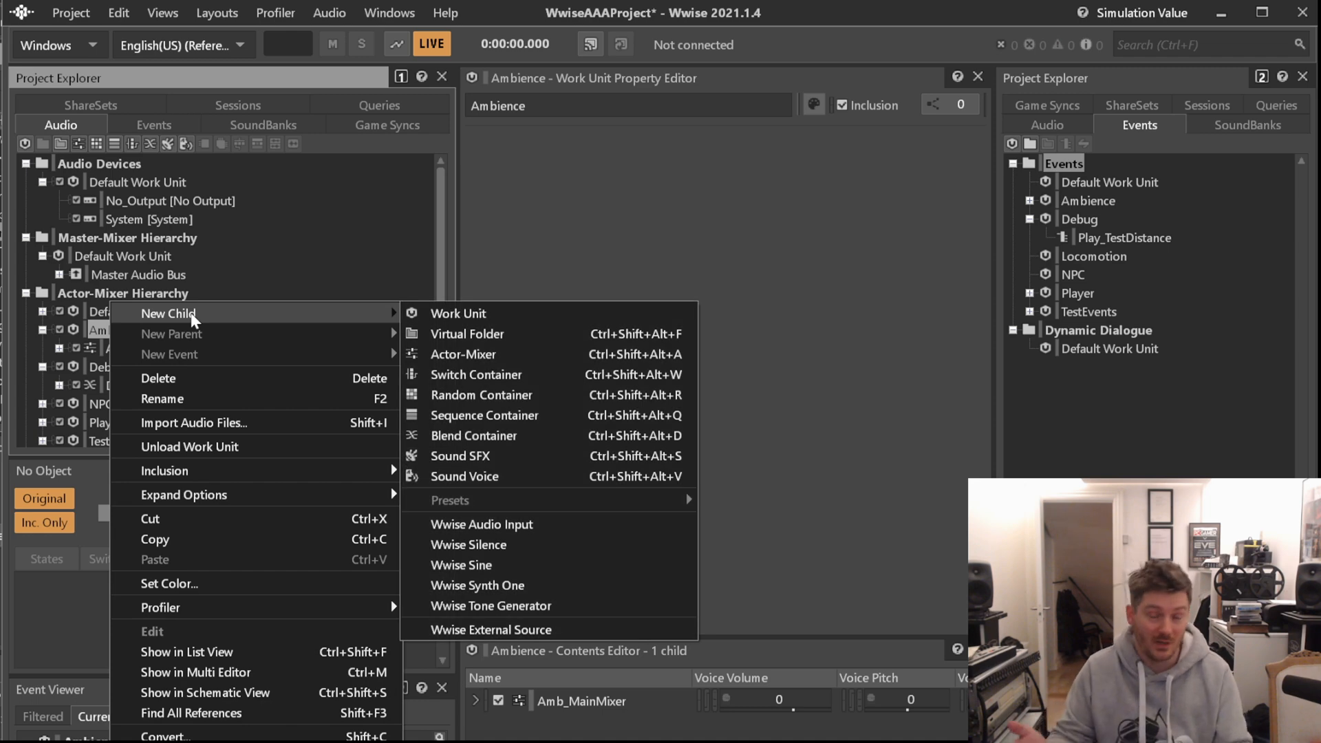
{"action": "left_click", "coordinate": [463, 355]}
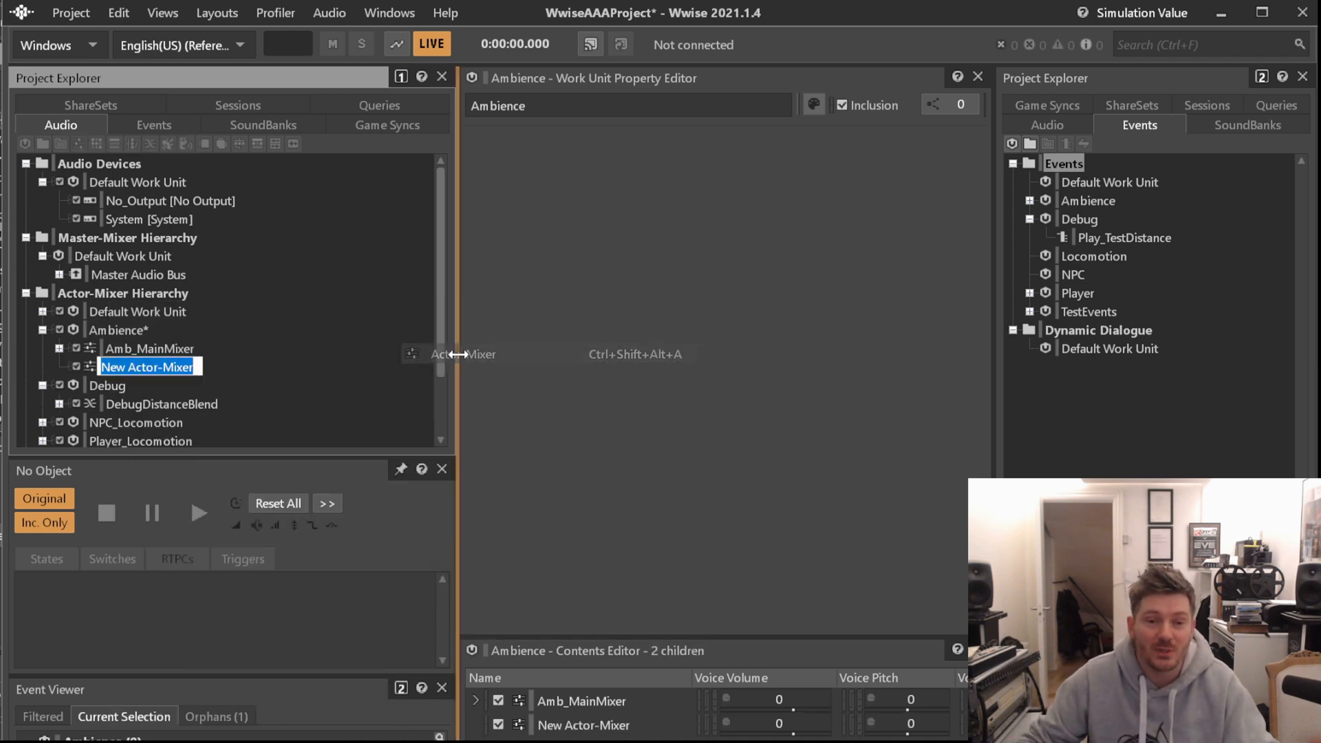
{"action": "type", "text": "ThunderMixer"}
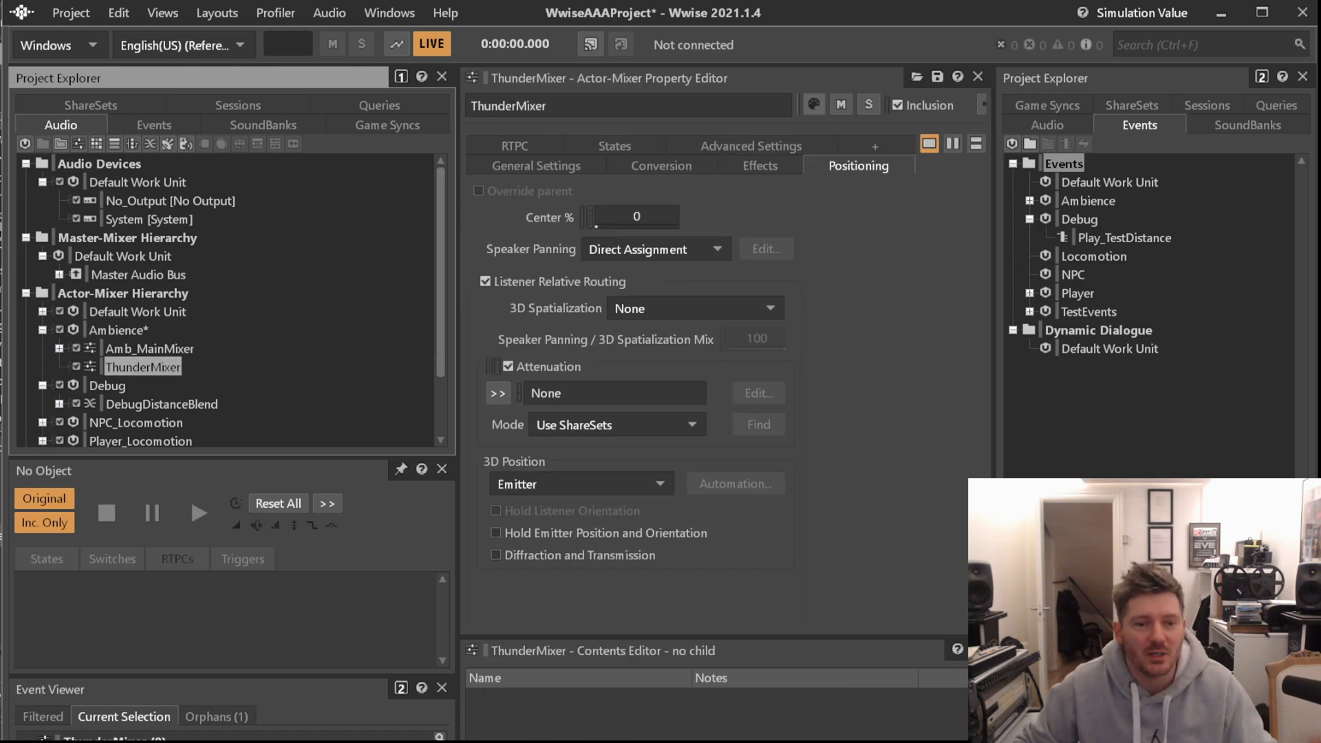
- Add a switch container named ThunderSwitch inside ThunderMixer
{"action": "right_click", "coordinate": [140, 366]}
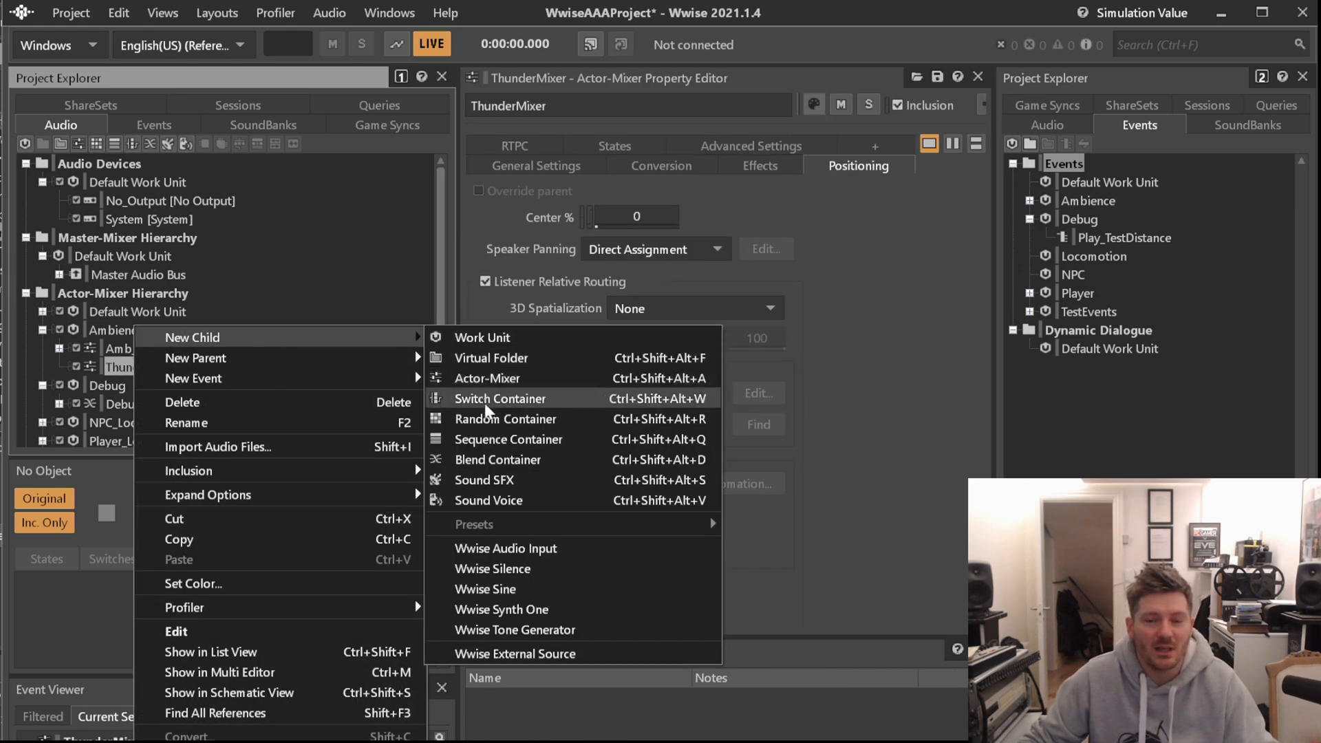
{"action": "left_click", "coordinate": [499, 399]}
{"action": "type", "text": "ThunderSwitch"}
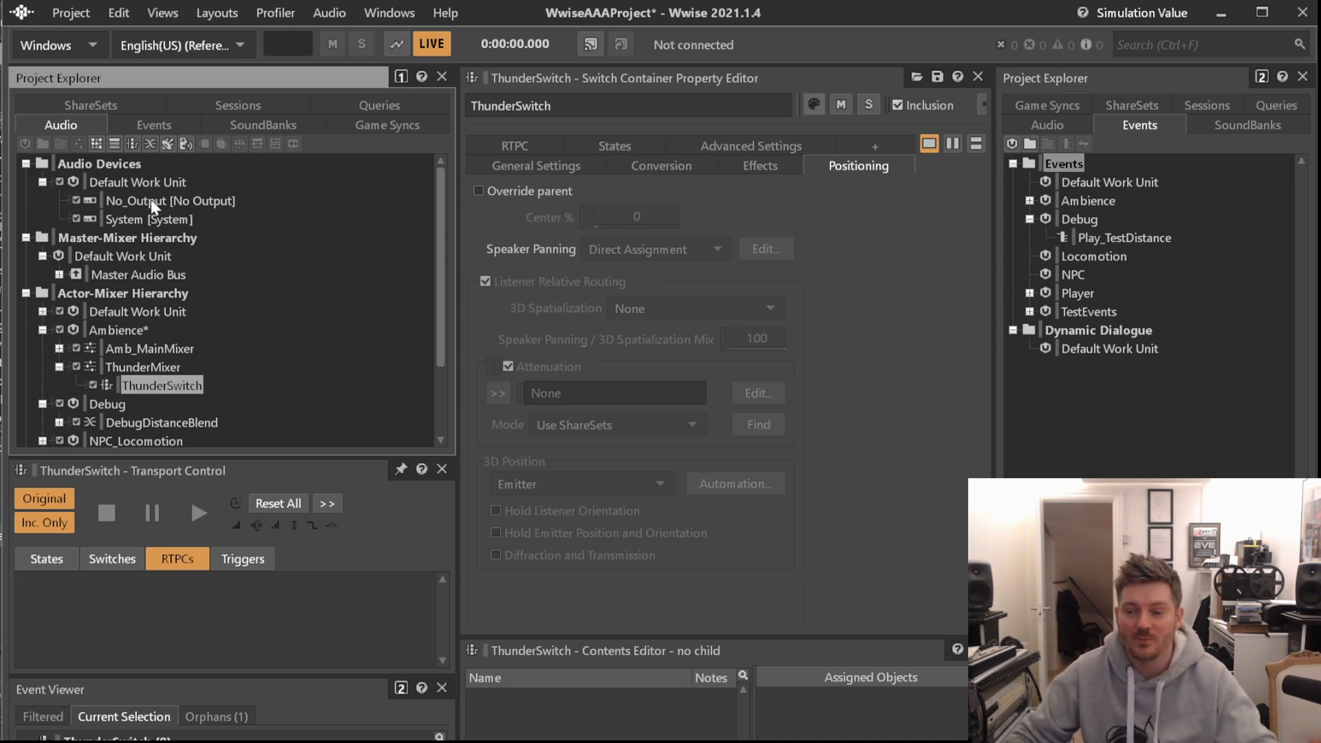
{"action": "mouse_move", "coordinate": [457, 267]}
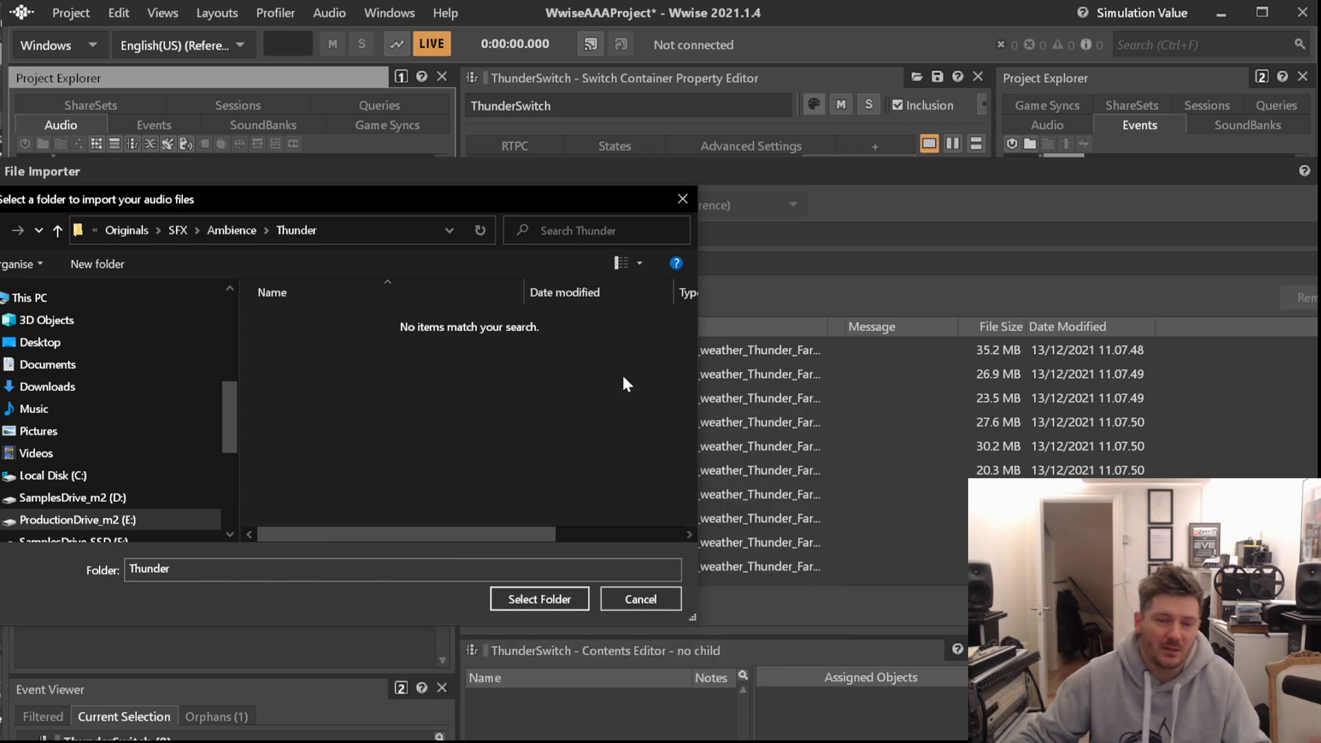
- Import the Thunder folder's 19 sound files under ThunderSwitch
{"action": "left_click", "coordinate": [539, 598]}
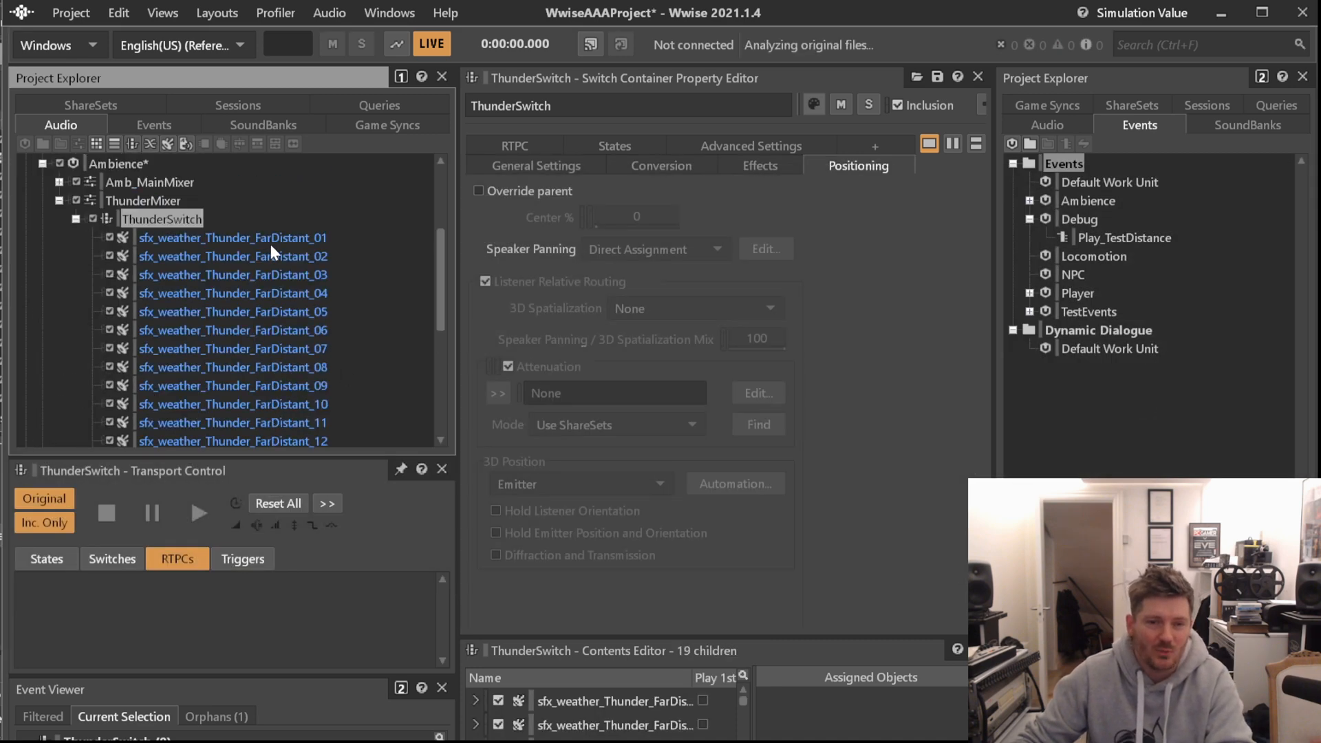
- Audition several Thunder_Impact sounds before grouping them into a random container
{"action": "left_click", "coordinate": [233, 255]}
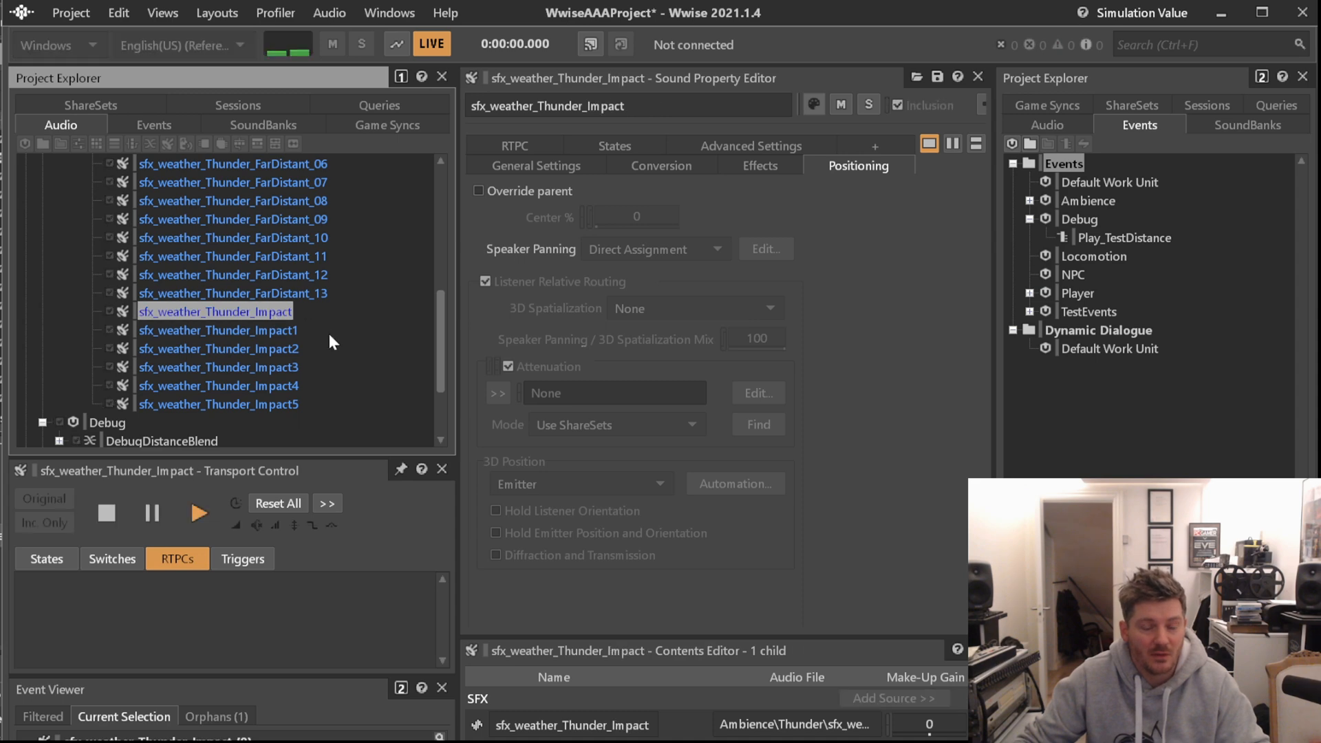
{"action": "left_click", "coordinate": [218, 330]}
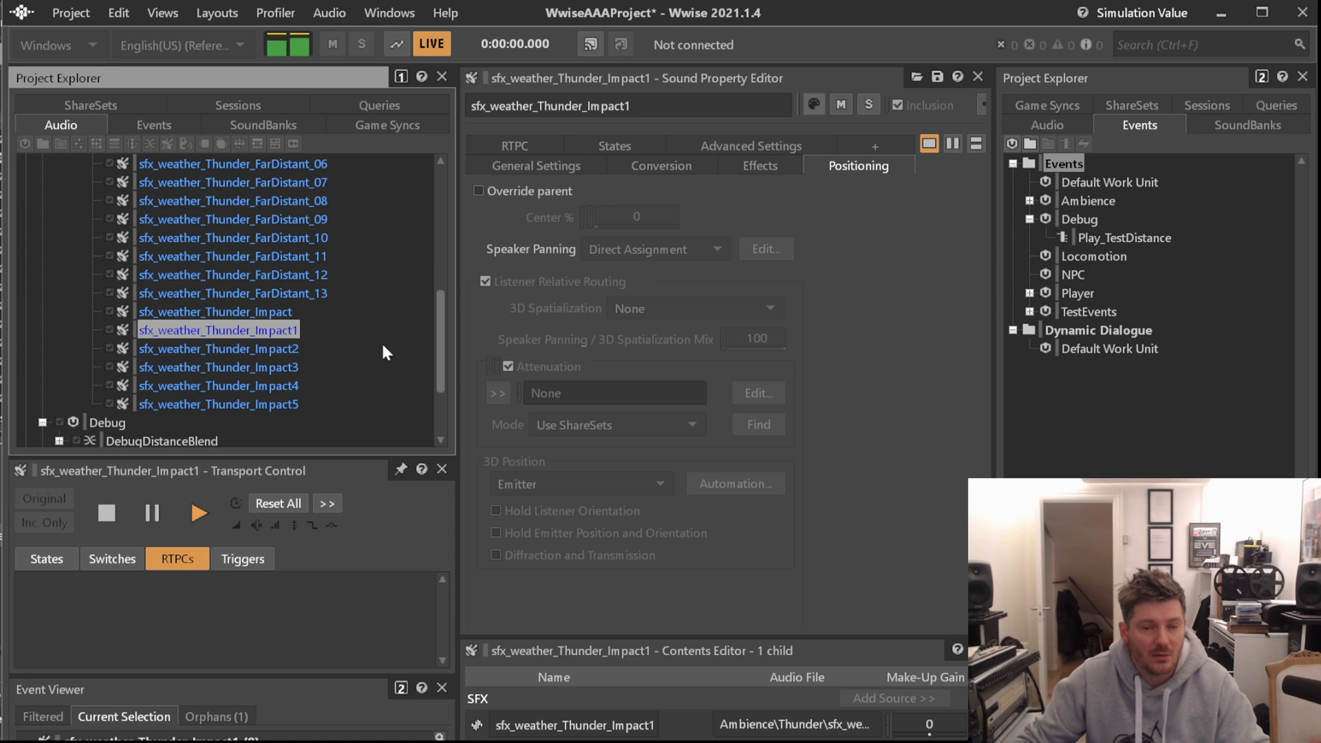
{"action": "left_click", "coordinate": [213, 311]}
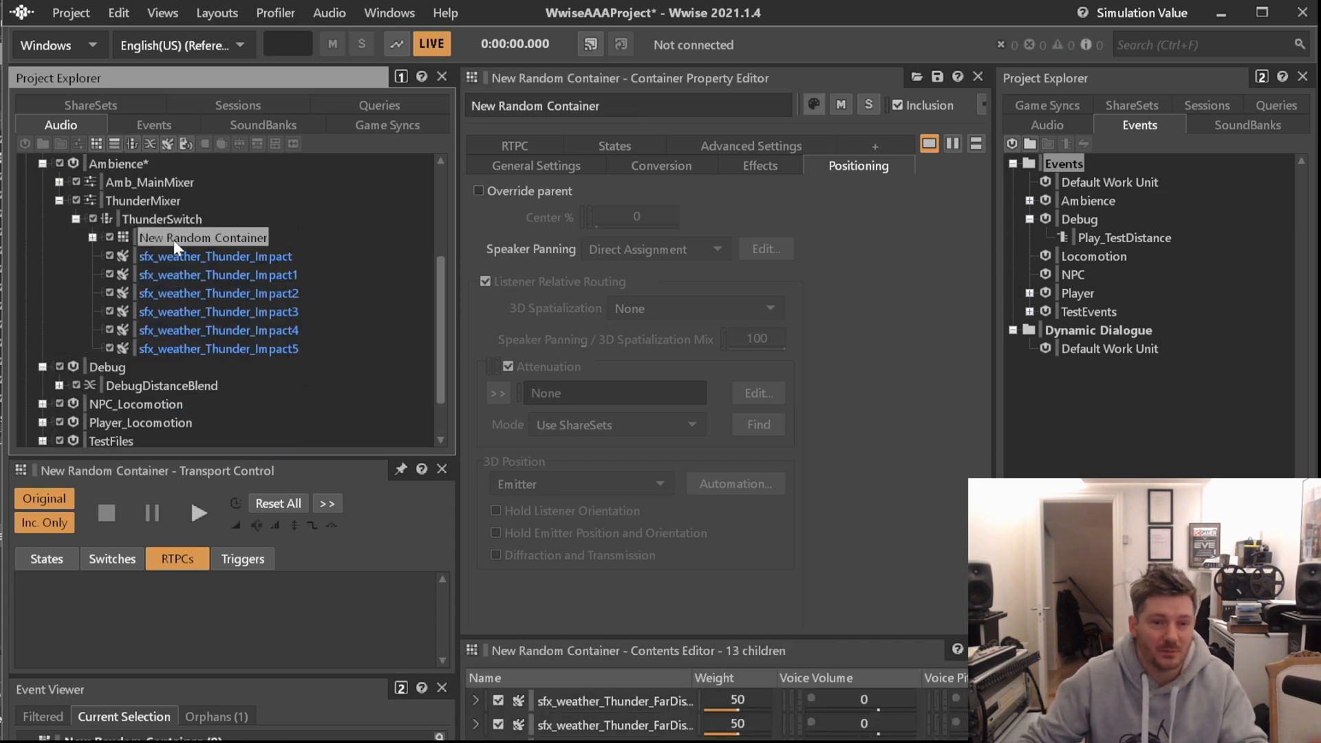
- Name the second random container ThunderDistant and select ThunderSwitch for editing
{"action": "type", "text": "ThunderDistant"}
{"action": "type", "text": "ThunderClose"}
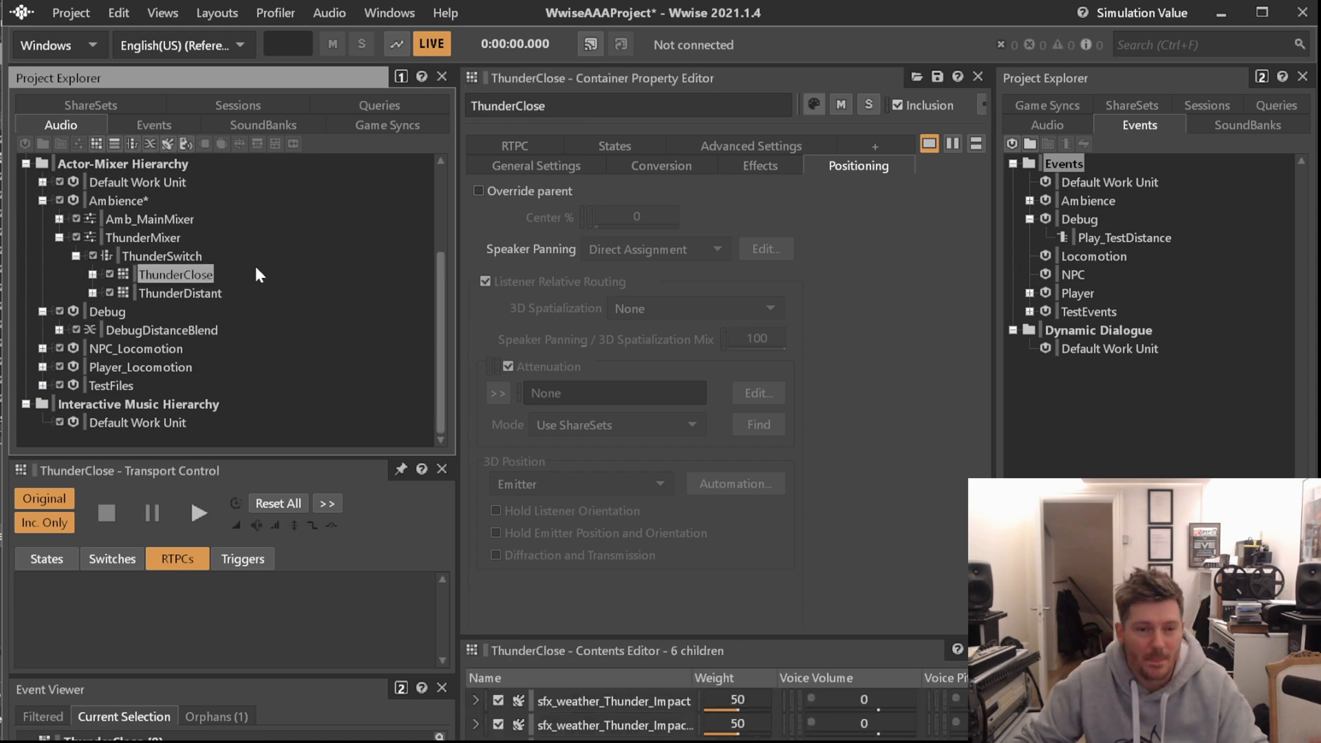
{"action": "left_click", "coordinate": [162, 256]}
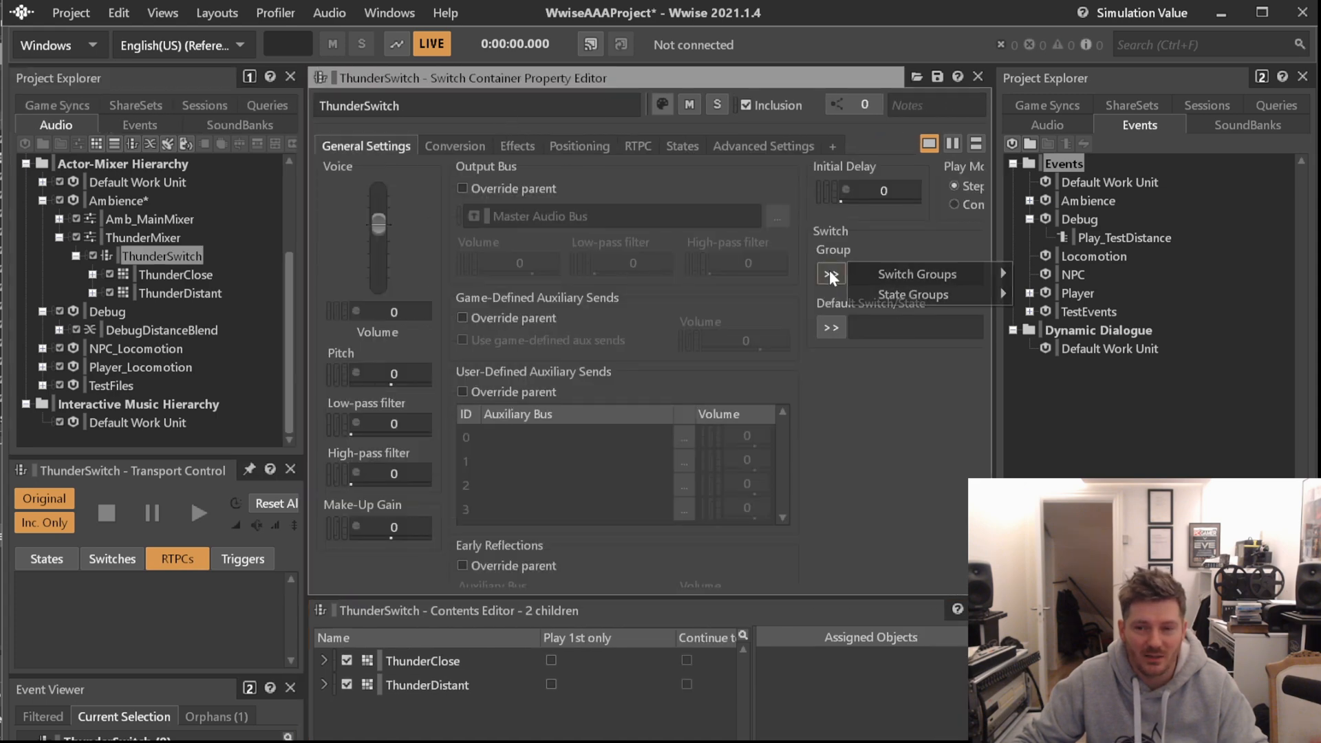
{"action": "mouse_move", "coordinate": [916, 273]}
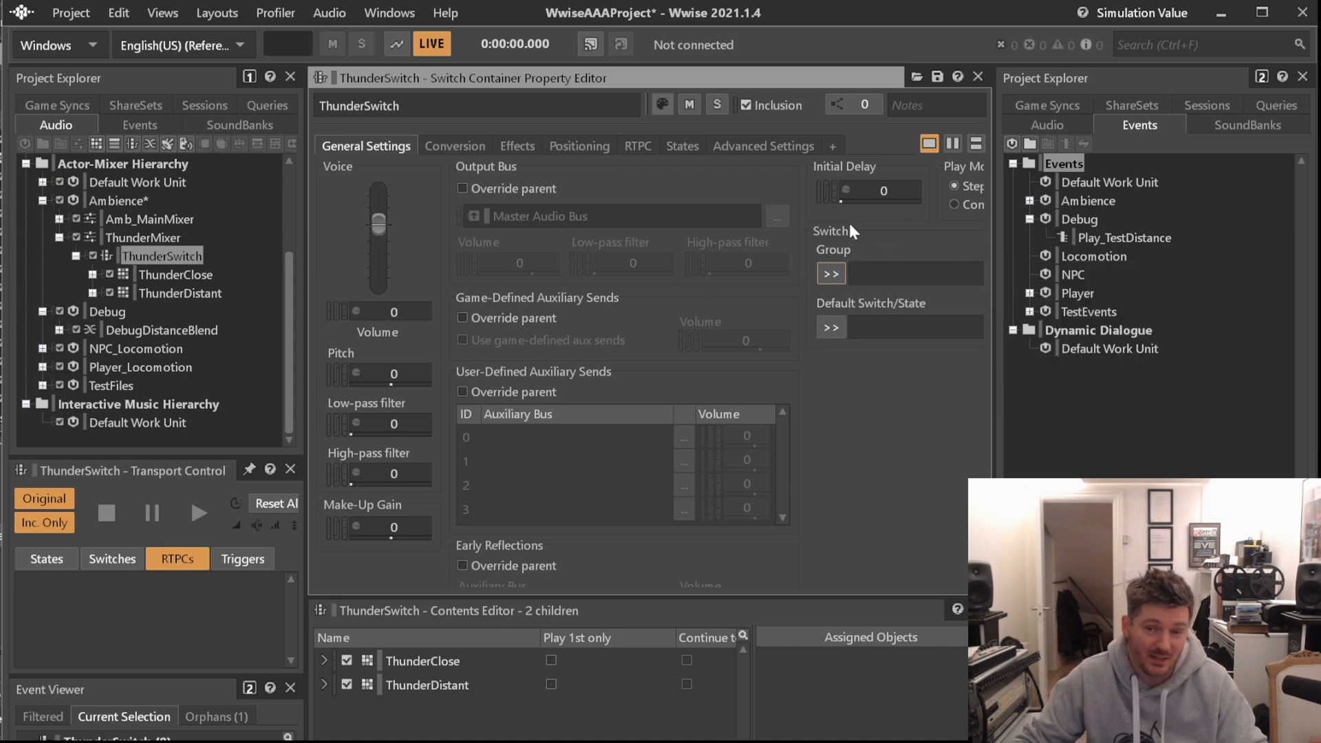
{"action": "mouse_move", "coordinate": [1009, 267]}
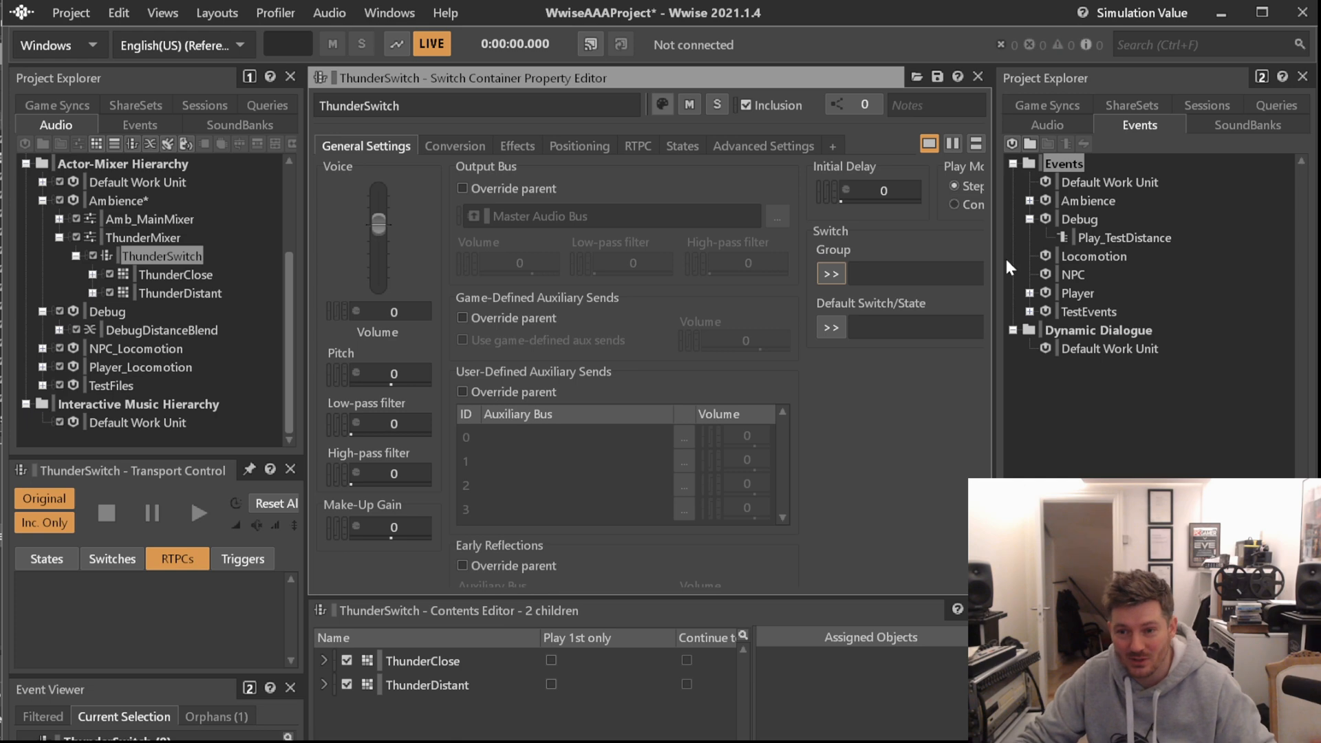
- Create switch group AmbThunderSwitch in AmbienceSwitches, assign it to ThunderSwitch, and start a new default switch
{"action": "left_click_drag", "start_coordinate": [992, 266], "coordinate": [1079, 271]}
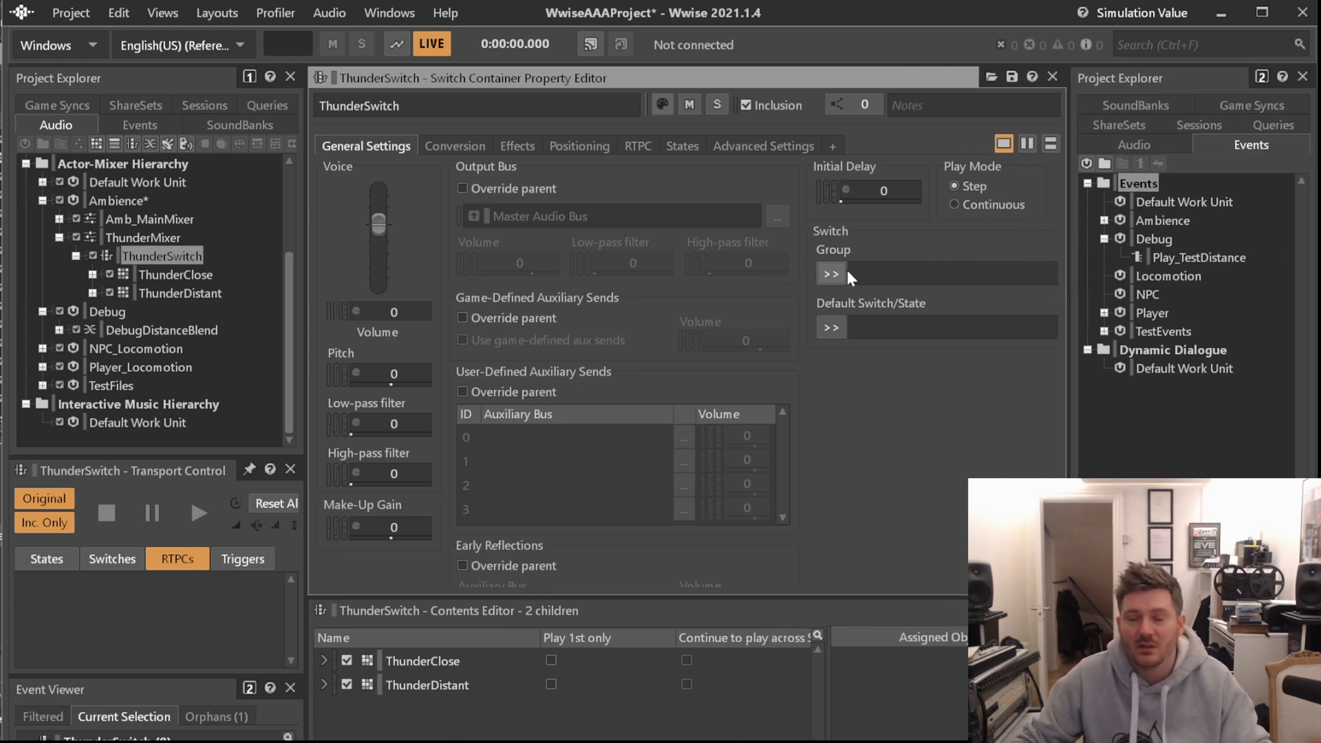
{"action": "left_click", "coordinate": [831, 272]}
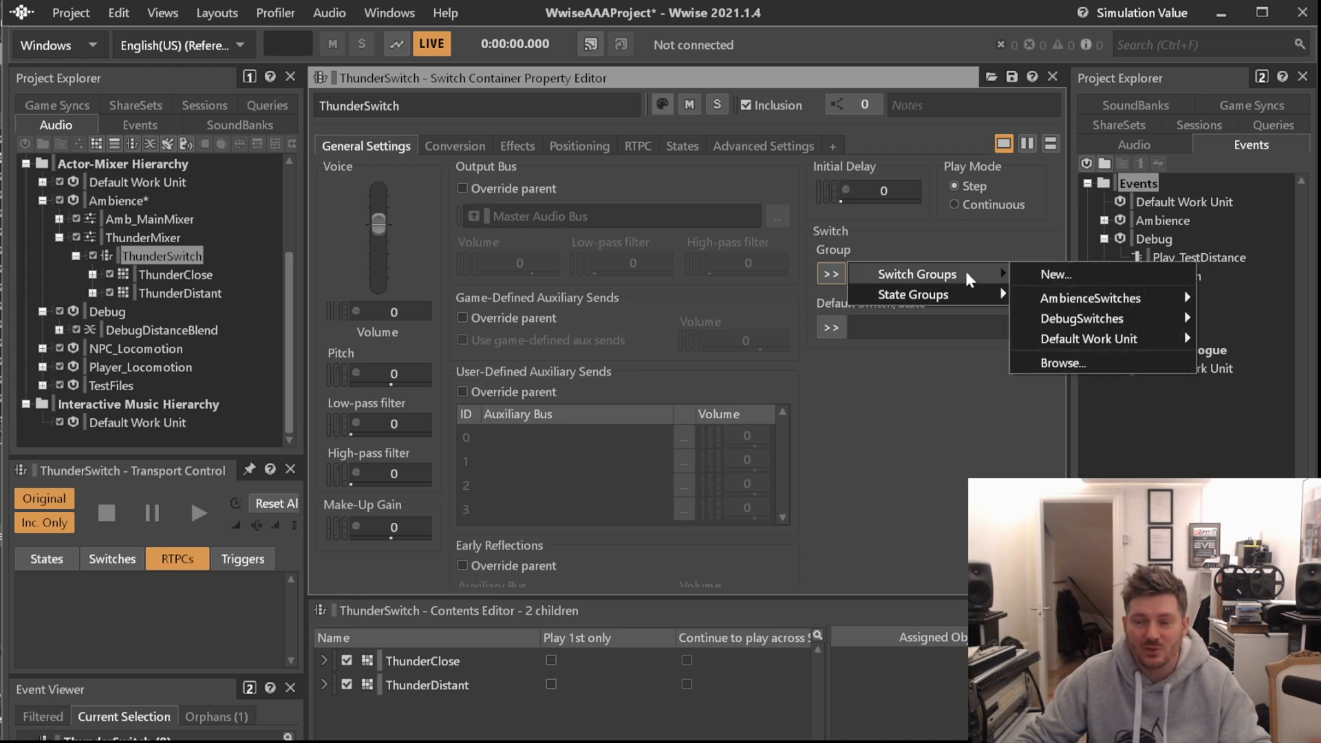
{"action": "left_click", "coordinate": [1055, 273]}
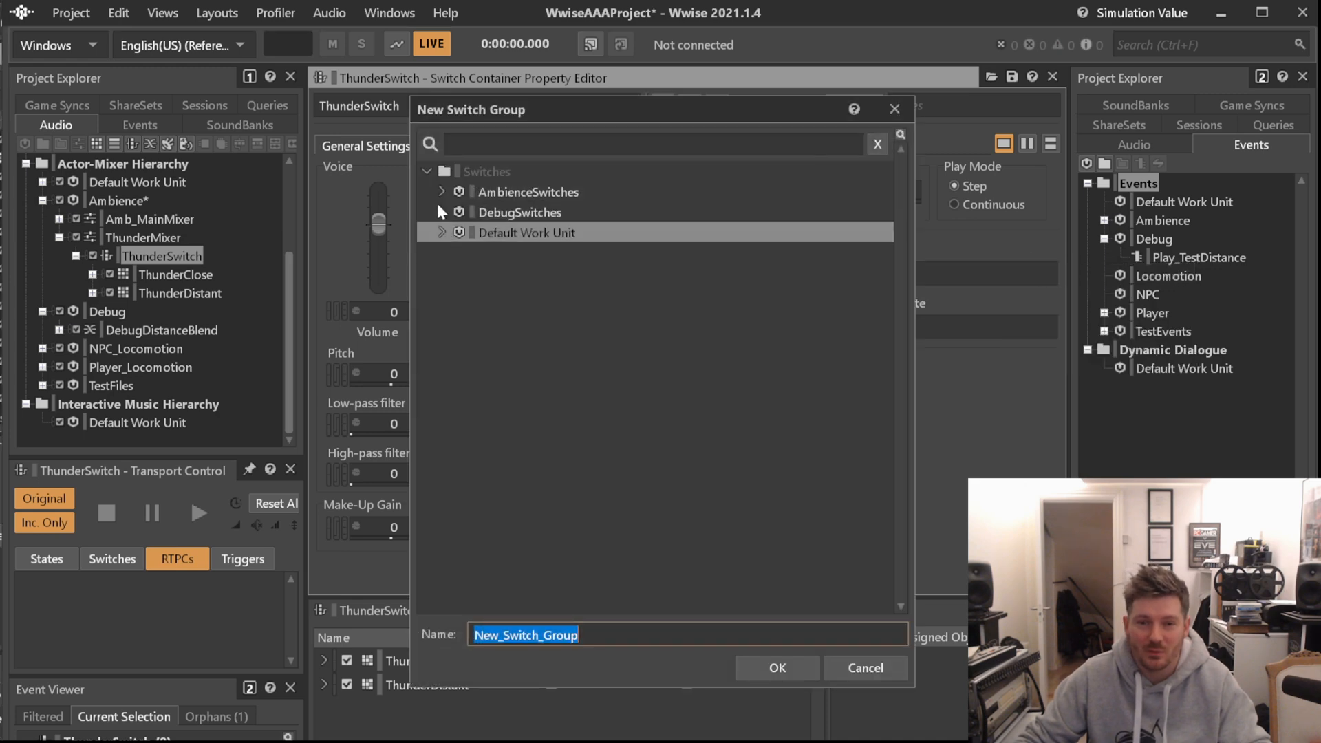
{"action": "left_click", "coordinate": [442, 191]}
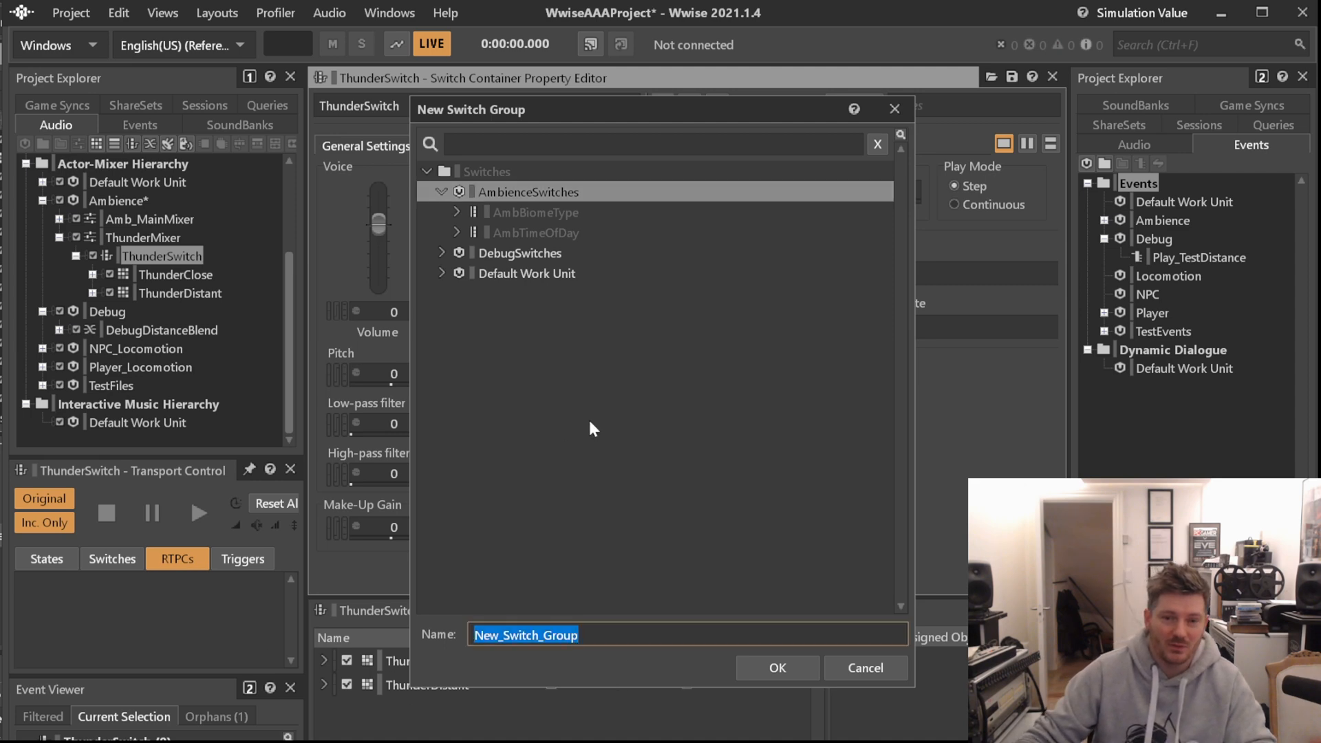
{"action": "type", "text": "AmbThunderSwi"}
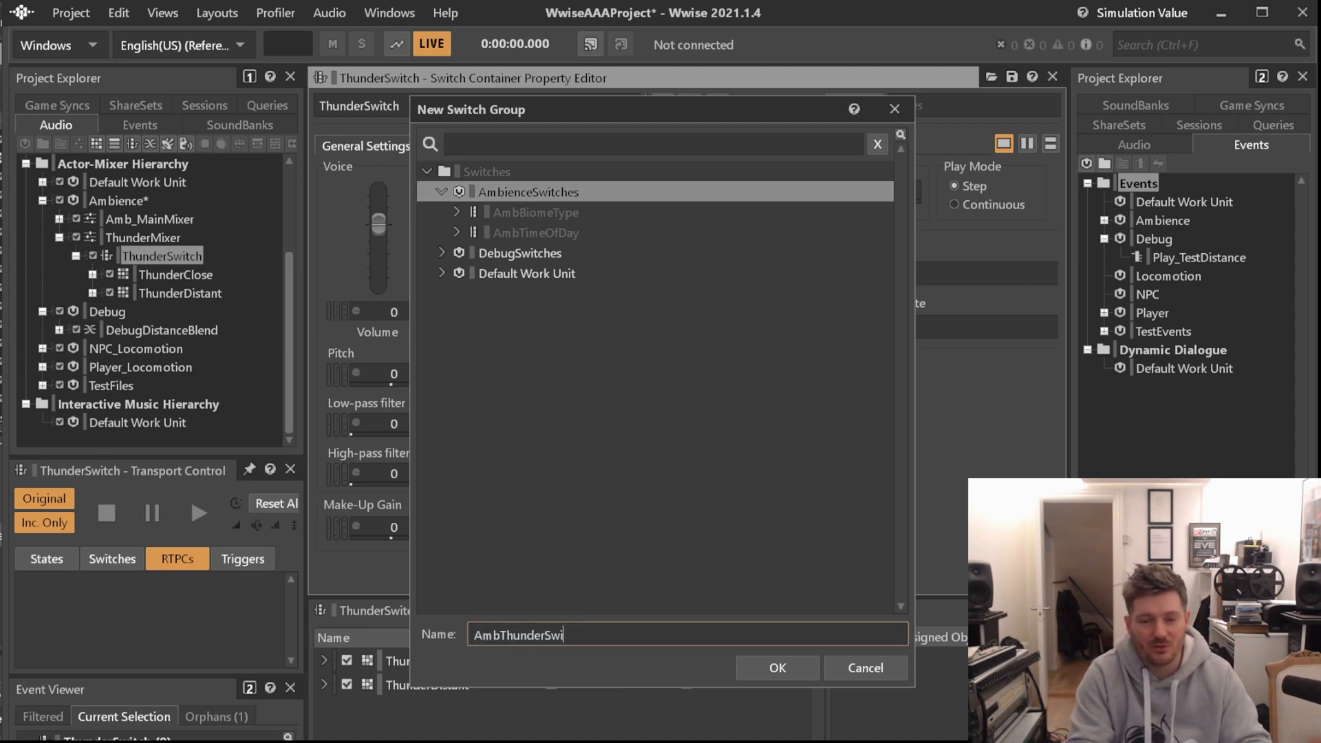
{"action": "left_click", "coordinate": [775, 667]}
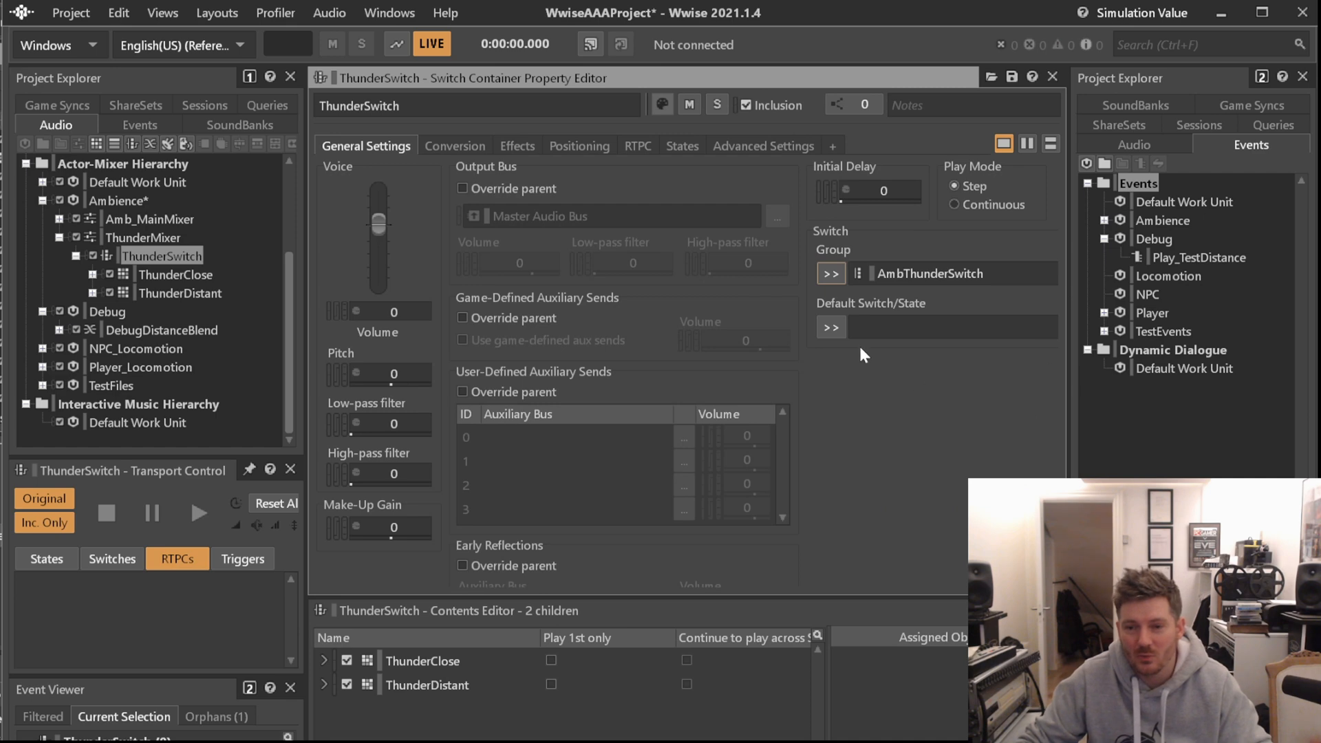
{"action": "left_click", "coordinate": [831, 328]}
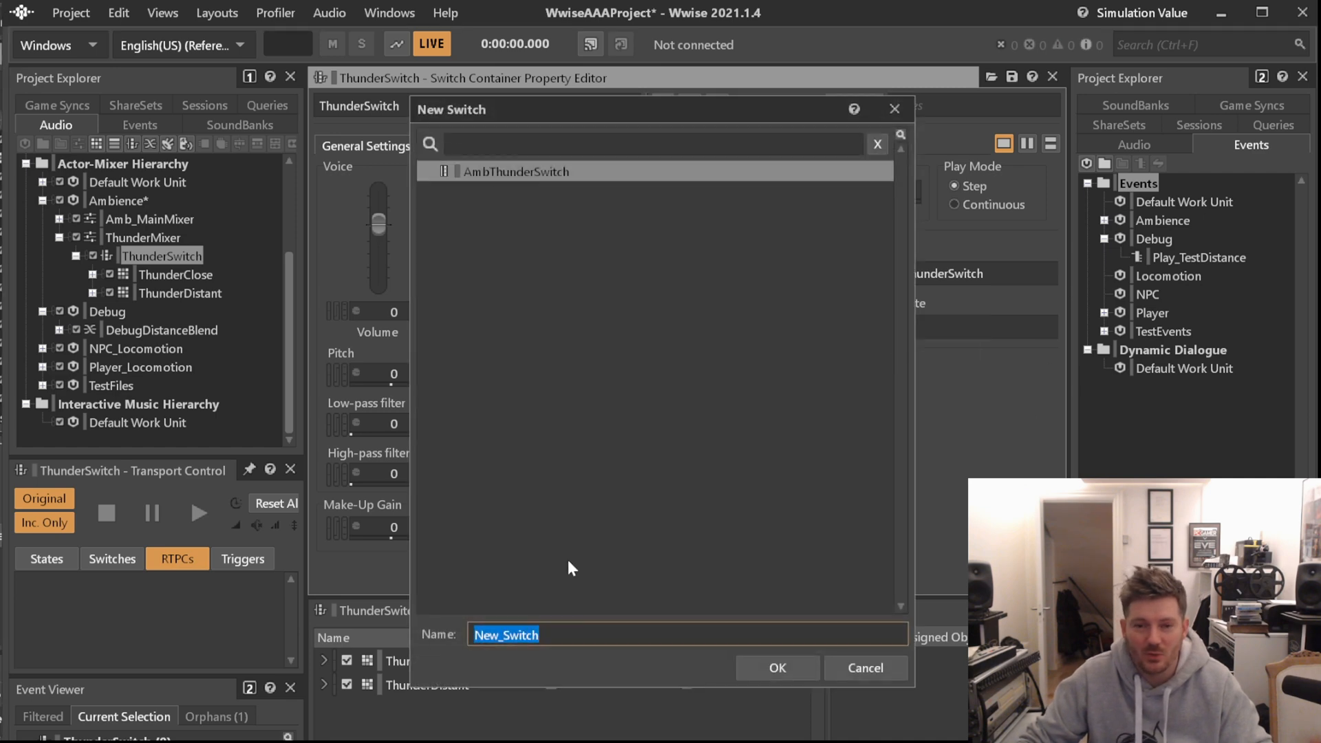
{"action": "mouse_move", "coordinate": [561, 506]}
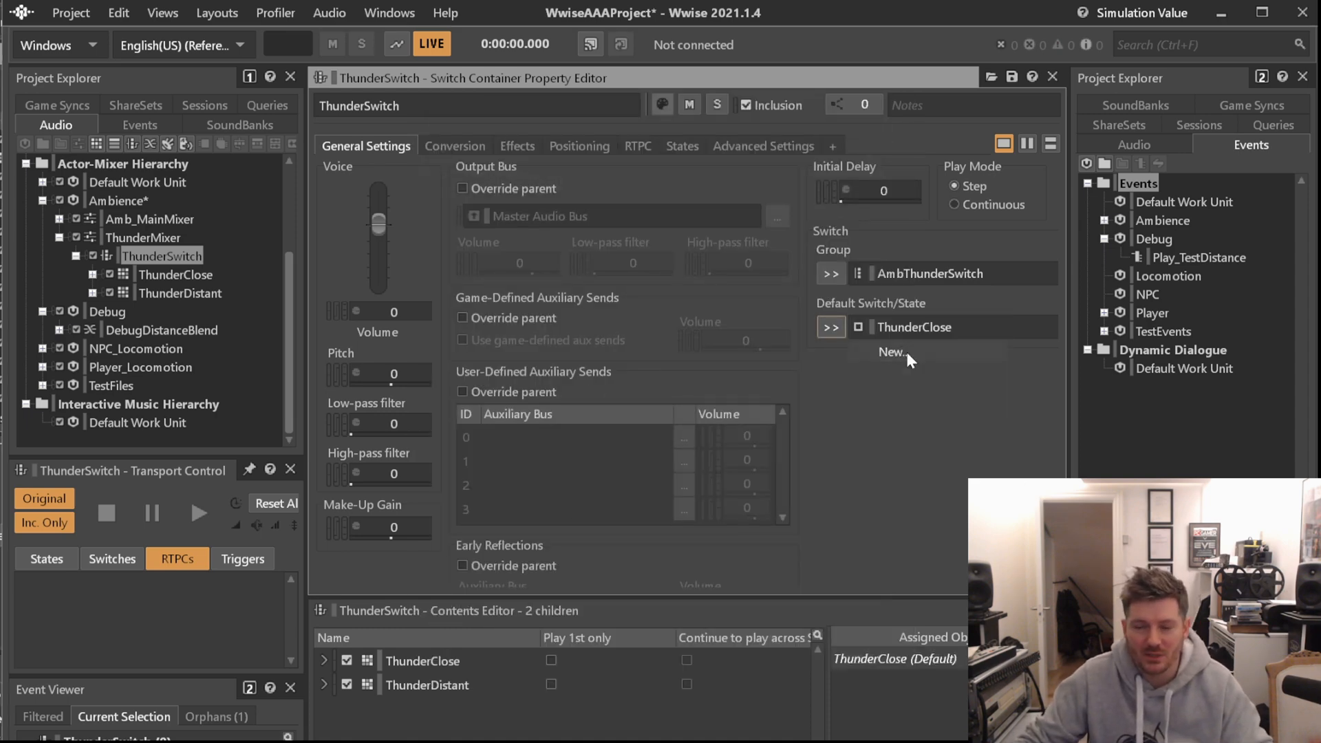
- Add a second switch to AmbThunderSwitch and make ThunderClose the default
{"action": "left_click", "coordinate": [891, 352]}
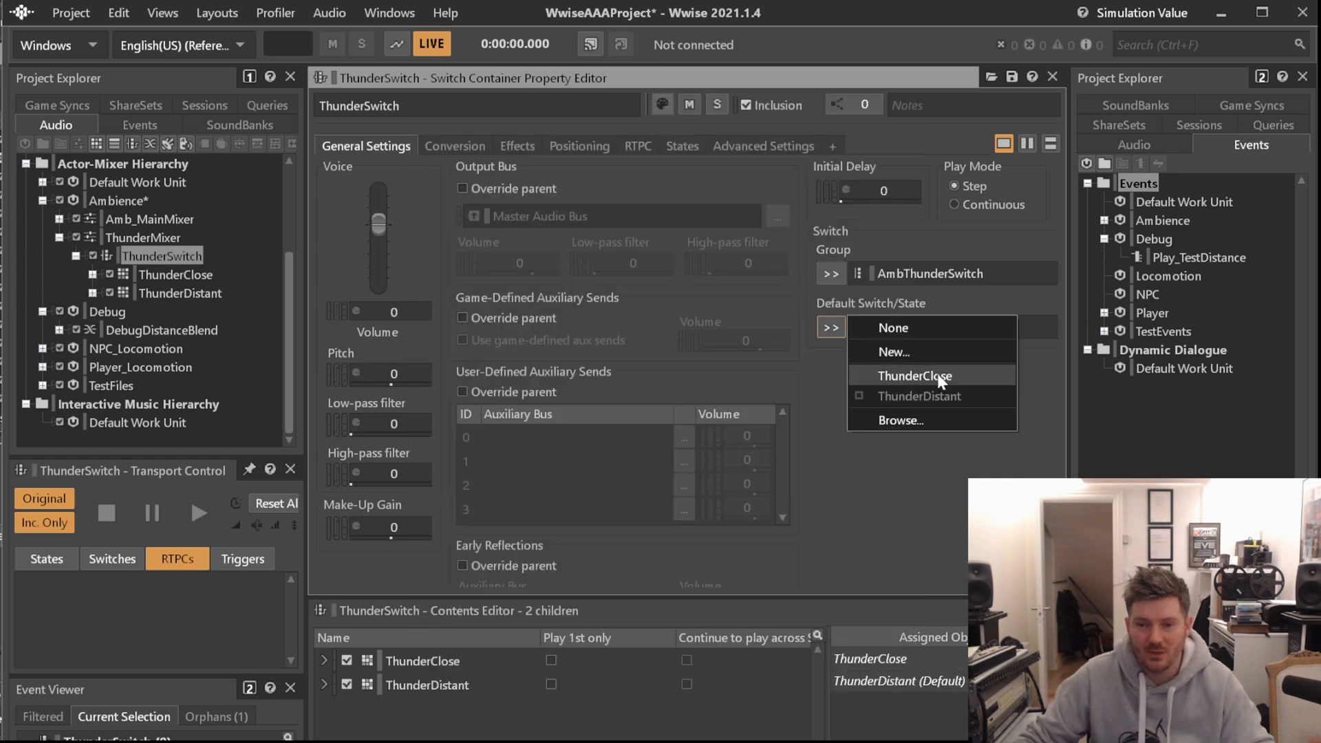
{"action": "left_click", "coordinate": [915, 375]}
{"action": "type", "text": "rtpc_di"}
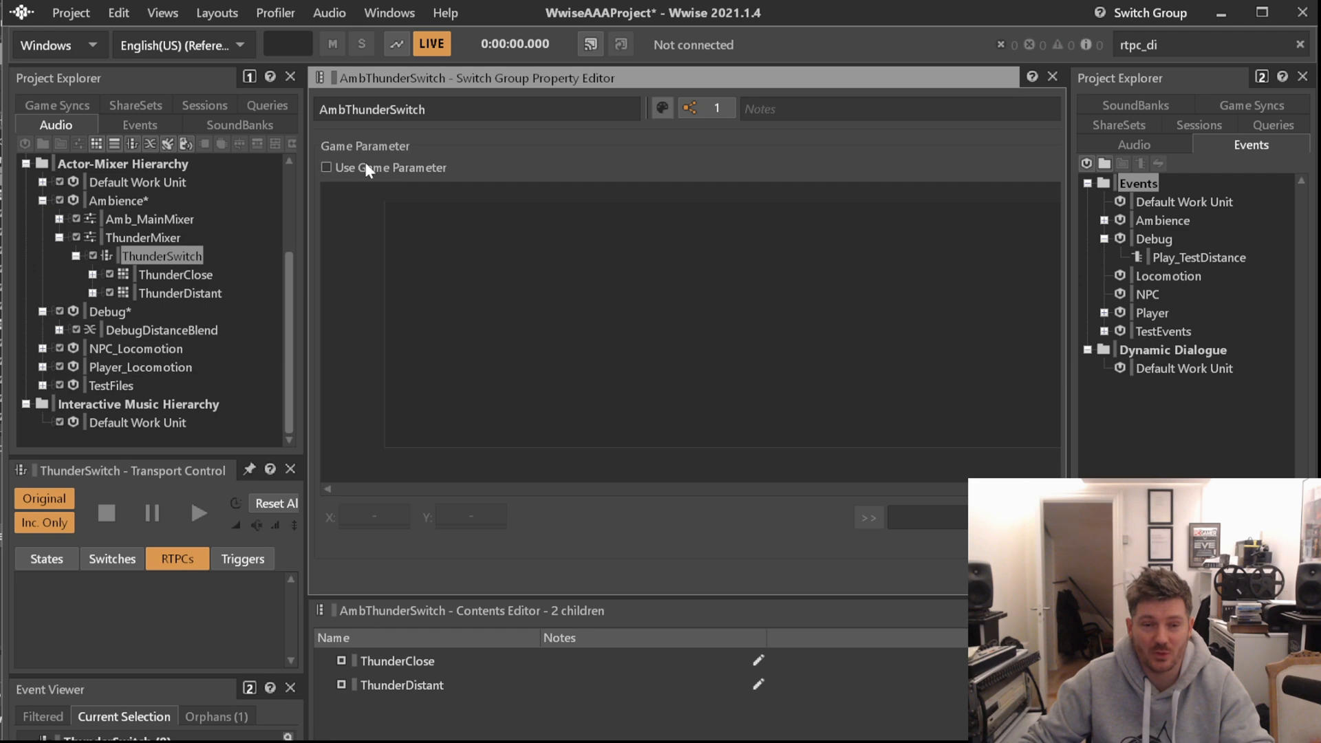
- Drive AmbThunderSwitch from RTPC_Distance, switching to ThunderDistant above a point at 25000
{"action": "left_click", "coordinate": [325, 166]}
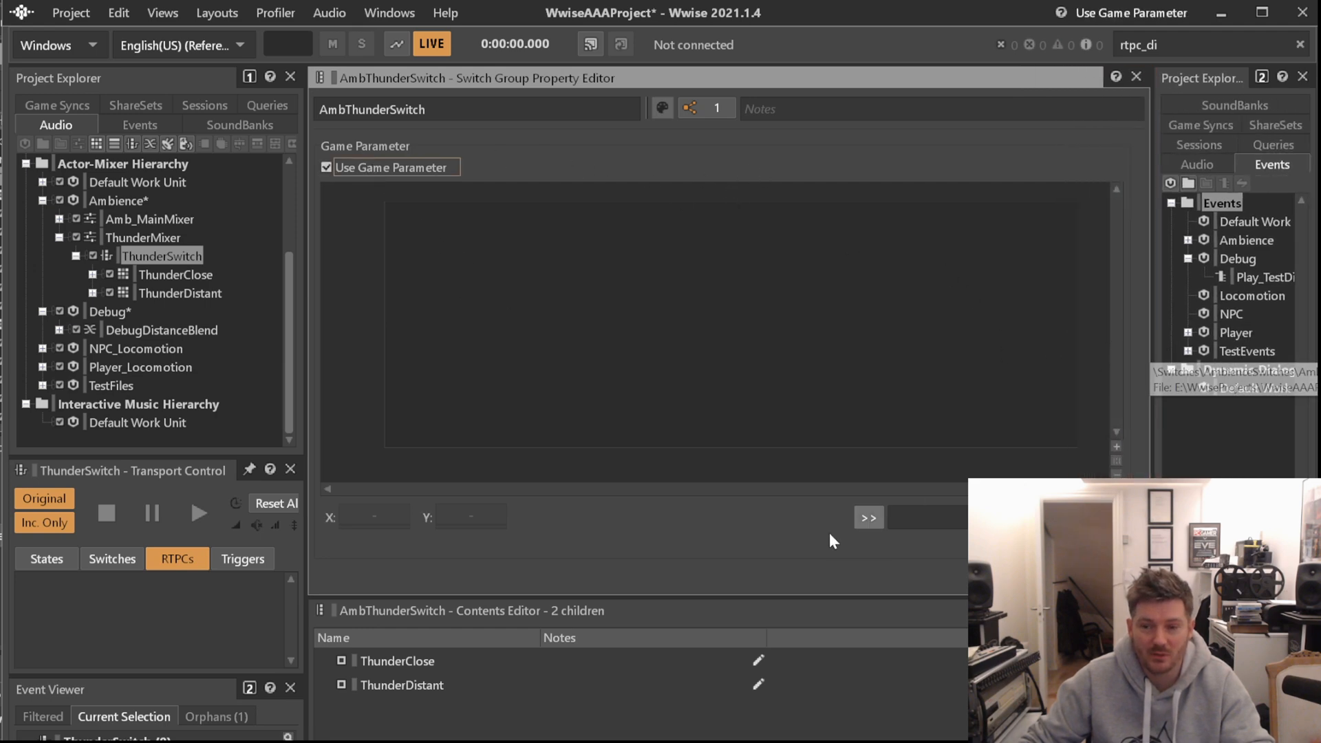
{"action": "left_click", "coordinate": [868, 517]}
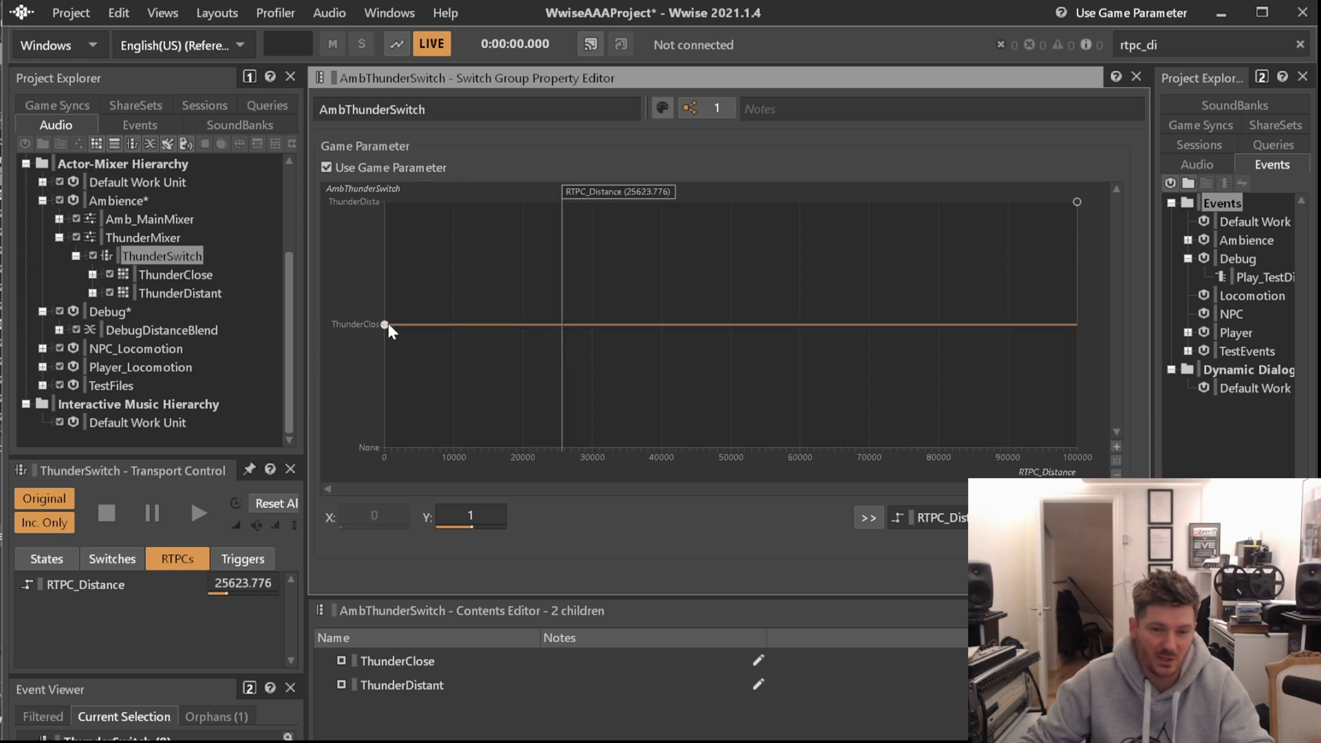
{"action": "mouse_move", "coordinate": [591, 338]}
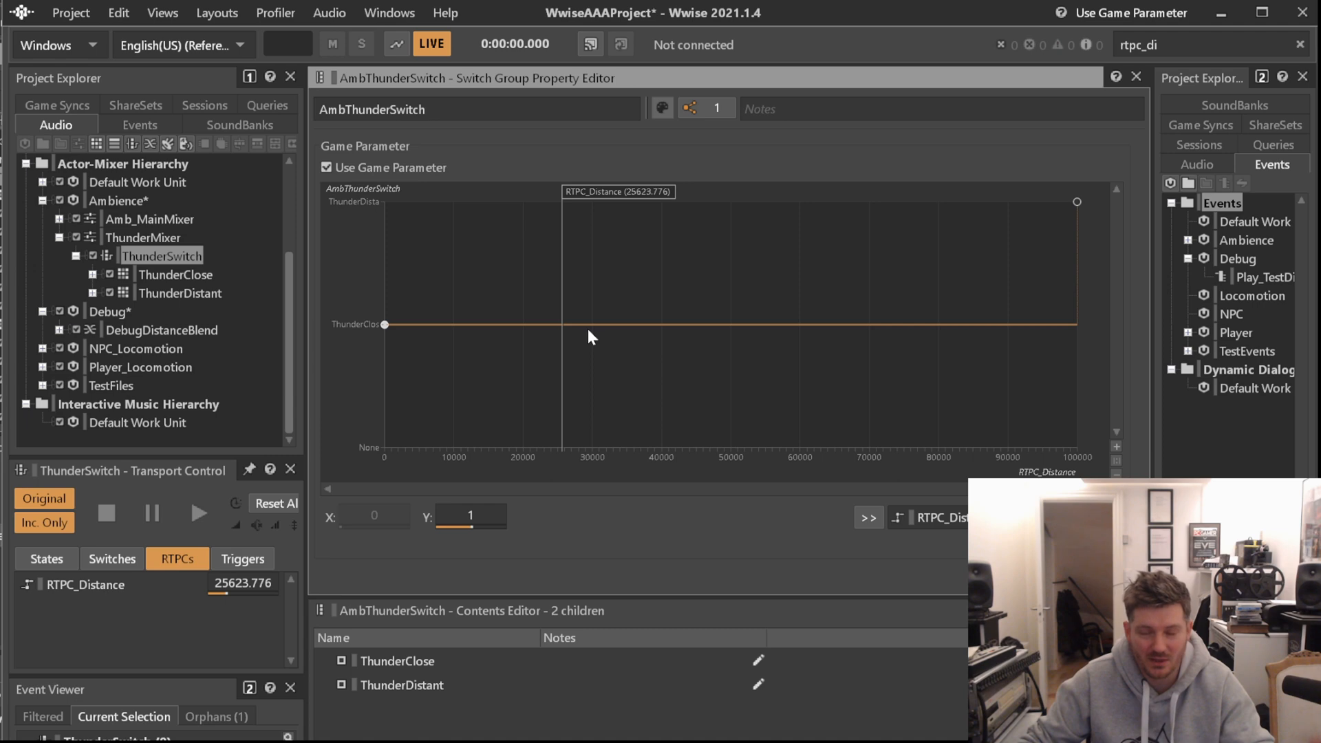
{"action": "mouse_move", "coordinate": [544, 336]}
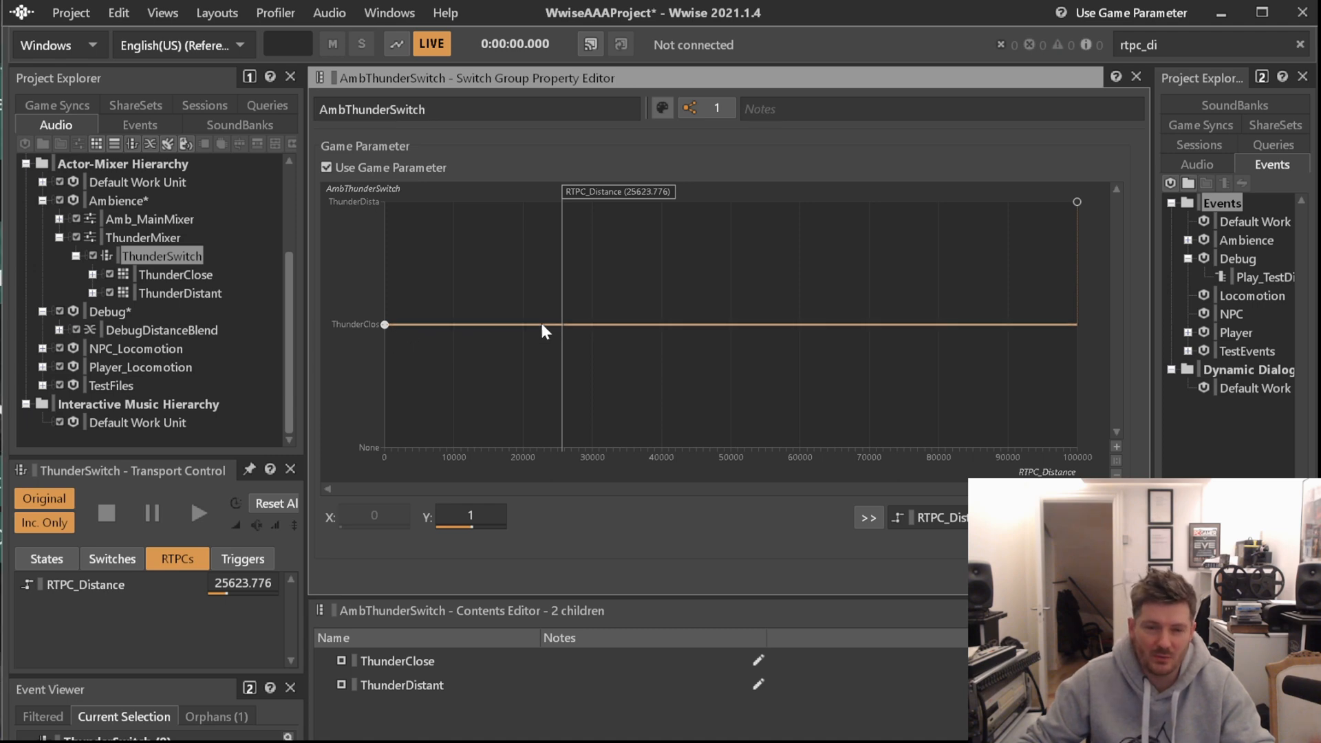
{"action": "left_click", "coordinate": [557, 342]}
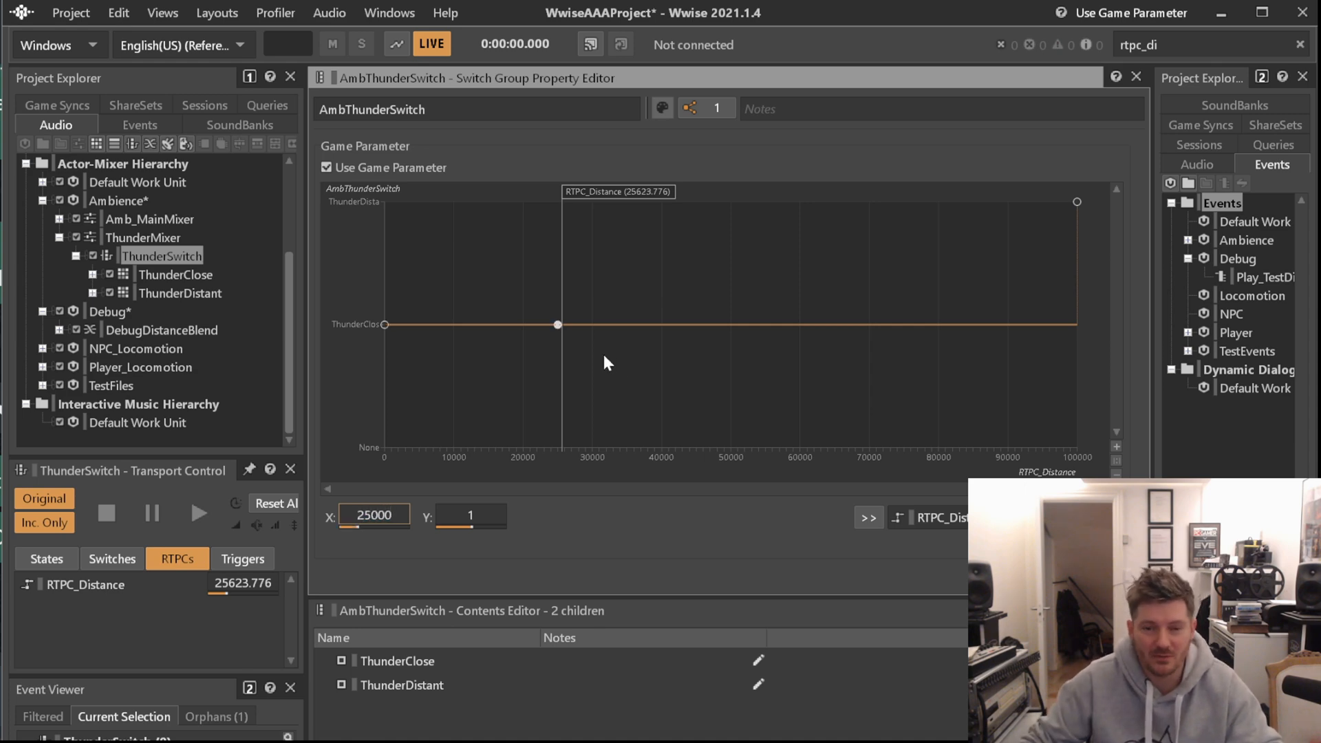
{"action": "left_click_drag", "start_coordinate": [558, 325], "coordinate": [557, 200]}
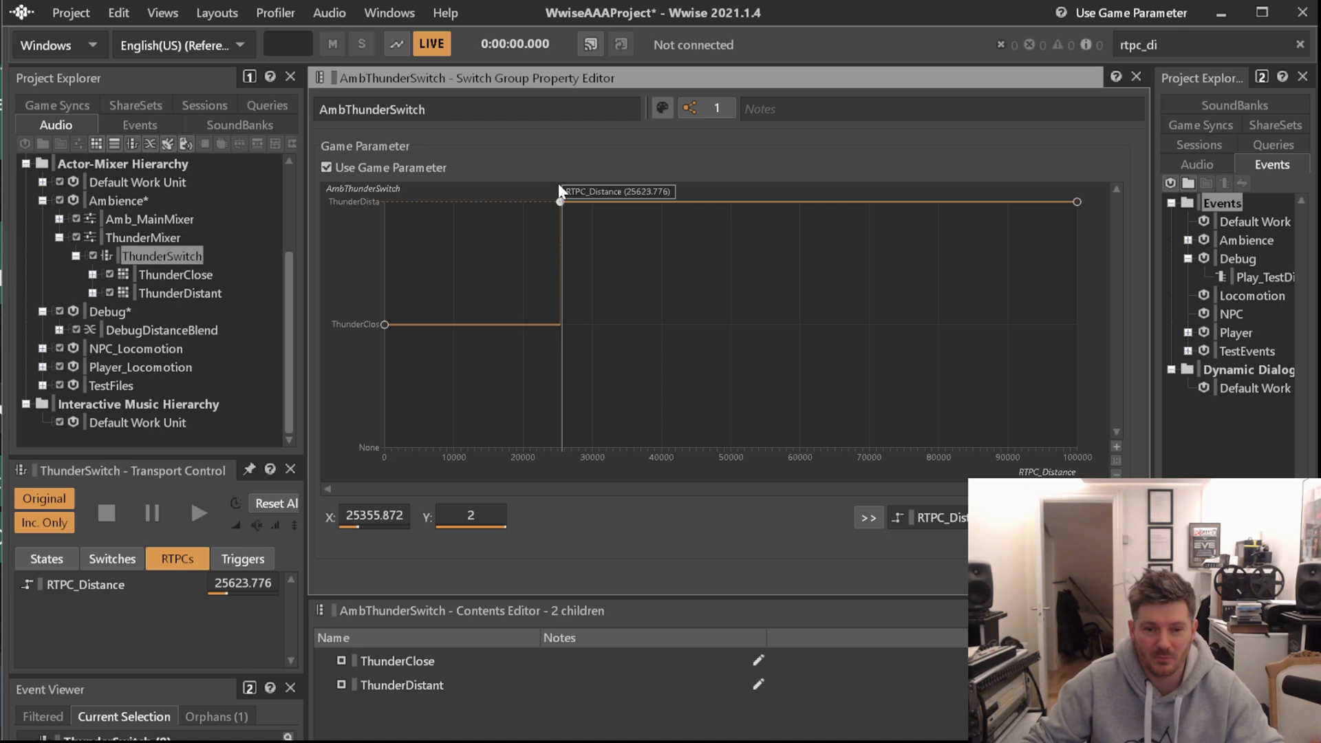
{"action": "triple_click", "coordinate": [374, 516]}
{"action": "type", "text": "25000"}
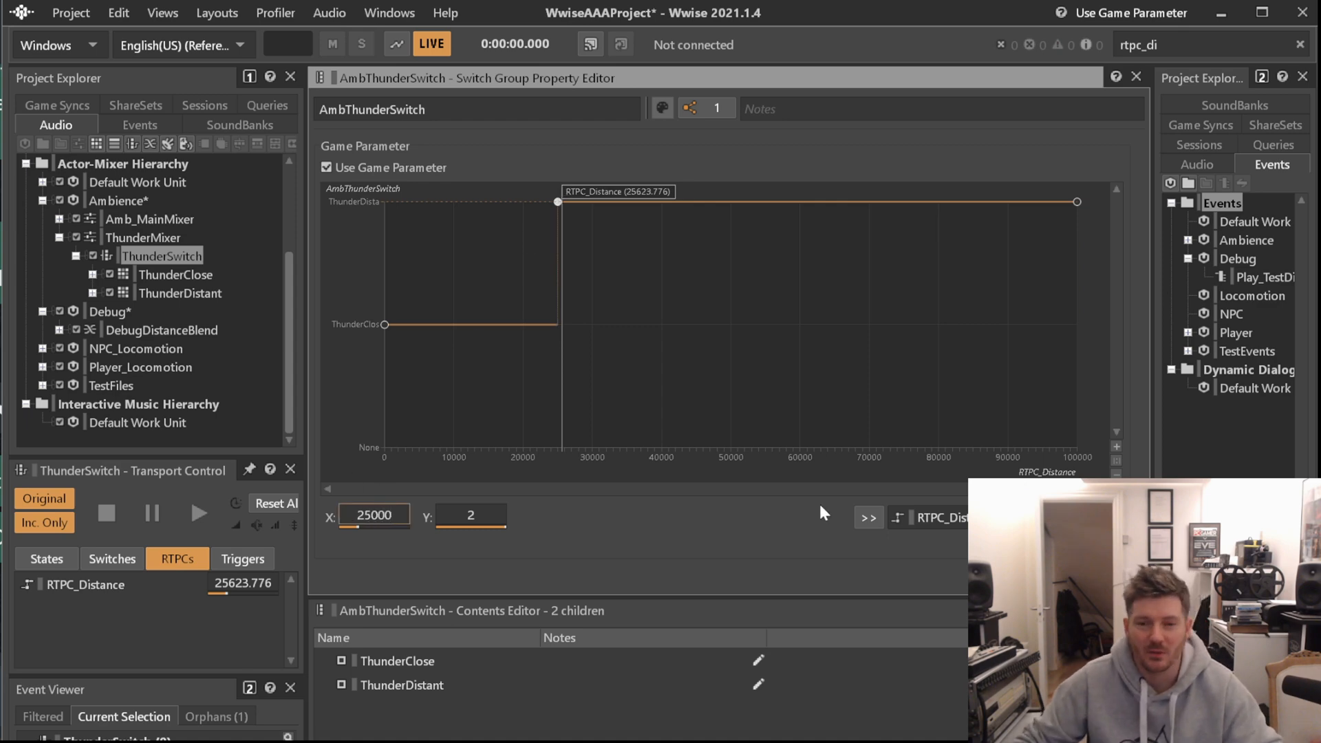
{"action": "left_click_drag", "start_coordinate": [557, 201], "coordinate": [643, 201]}
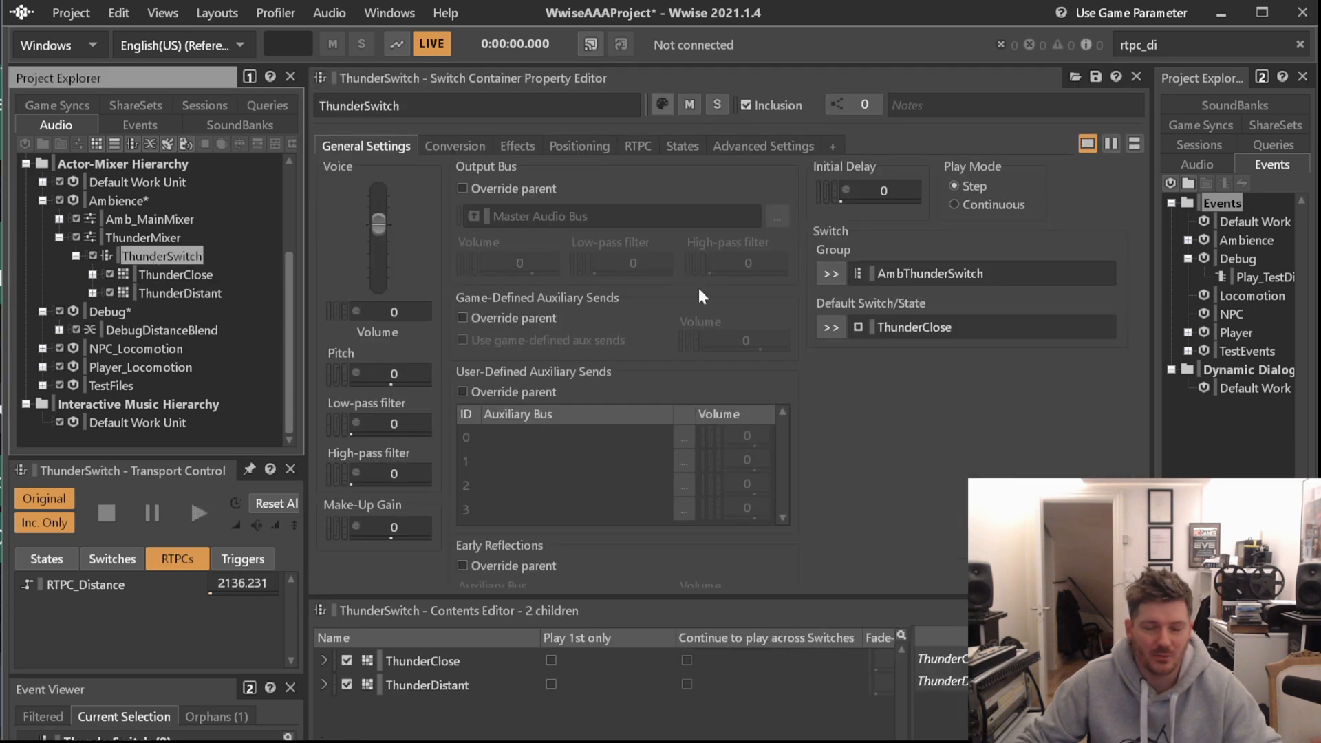
{"action": "mouse_move", "coordinate": [397, 667]}
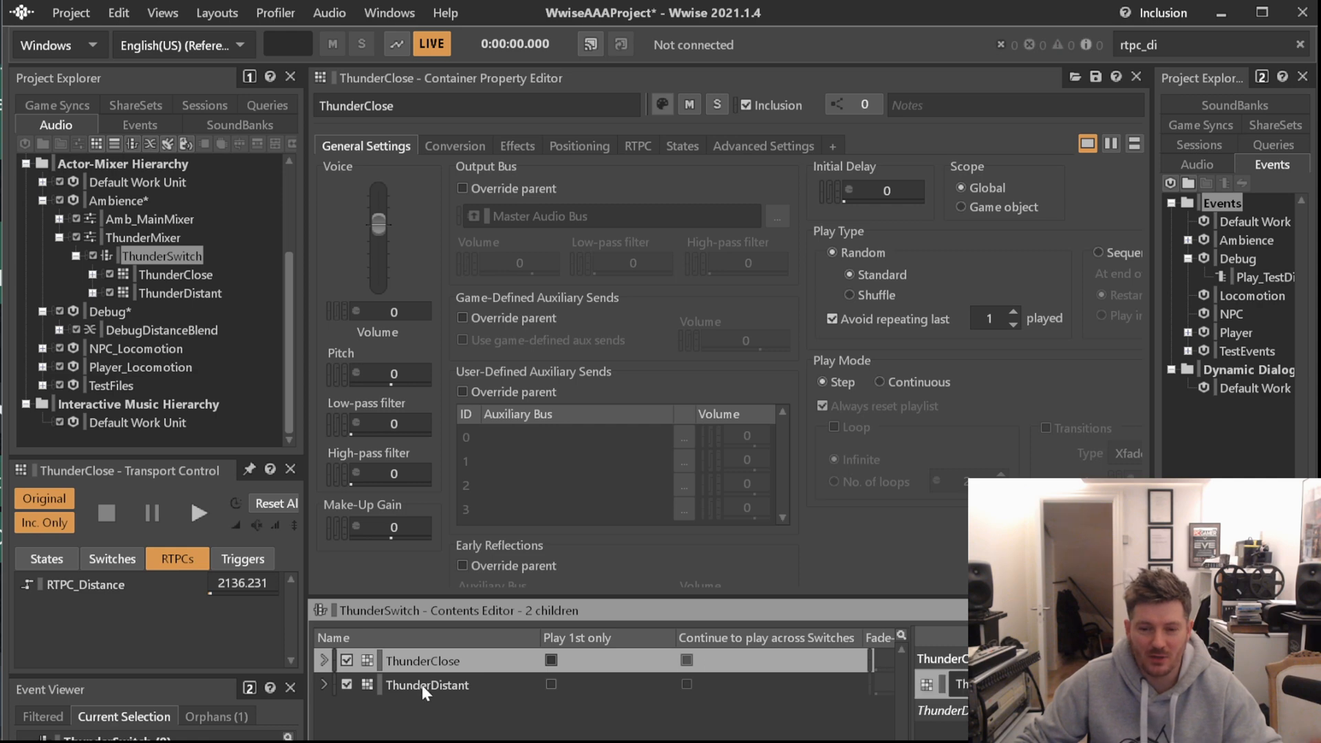
- Show ThunderClose's container properties and its six impact sounds
{"action": "left_click", "coordinate": [174, 273]}
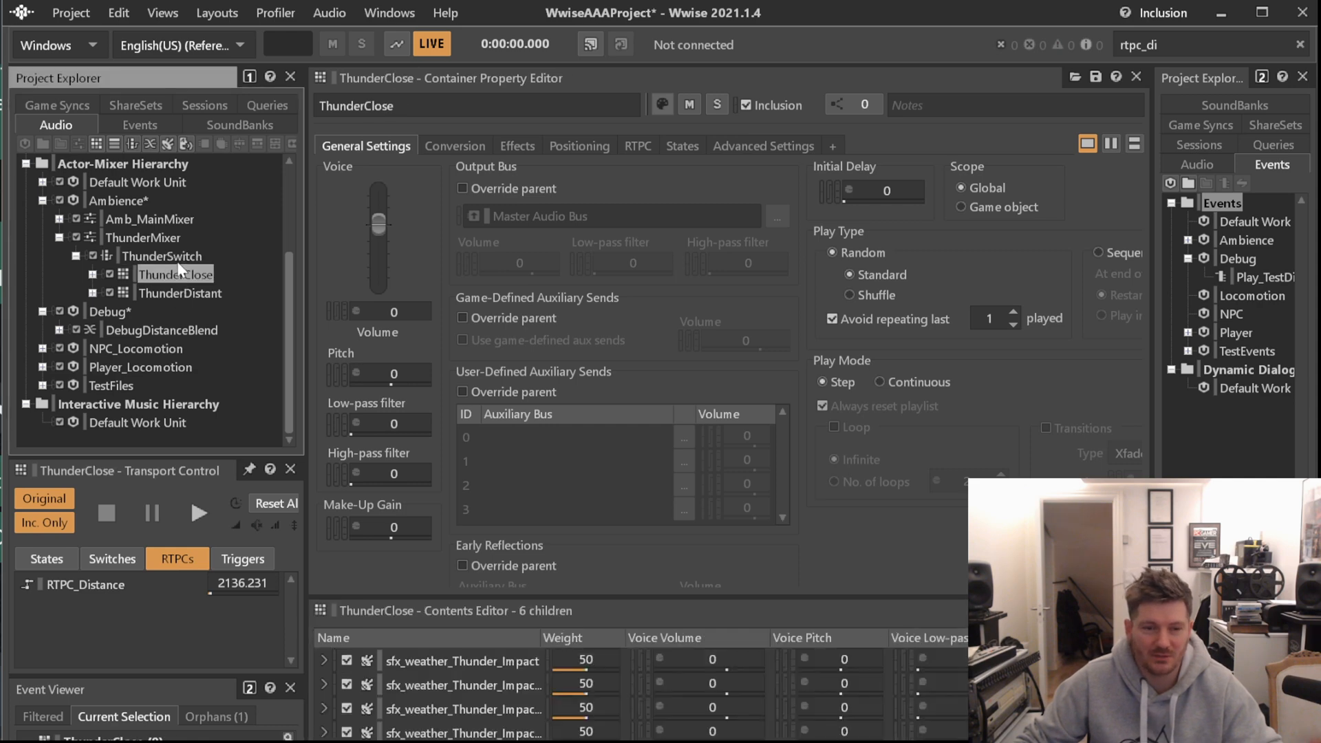
{"action": "left_click", "coordinate": [161, 256]}
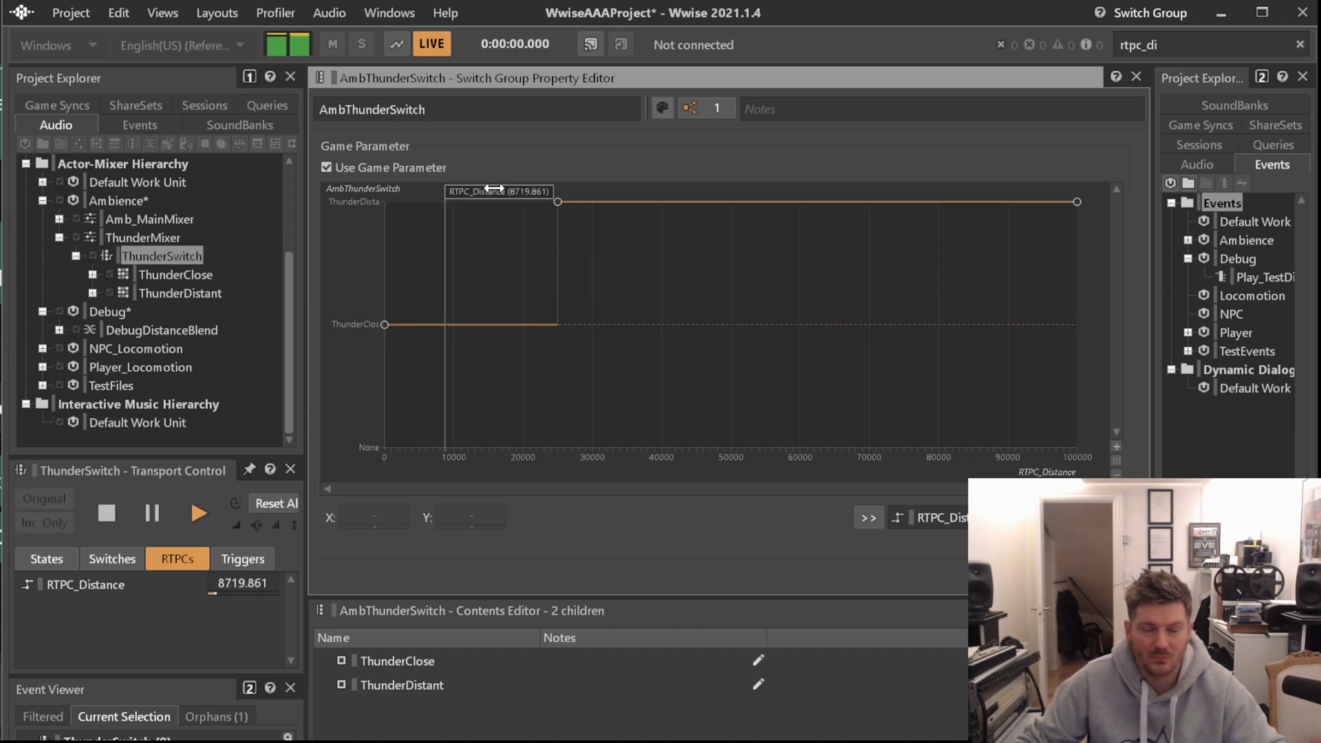
- Audition ThunderSwitch with RTPC_Distance raised to about 62278, into the ThunderDistant range
{"action": "left_click_drag", "start_coordinate": [495, 187], "coordinate": [868, 202]}
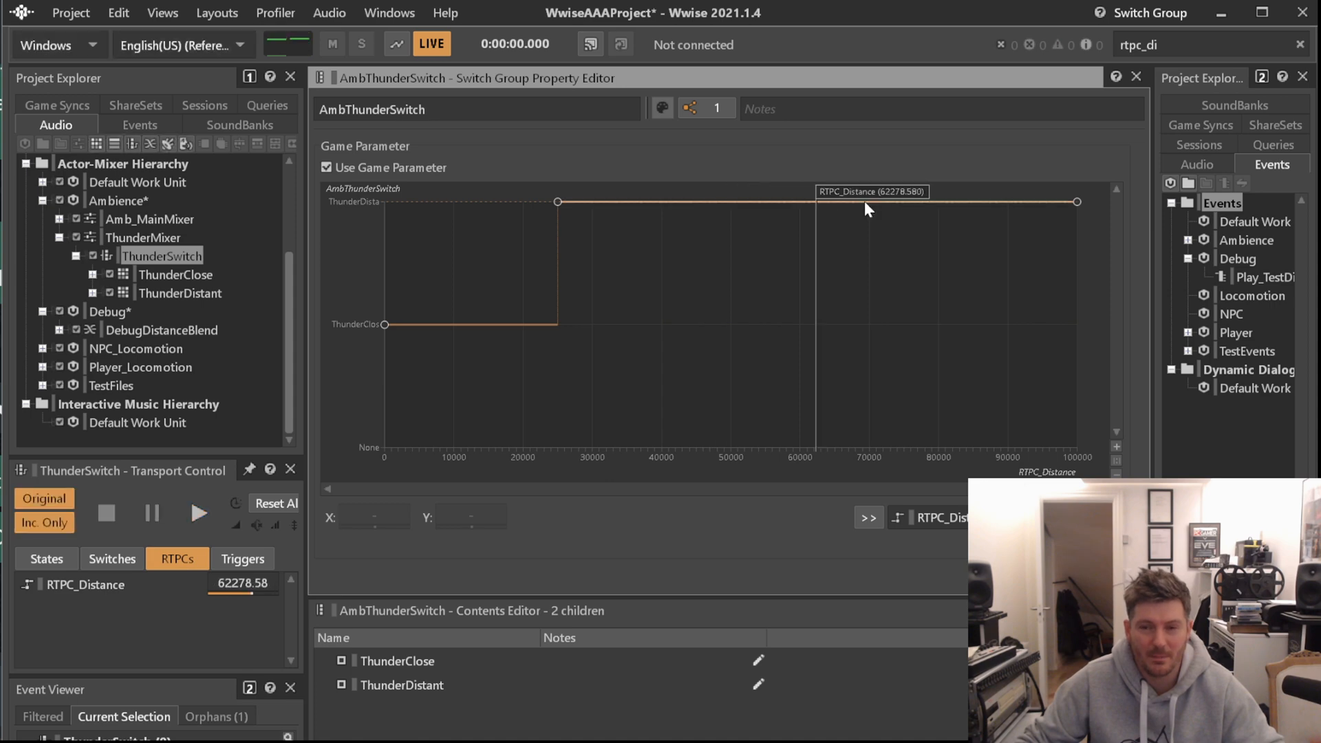
{"action": "left_click", "coordinate": [198, 514]}
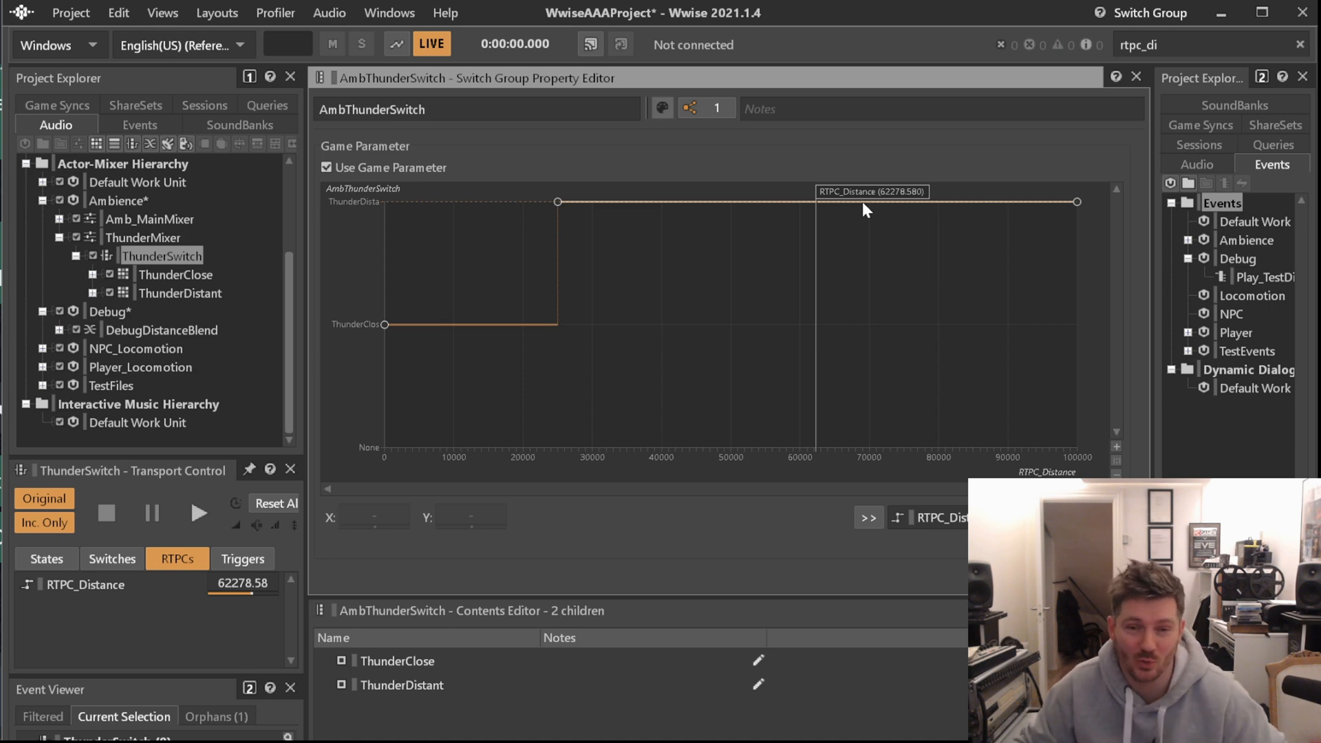
{"action": "mouse_move", "coordinate": [1153, 317]}
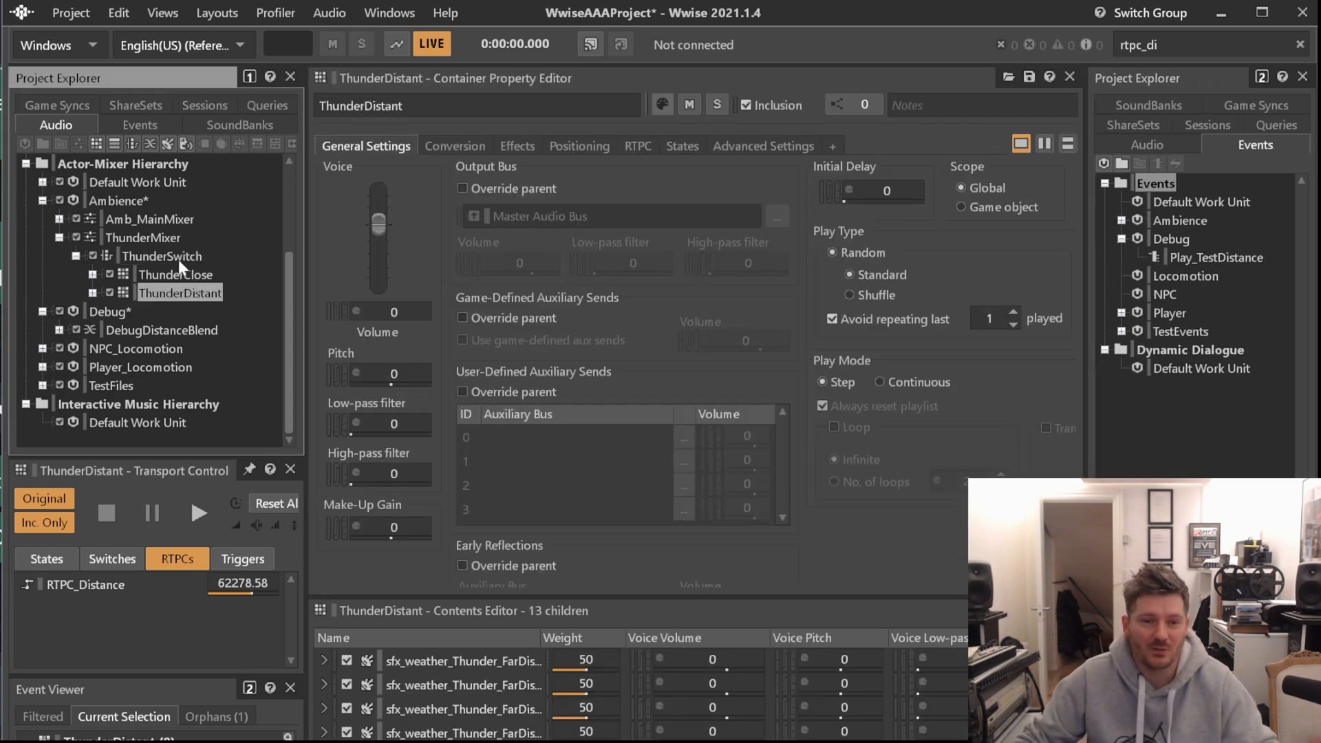
- Return to ThunderSwitch's properties and add an RTPC entry on its Initial Delay
{"action": "left_click", "coordinate": [161, 256]}
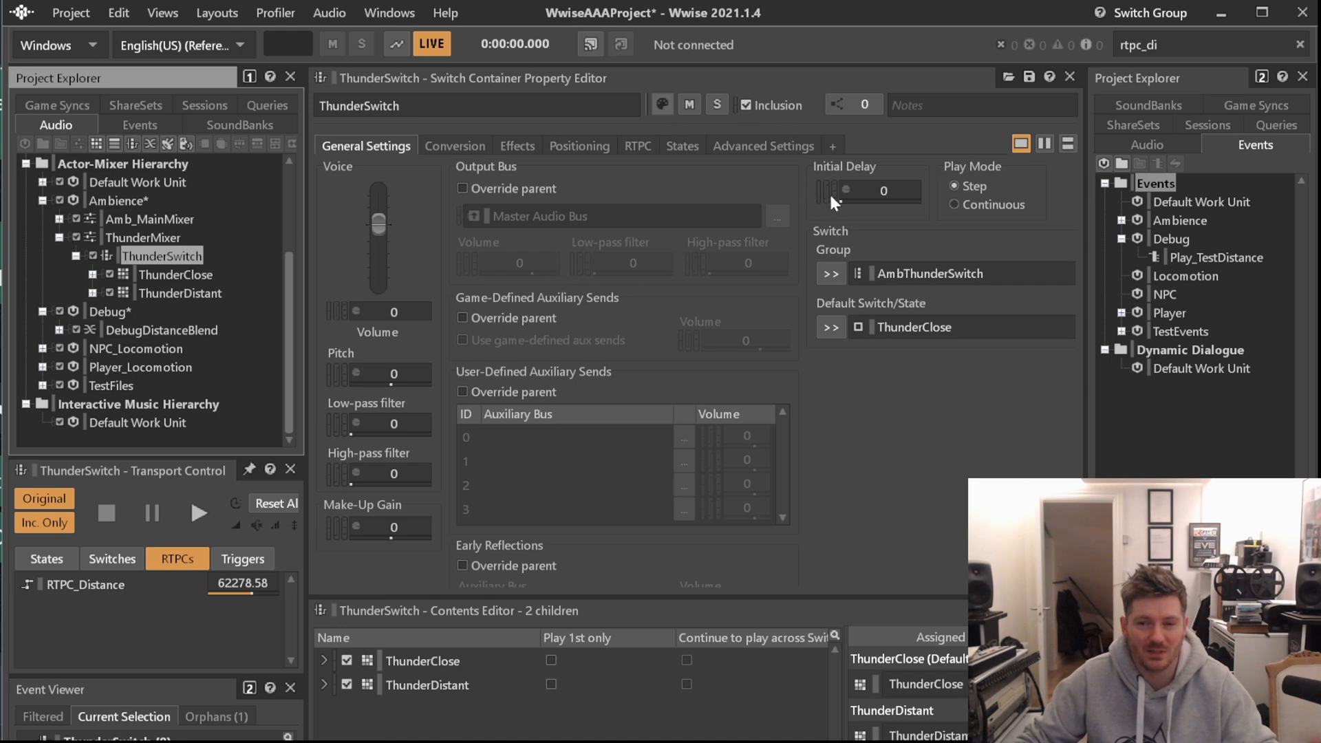
{"action": "mouse_move", "coordinate": [845, 196]}
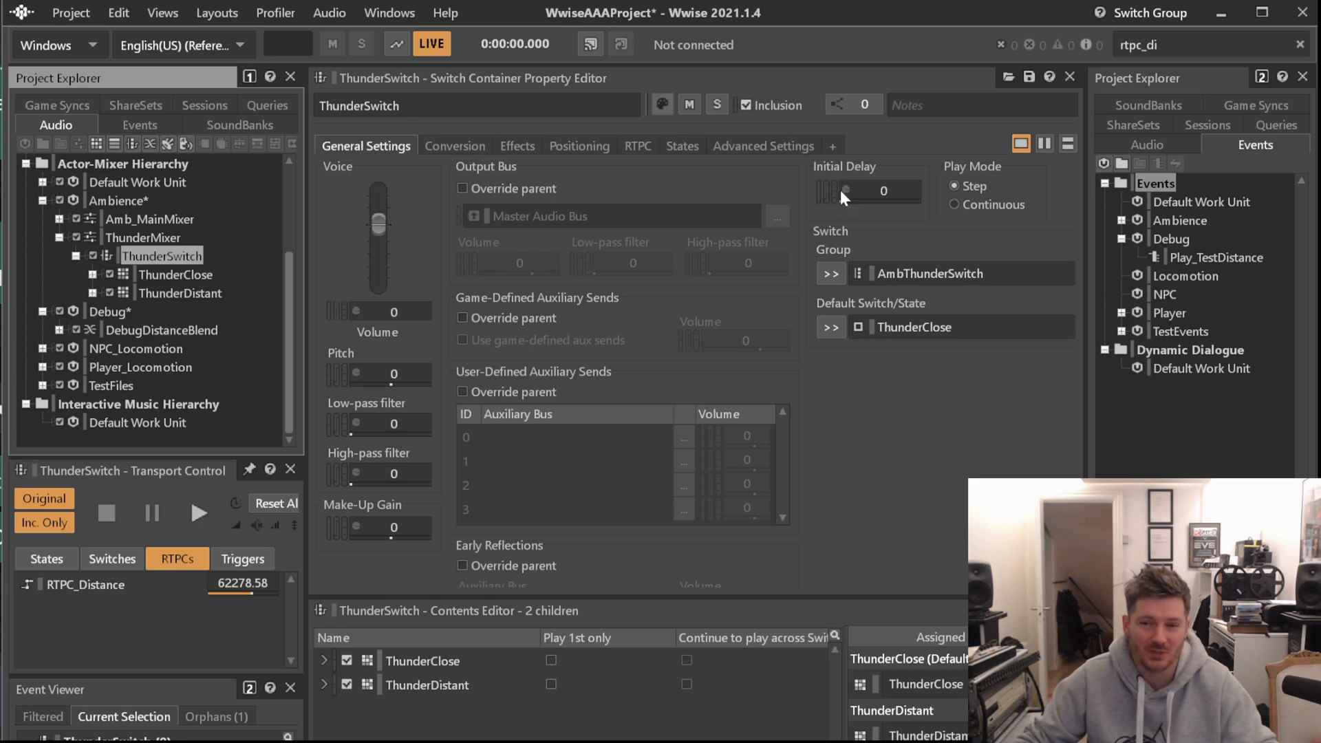
{"action": "mouse_move", "coordinate": [836, 201]}
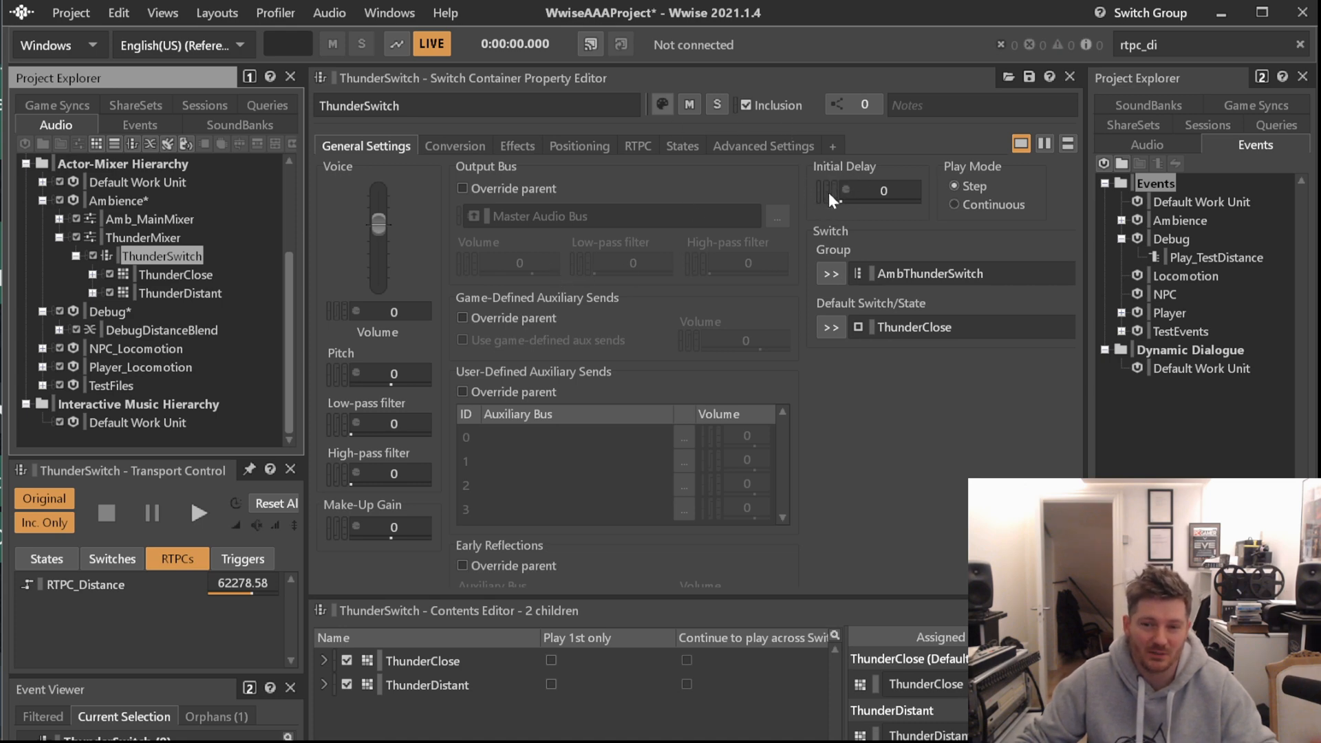
{"action": "mouse_move", "coordinate": [834, 198]}
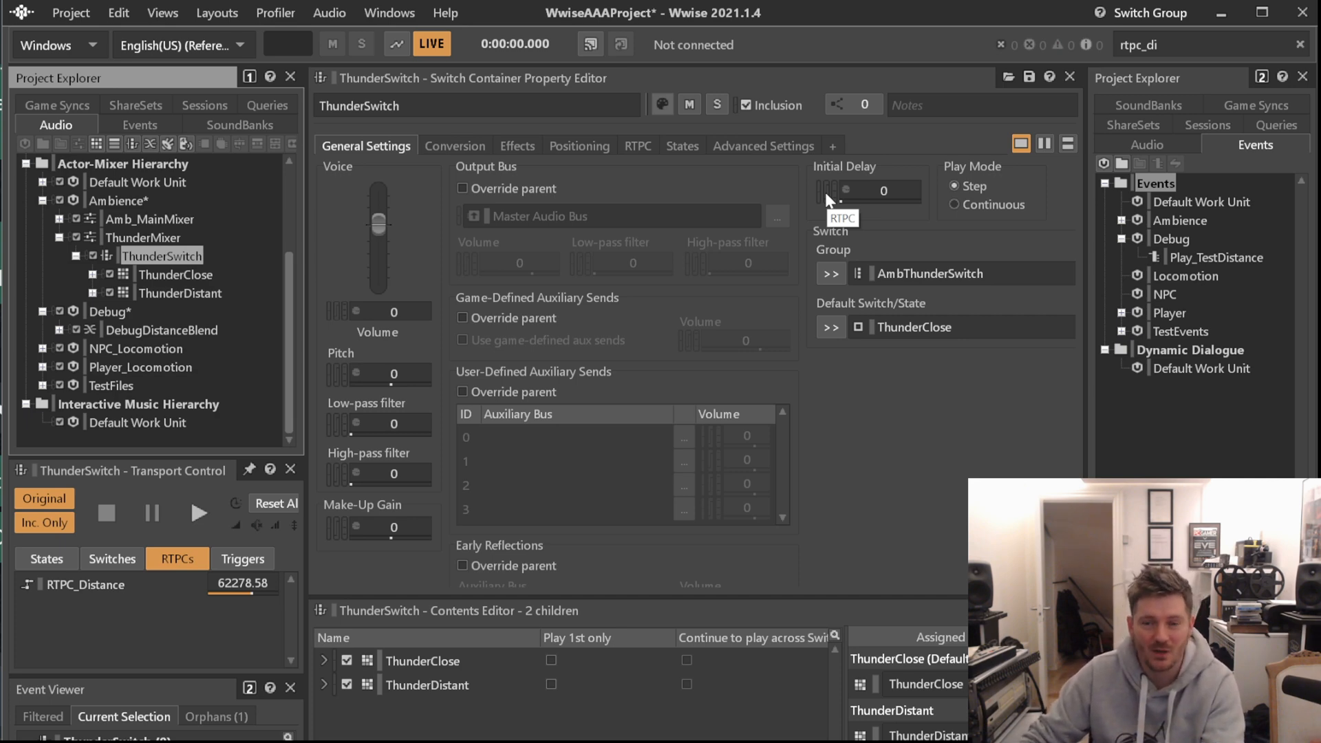
{"action": "left_click", "coordinate": [638, 146]}
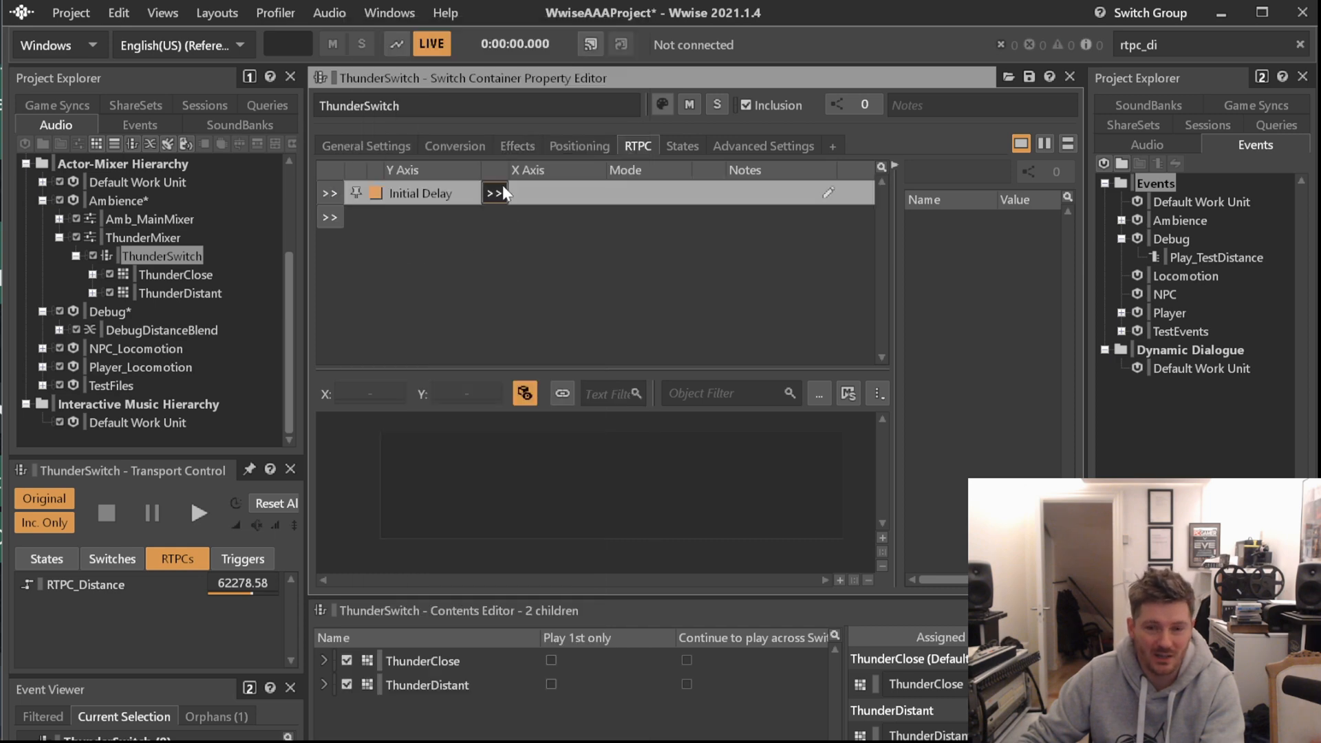
- Assign RTPC_Distance as the X axis driving ThunderSwitch's Initial Delay curve
{"action": "left_click", "coordinate": [493, 192]}
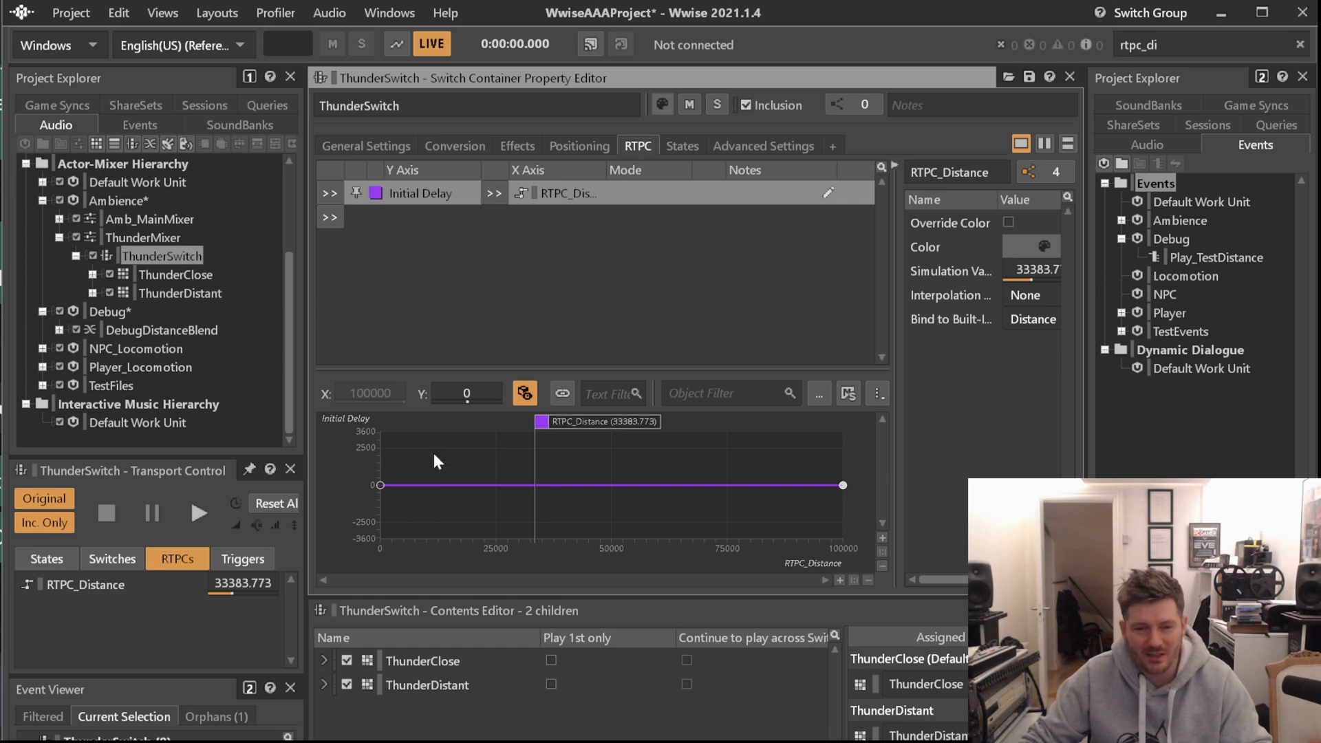
{"action": "mouse_move", "coordinate": [391, 454]}
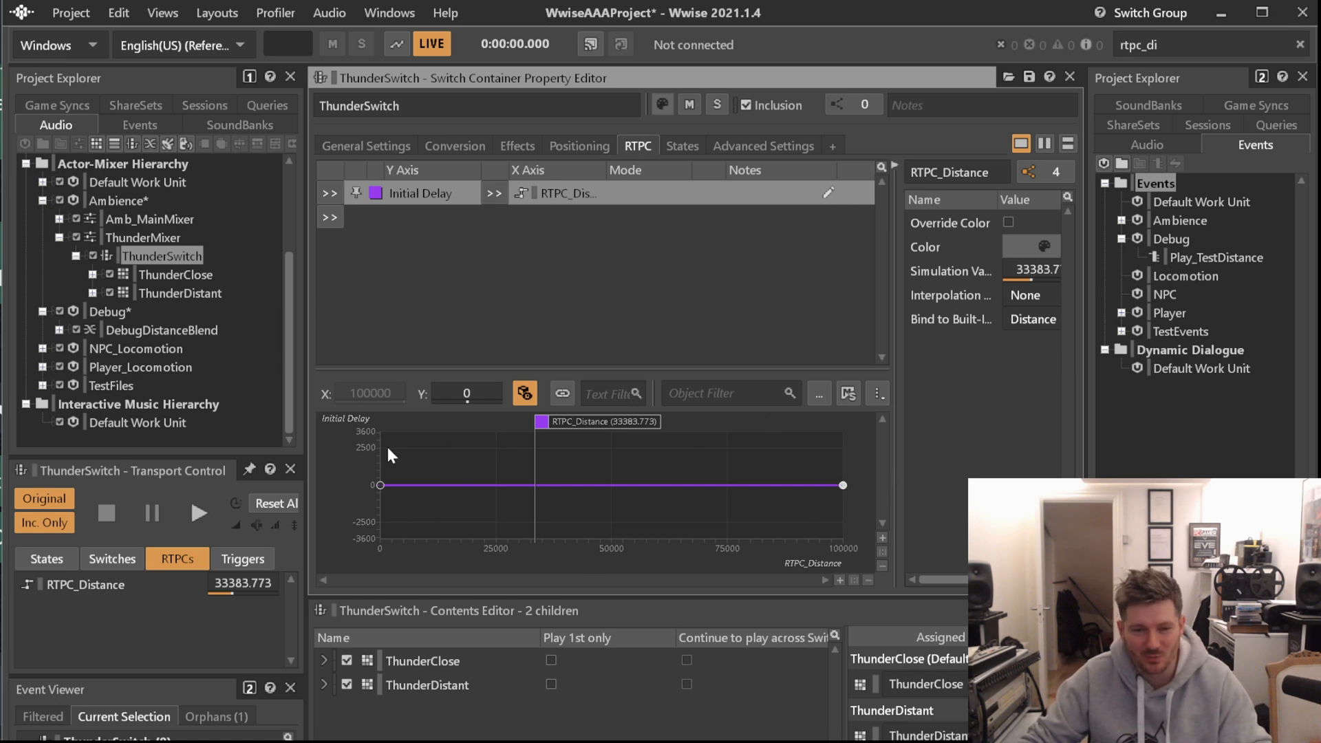
{"action": "mouse_move", "coordinate": [429, 443]}
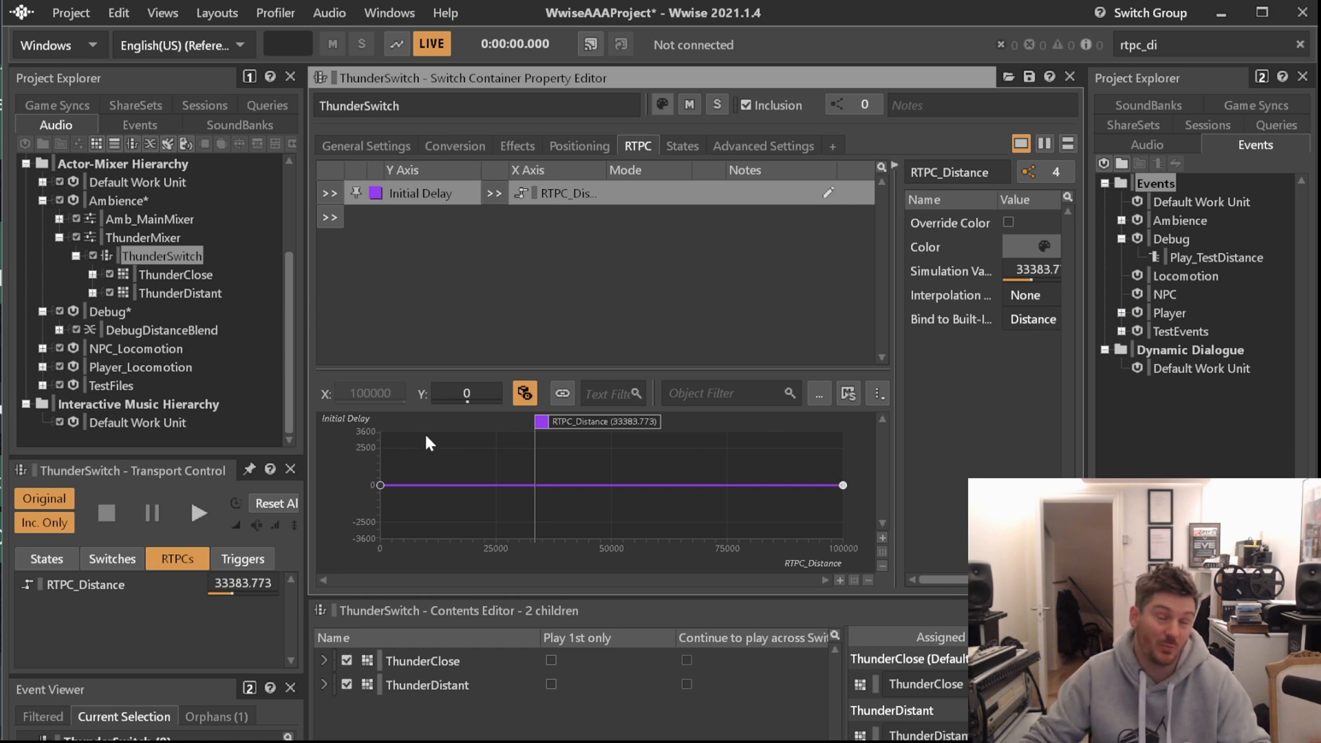
{"action": "mouse_move", "coordinate": [859, 520]}
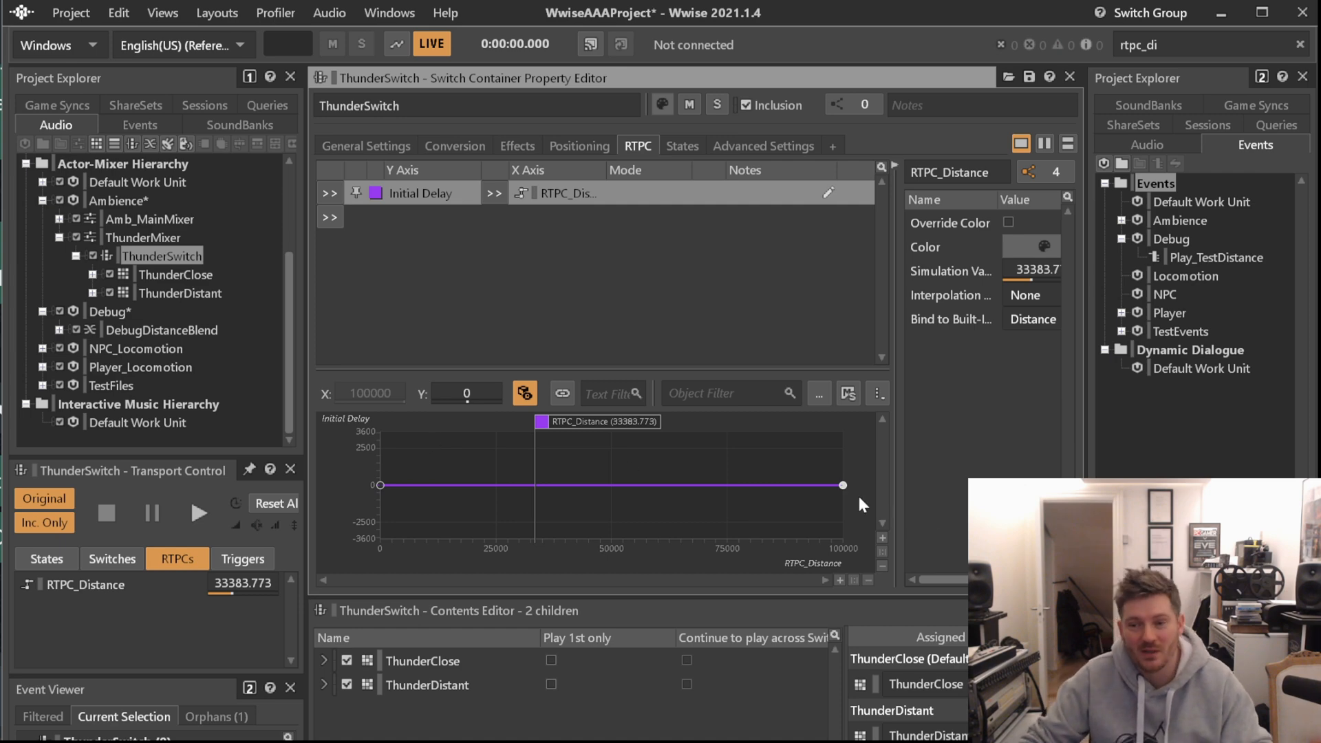
{"action": "mouse_move", "coordinate": [381, 440]}
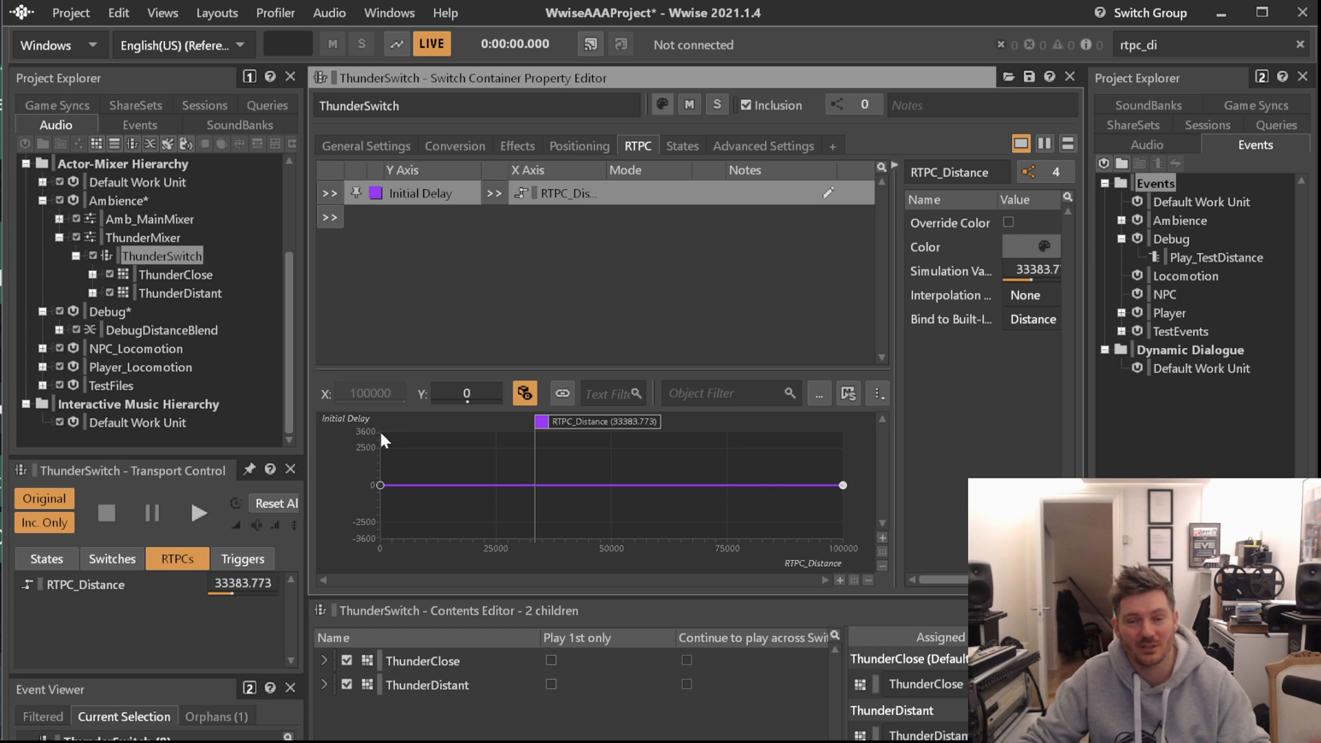
{"action": "mouse_move", "coordinate": [820, 480]}
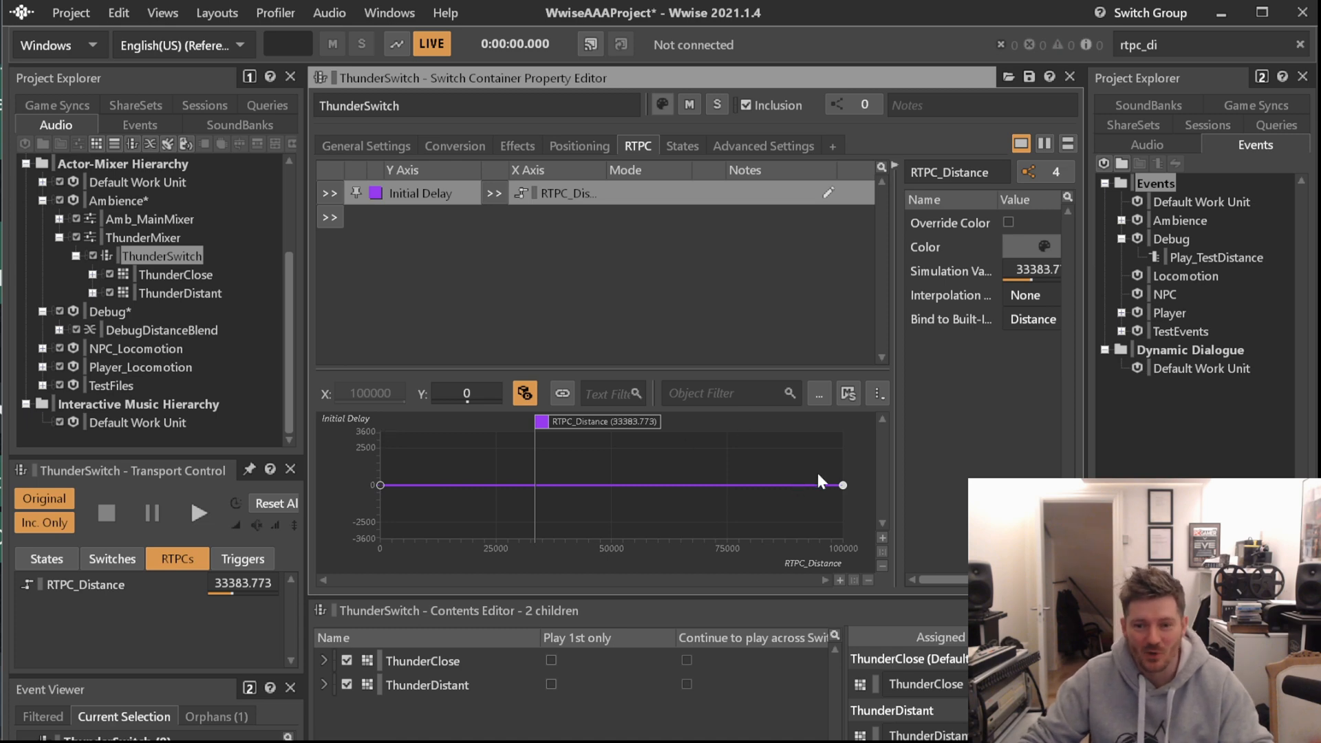
{"action": "mouse_move", "coordinate": [489, 416]}
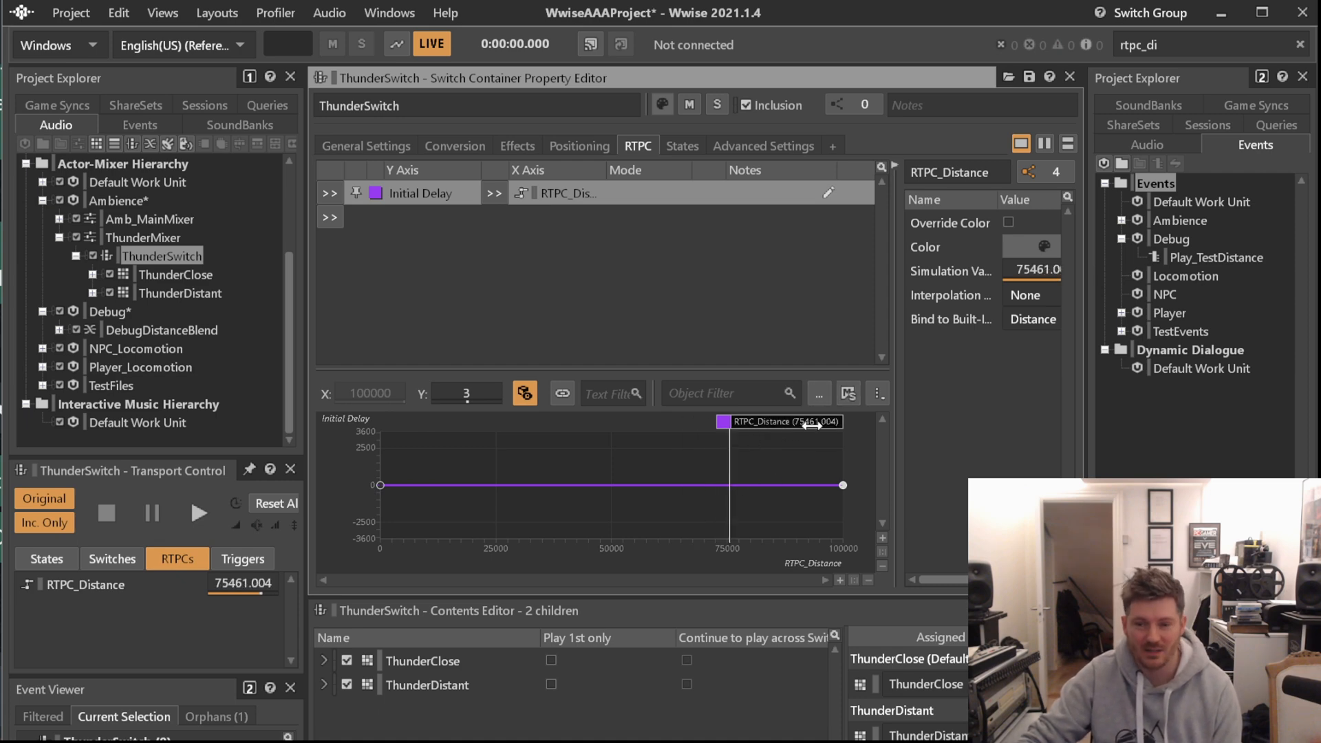
{"action": "mouse_move", "coordinate": [795, 415]}
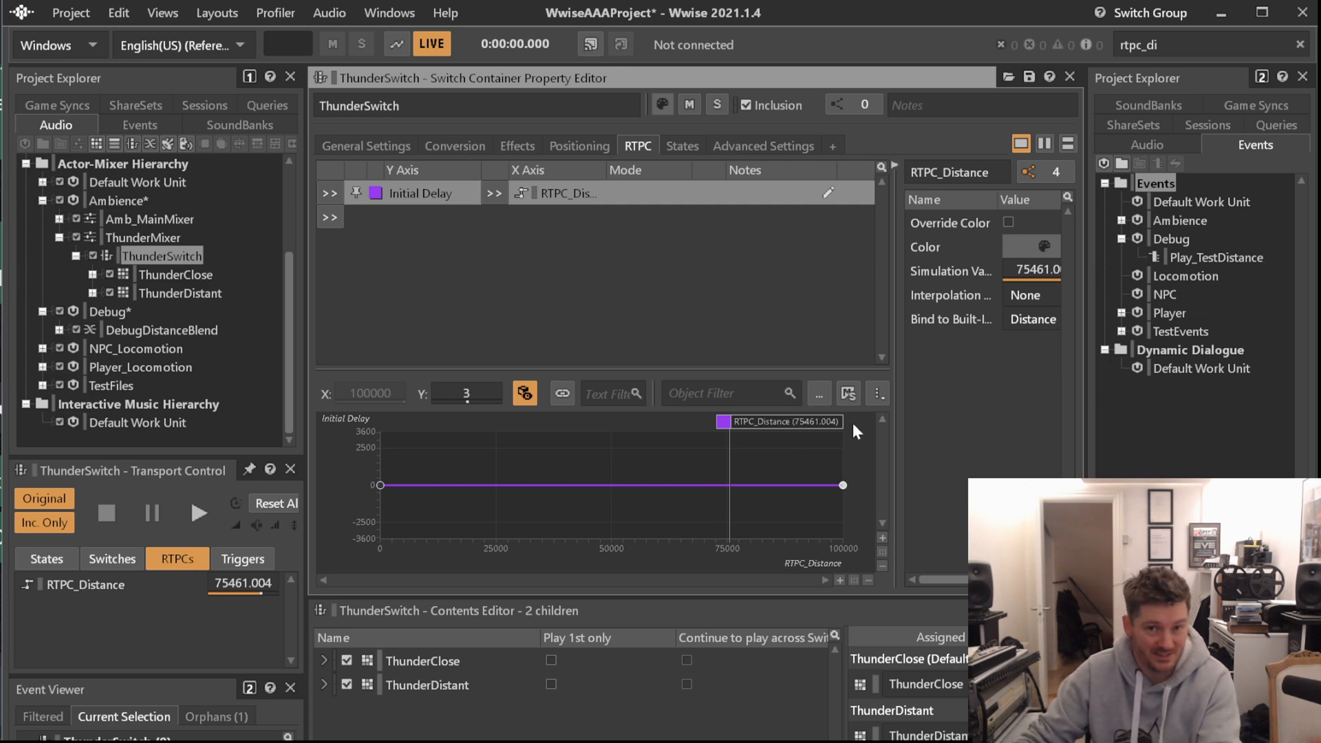
{"action": "mouse_move", "coordinate": [570, 356]}
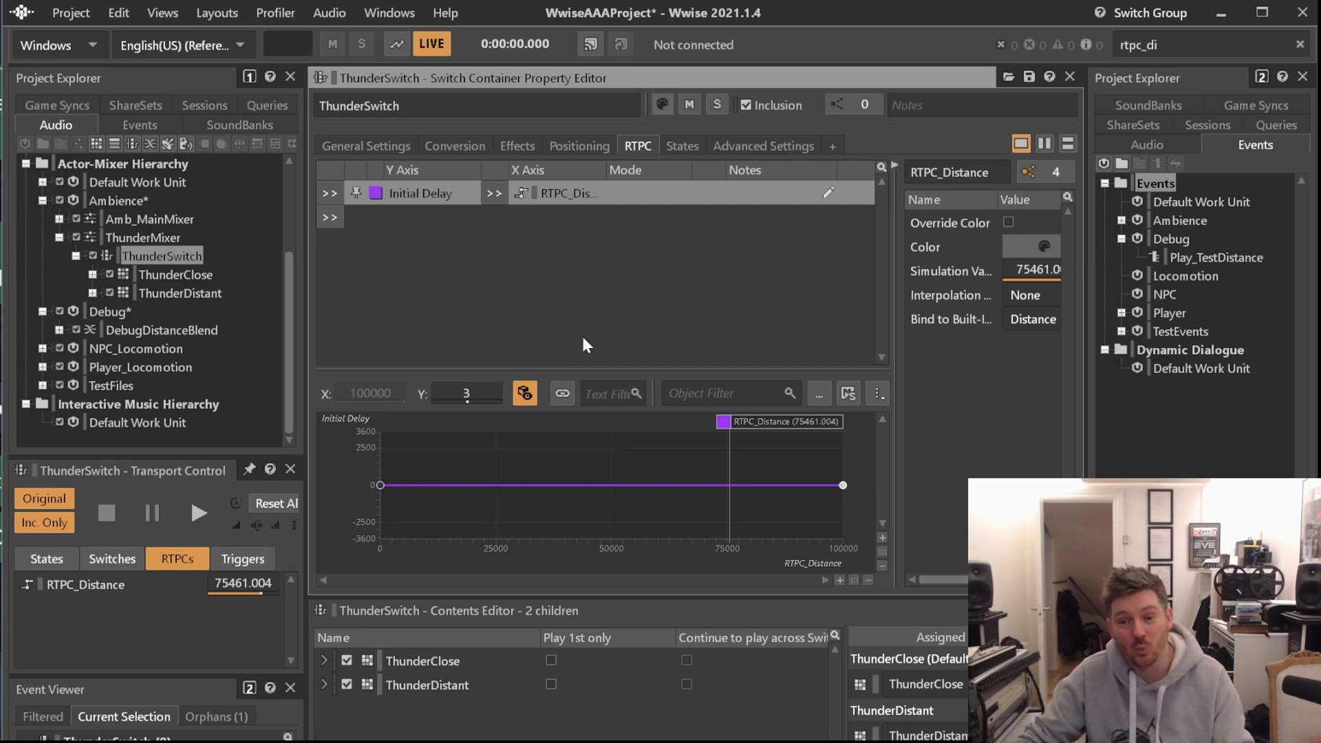
{"action": "mouse_move", "coordinate": [451, 330]}
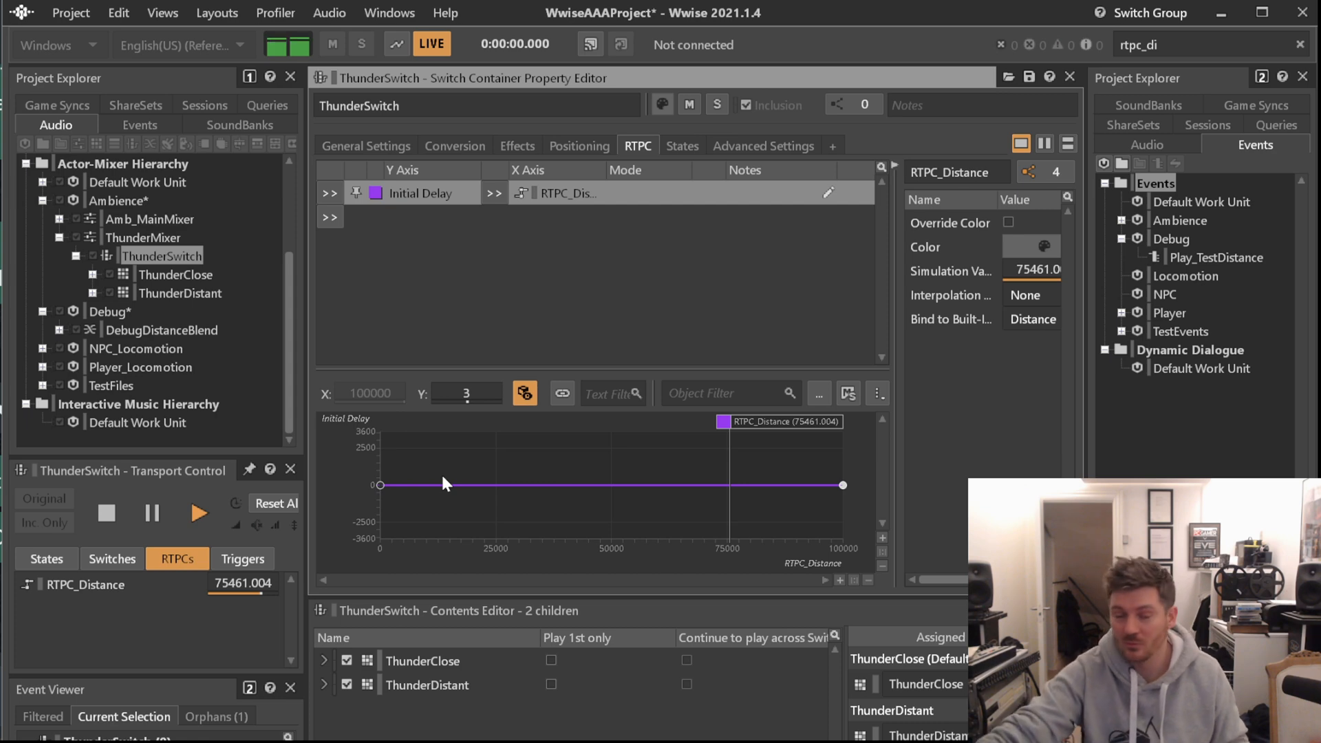
{"action": "mouse_move", "coordinate": [282, 405]}
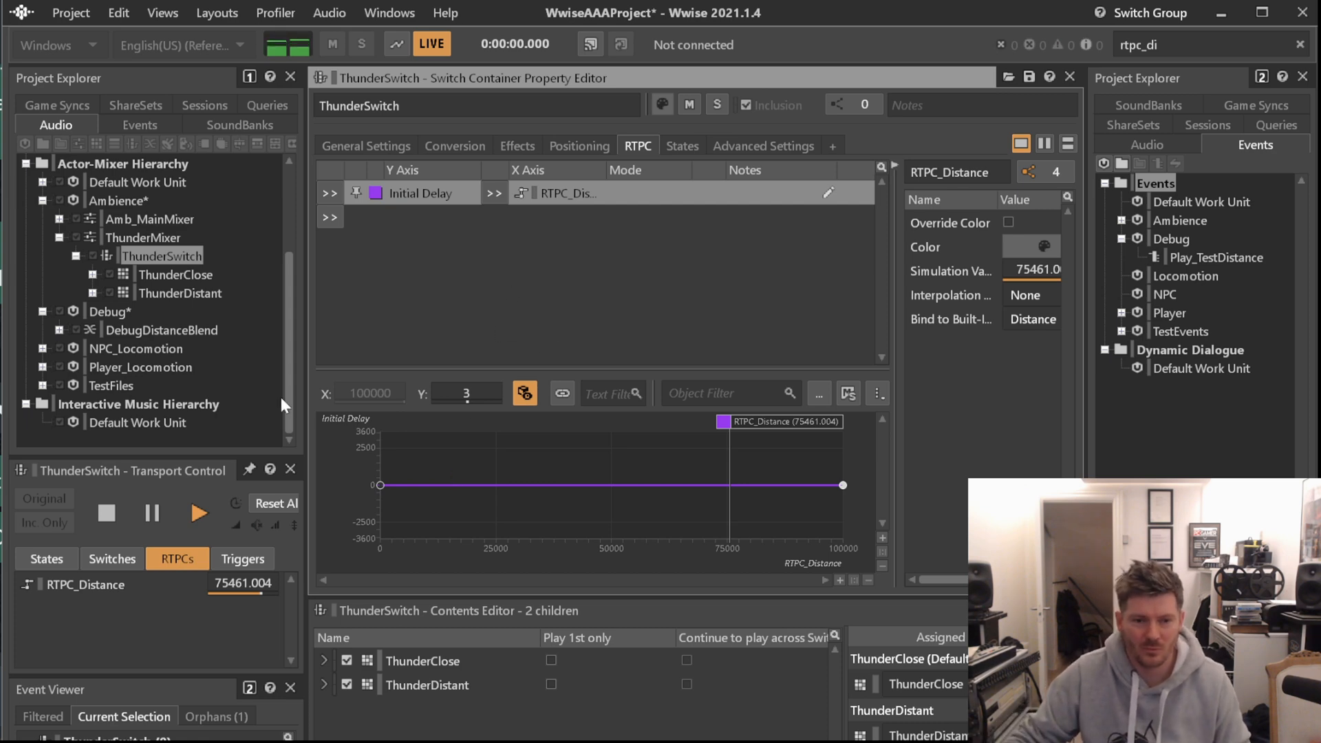
{"action": "left_click", "coordinate": [106, 515]}
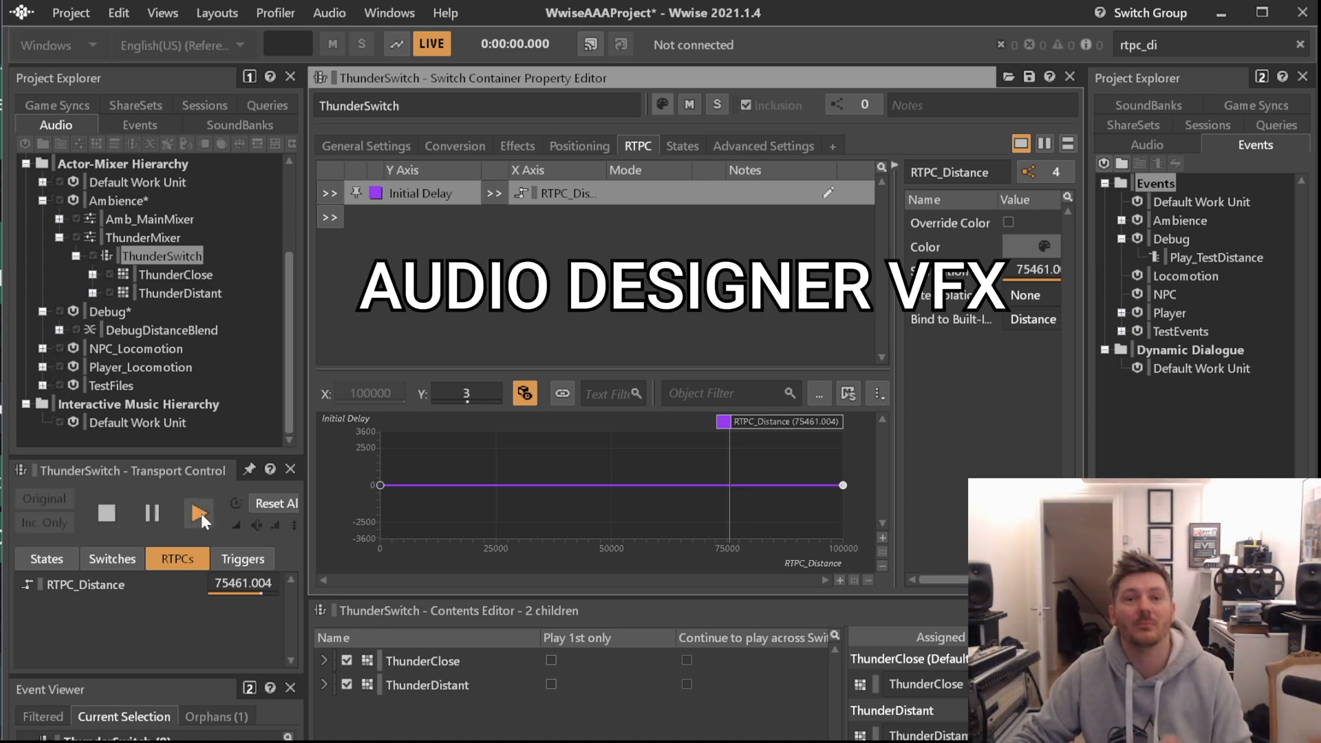
{"action": "left_click", "coordinate": [198, 513]}
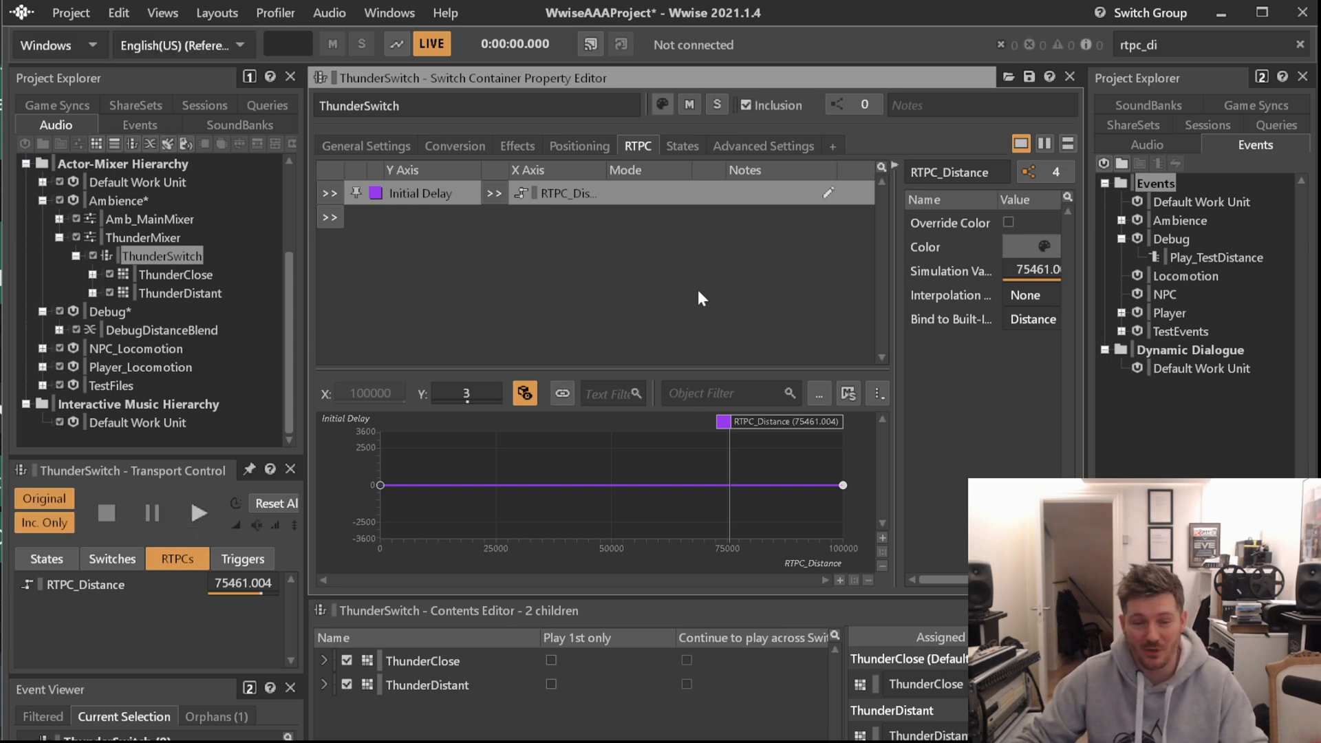
{"action": "mouse_move", "coordinate": [388, 311]}
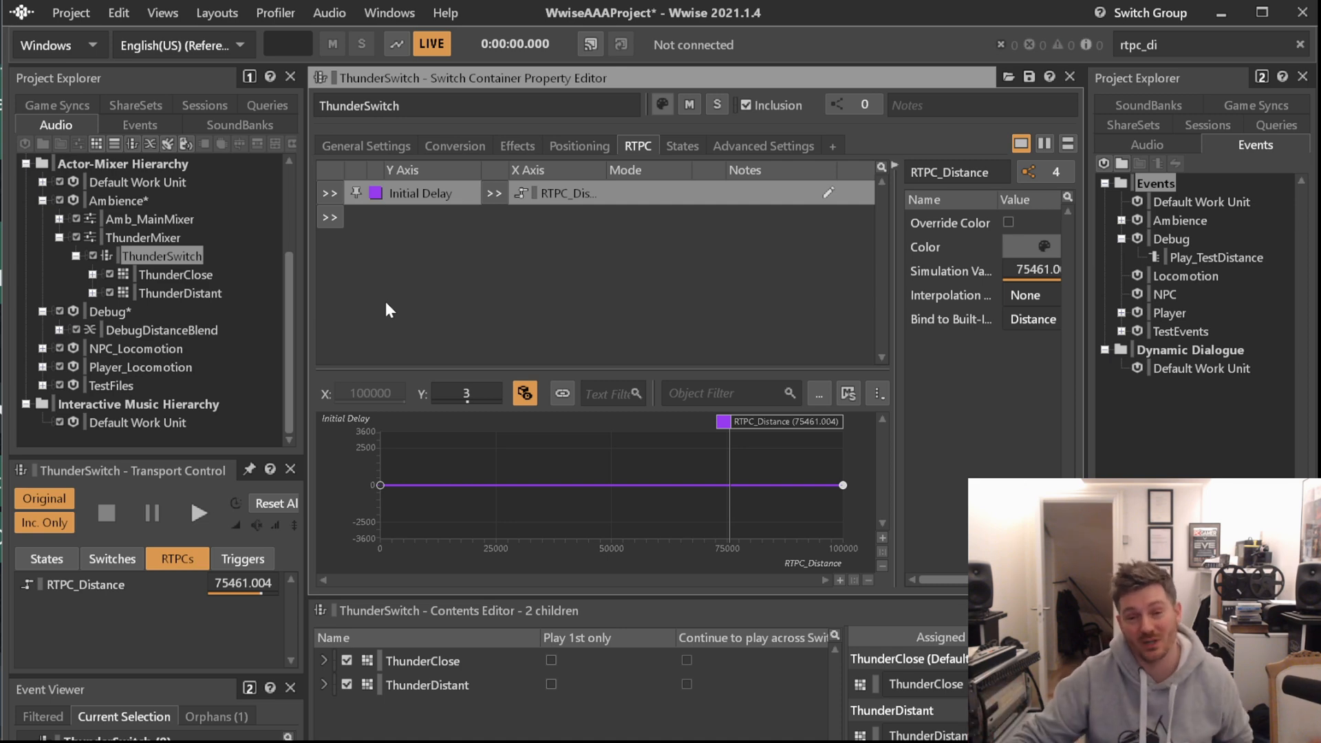
{"action": "mouse_move", "coordinate": [250, 237]}
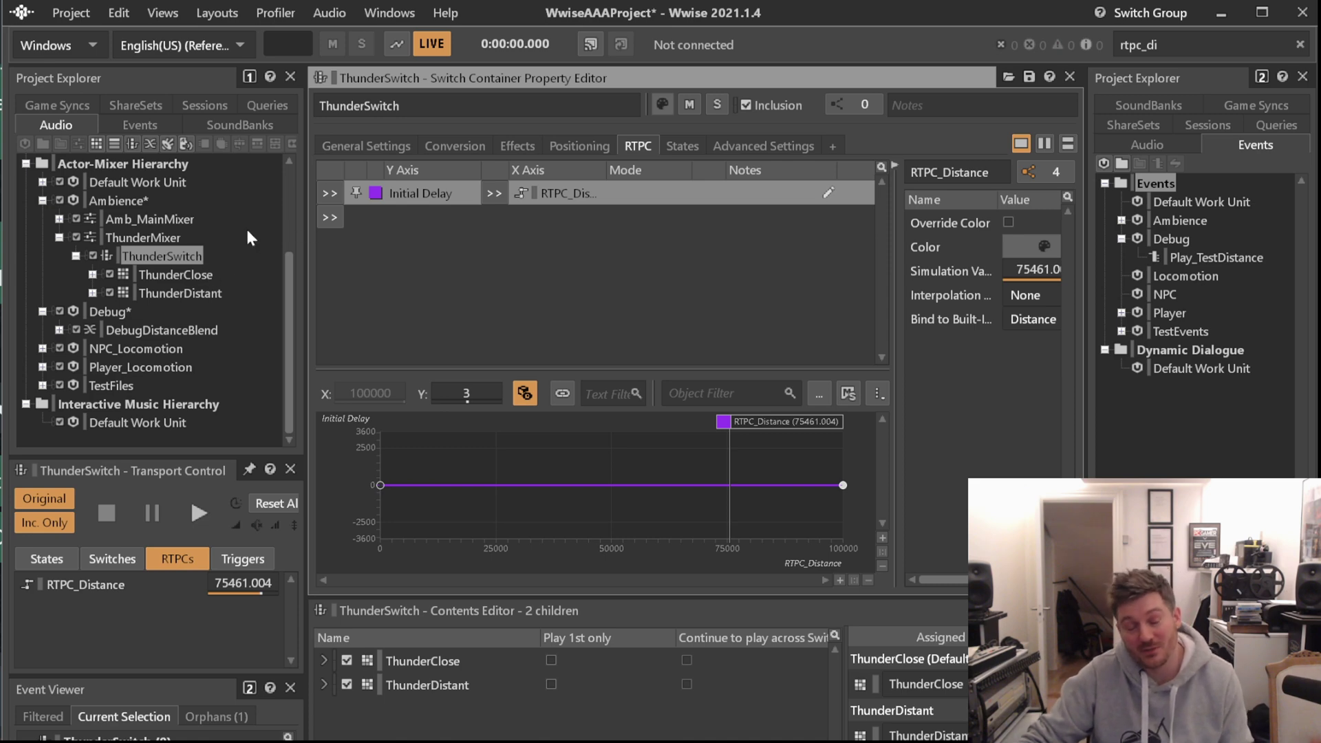
{"action": "mouse_move", "coordinate": [615, 416]}
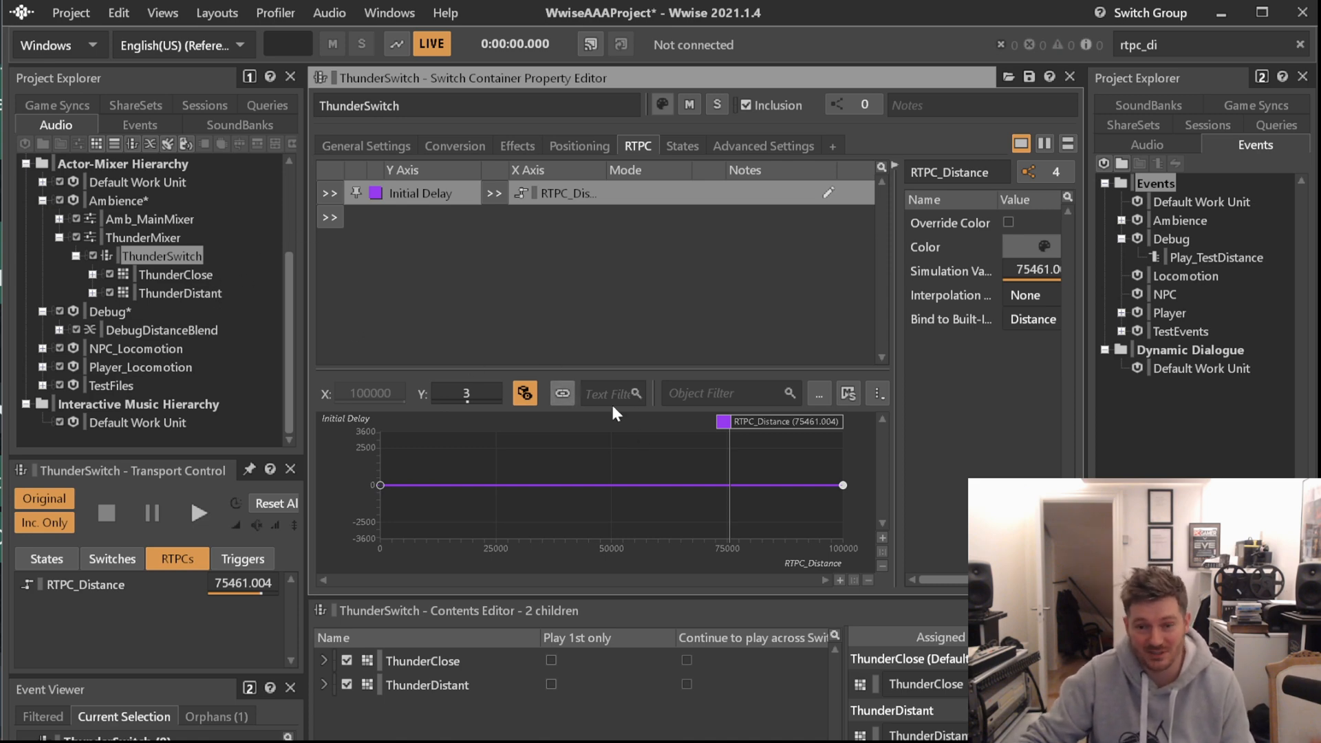
{"action": "mouse_move", "coordinate": [824, 439]}
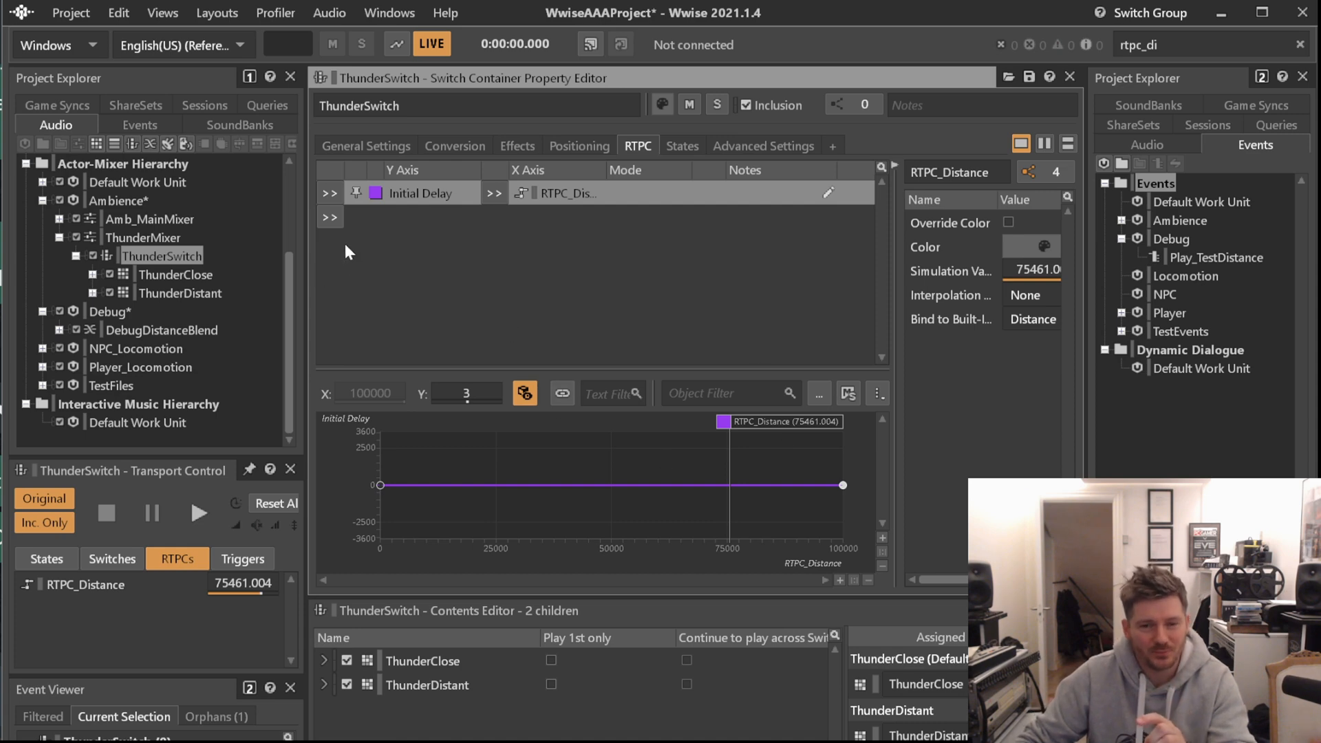
{"action": "mouse_move", "coordinate": [1084, 338]}
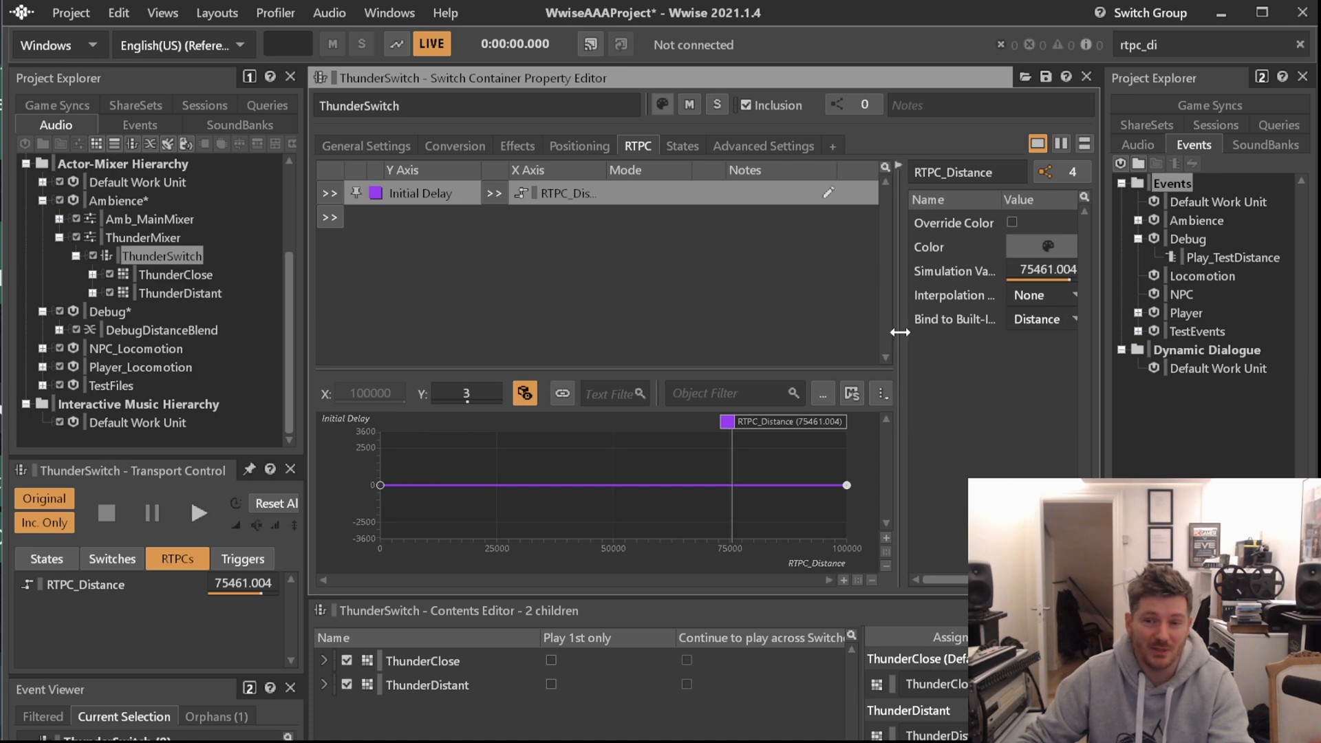
{"action": "mouse_move", "coordinate": [814, 333]}
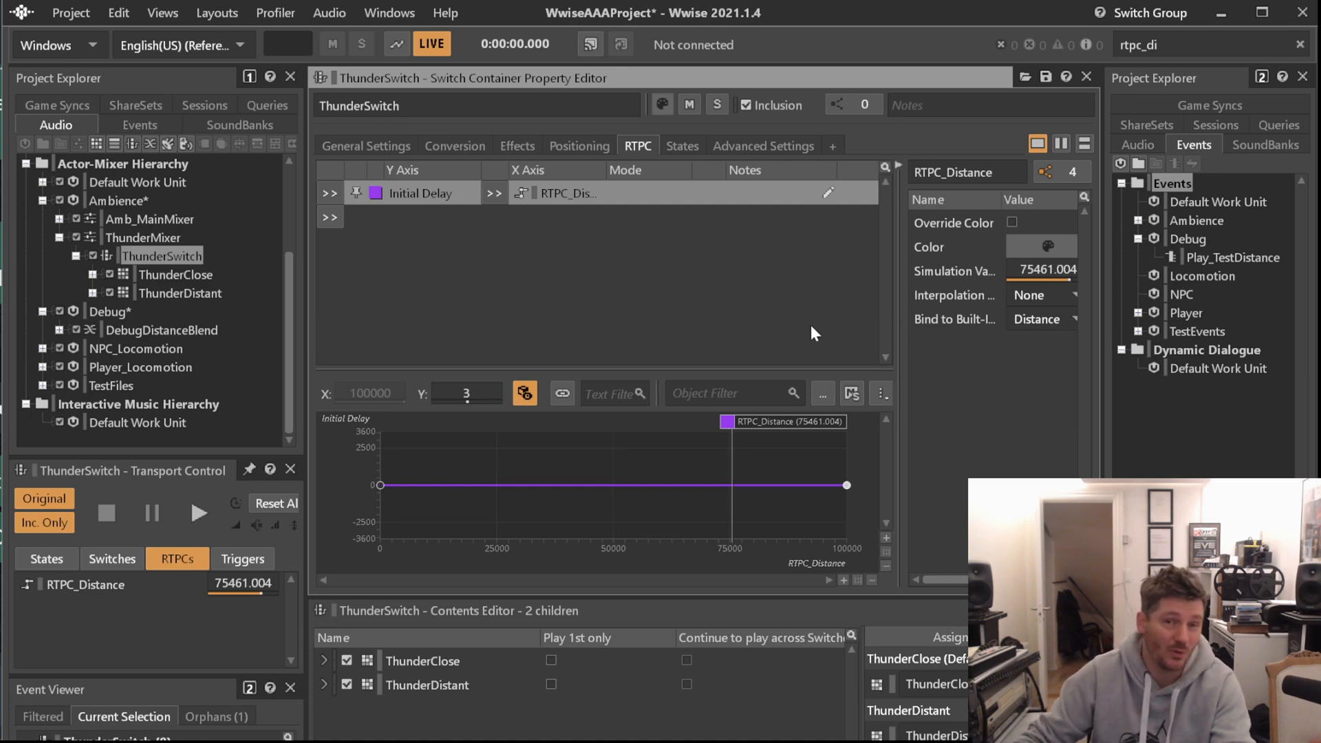
{"action": "mouse_move", "coordinate": [589, 283]}
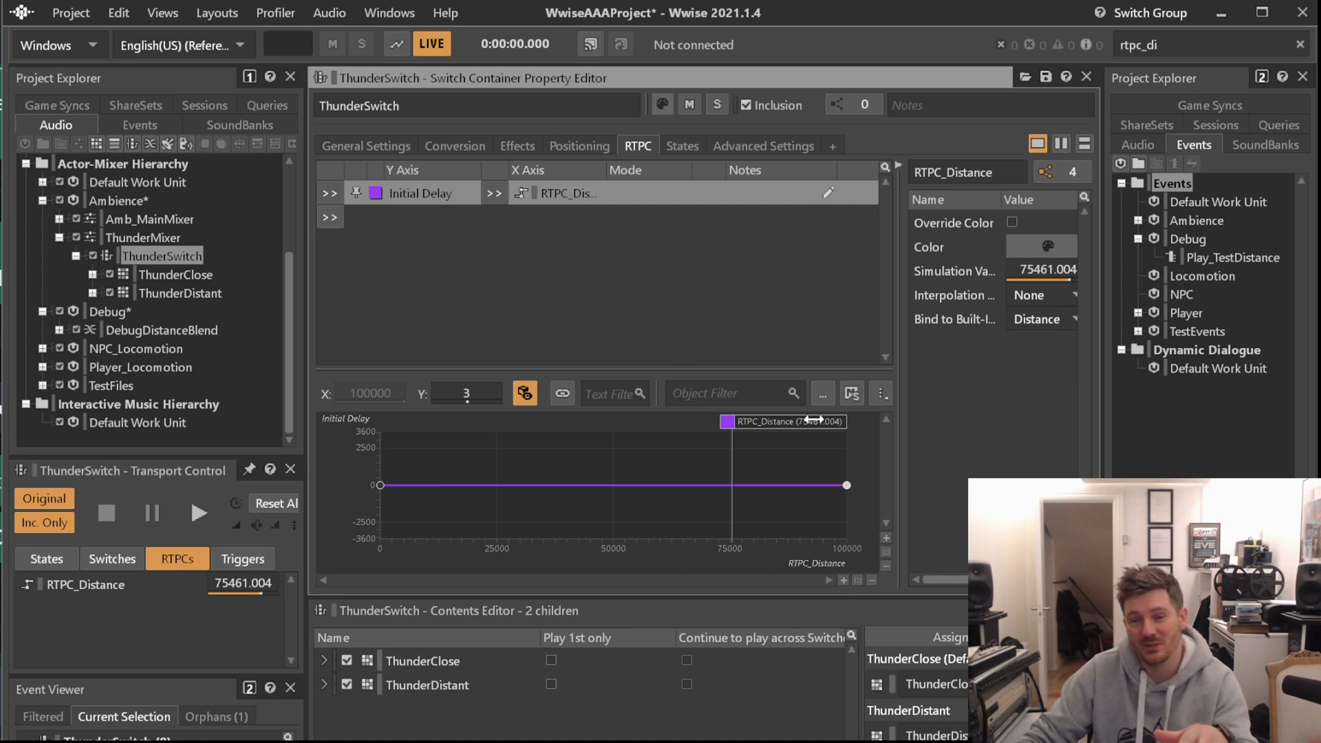
{"action": "mouse_move", "coordinate": [803, 448]}
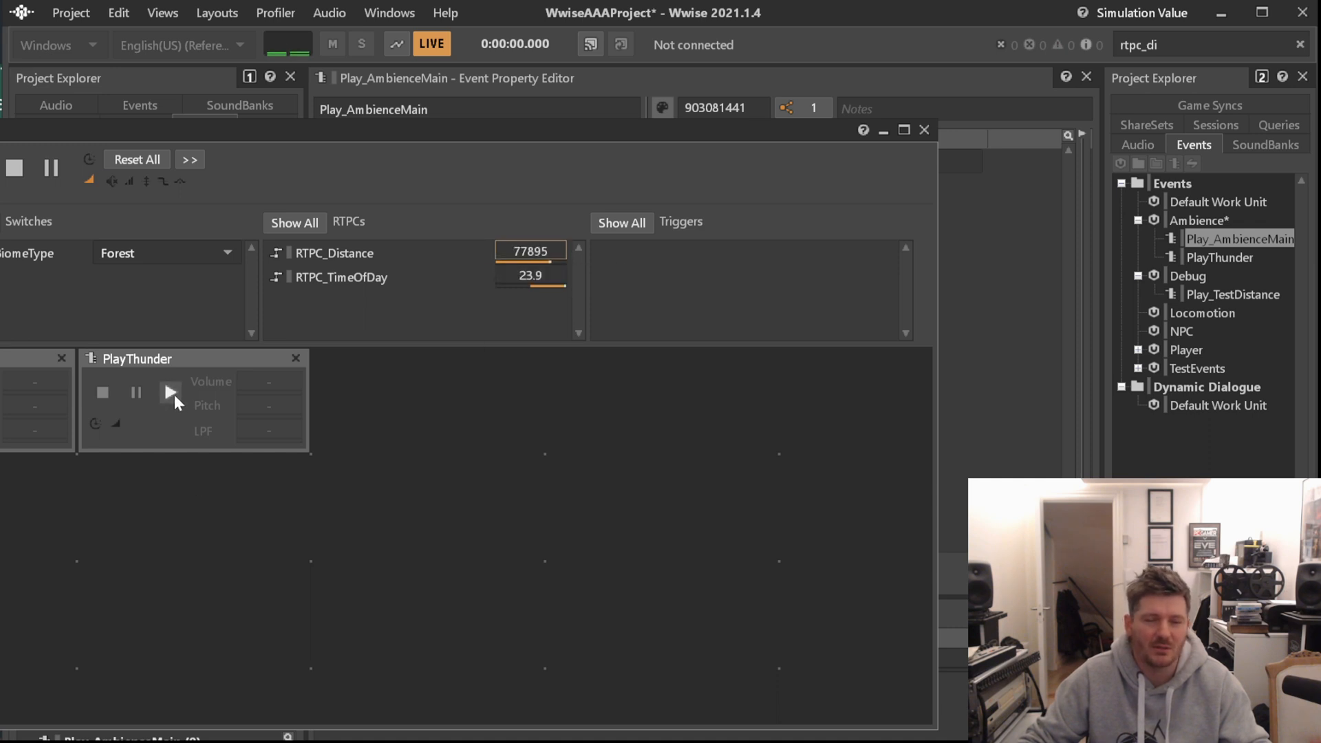
{"action": "left_click", "coordinate": [171, 392]}
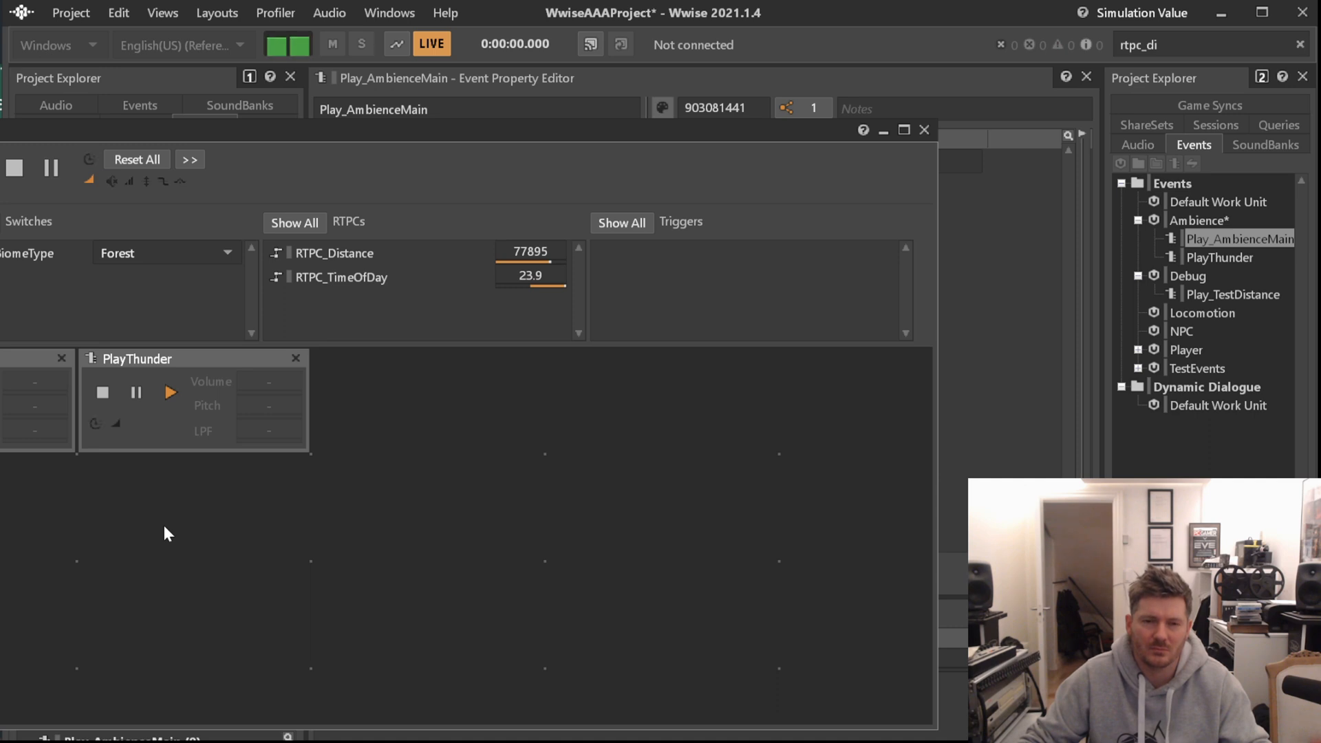
{"action": "mouse_move", "coordinate": [160, 531]}
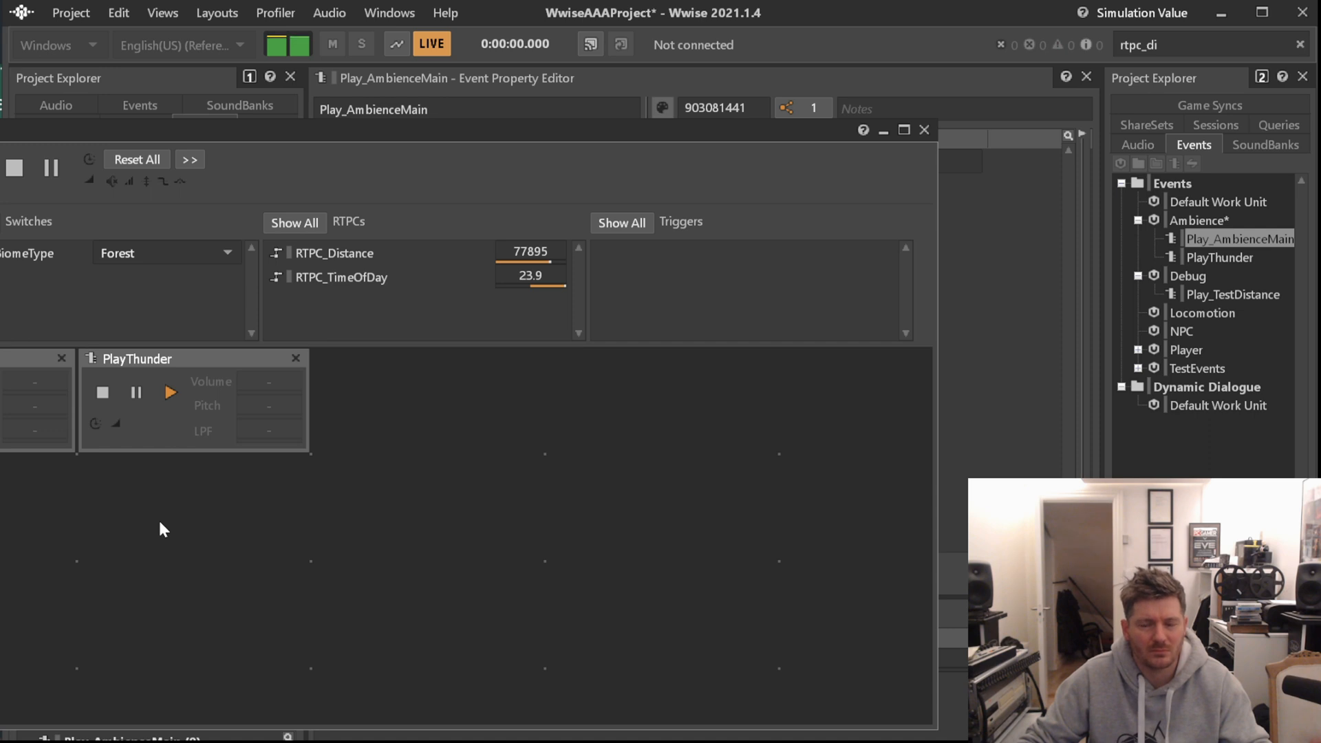
{"action": "mouse_move", "coordinate": [469, 256]}
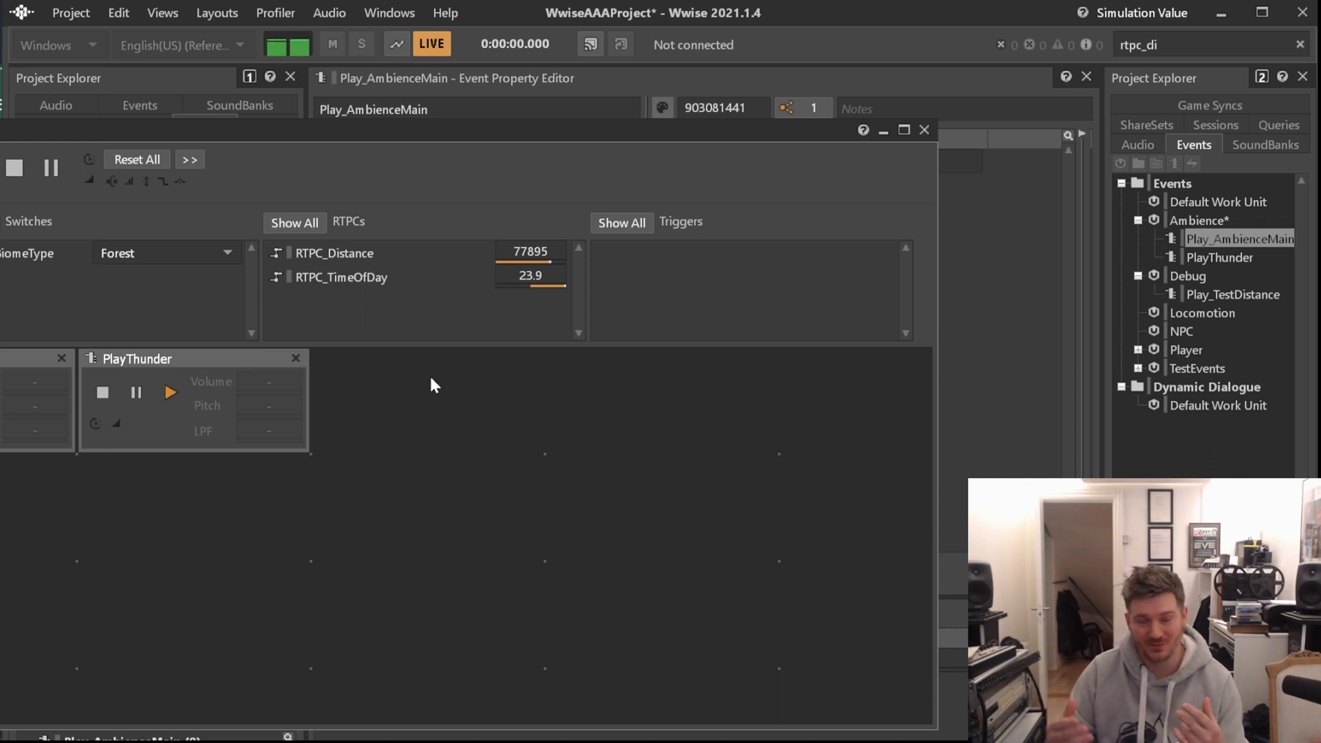
{"action": "mouse_move", "coordinate": [375, 284]}
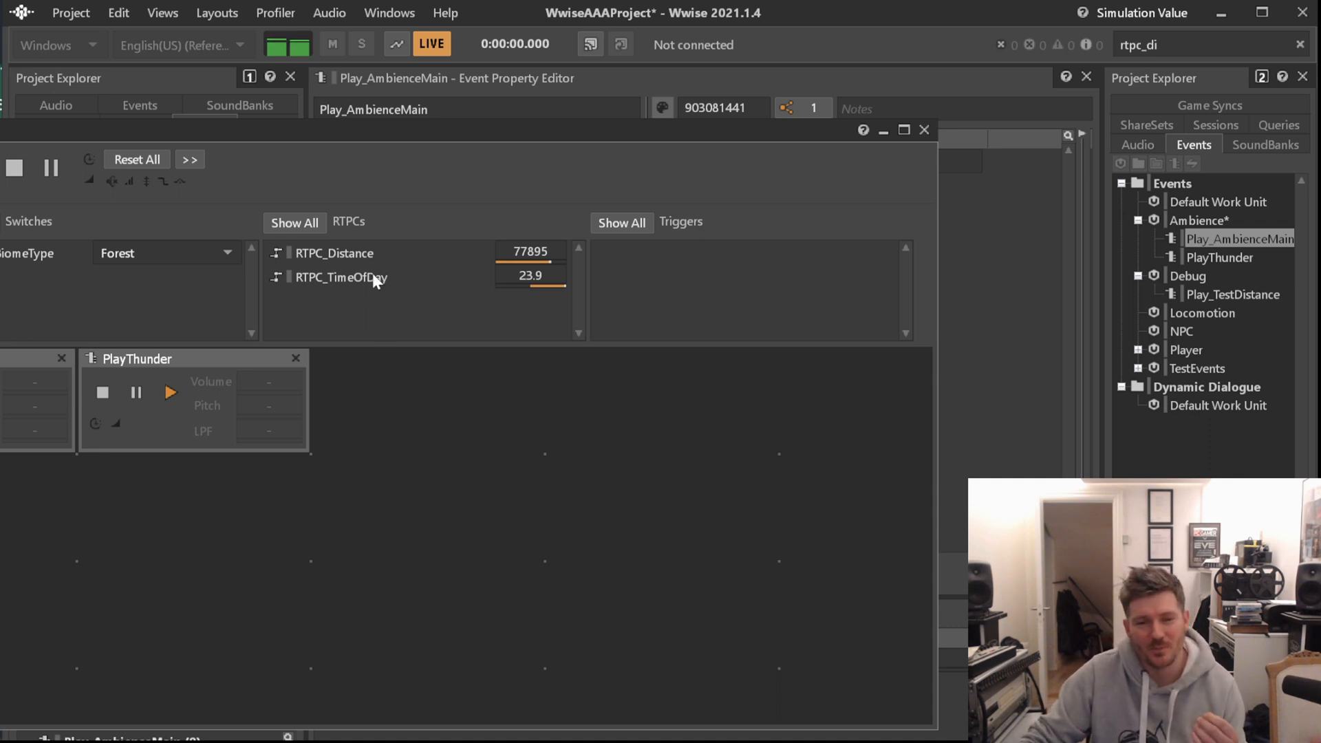
{"action": "mouse_move", "coordinate": [124, 286]}
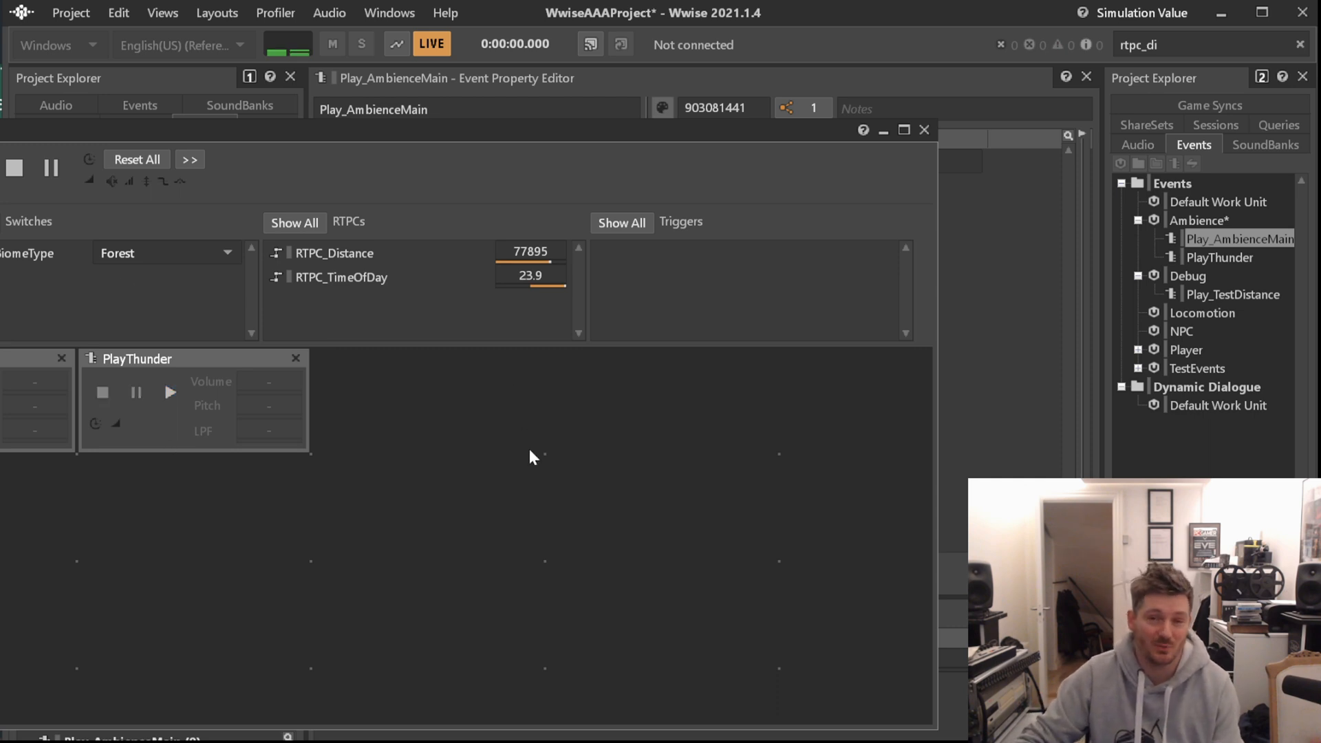
{"action": "mouse_move", "coordinate": [487, 454]}
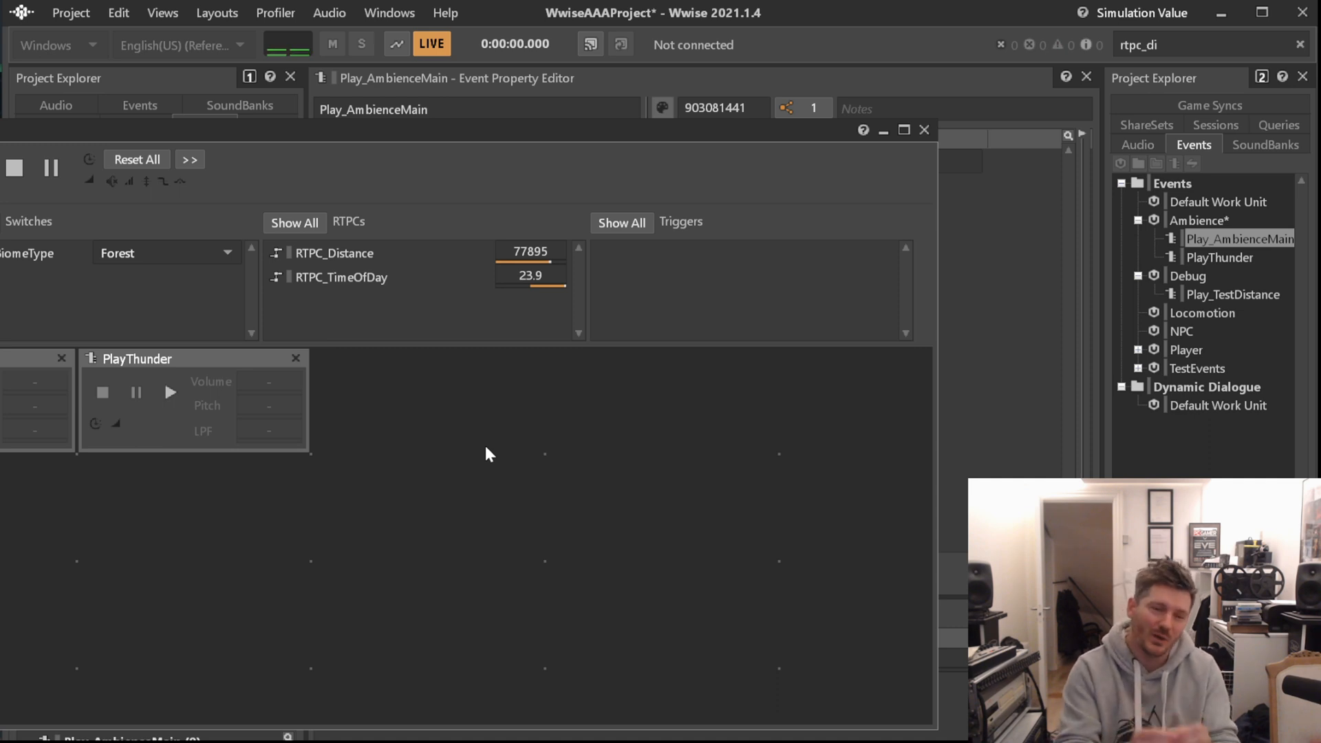
{"action": "mouse_move", "coordinate": [553, 458]}
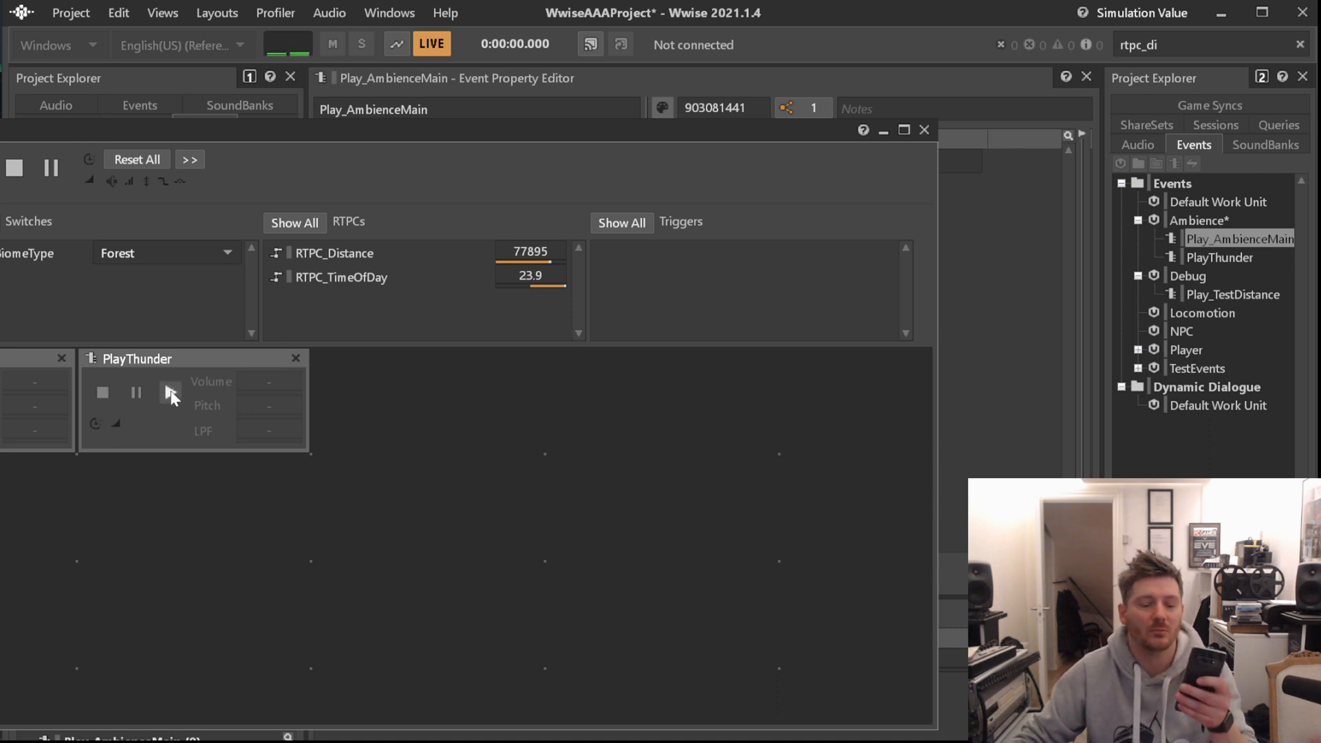
- Play PlayThunder again in the Soundcaster with RTPC_Distance at 0 for close thunder
{"action": "left_click", "coordinate": [169, 392]}
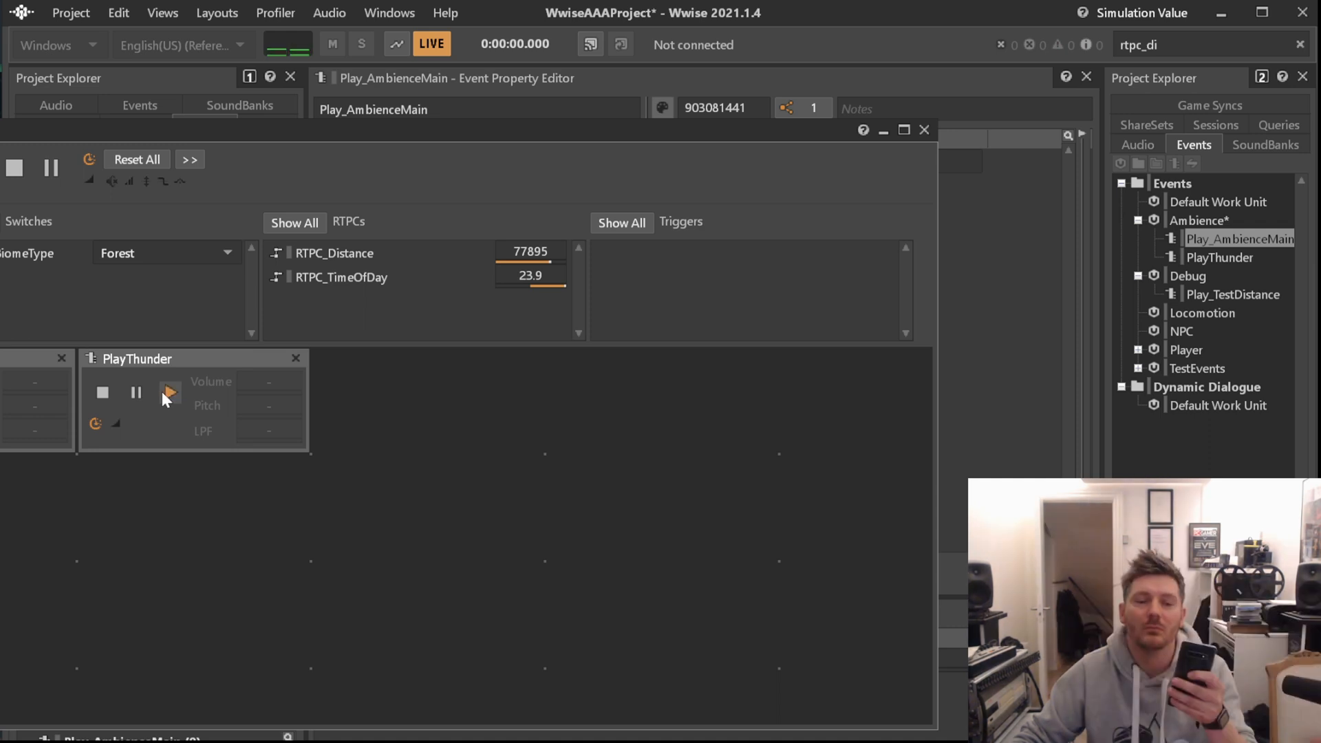
{"action": "left_click", "coordinate": [169, 392]}
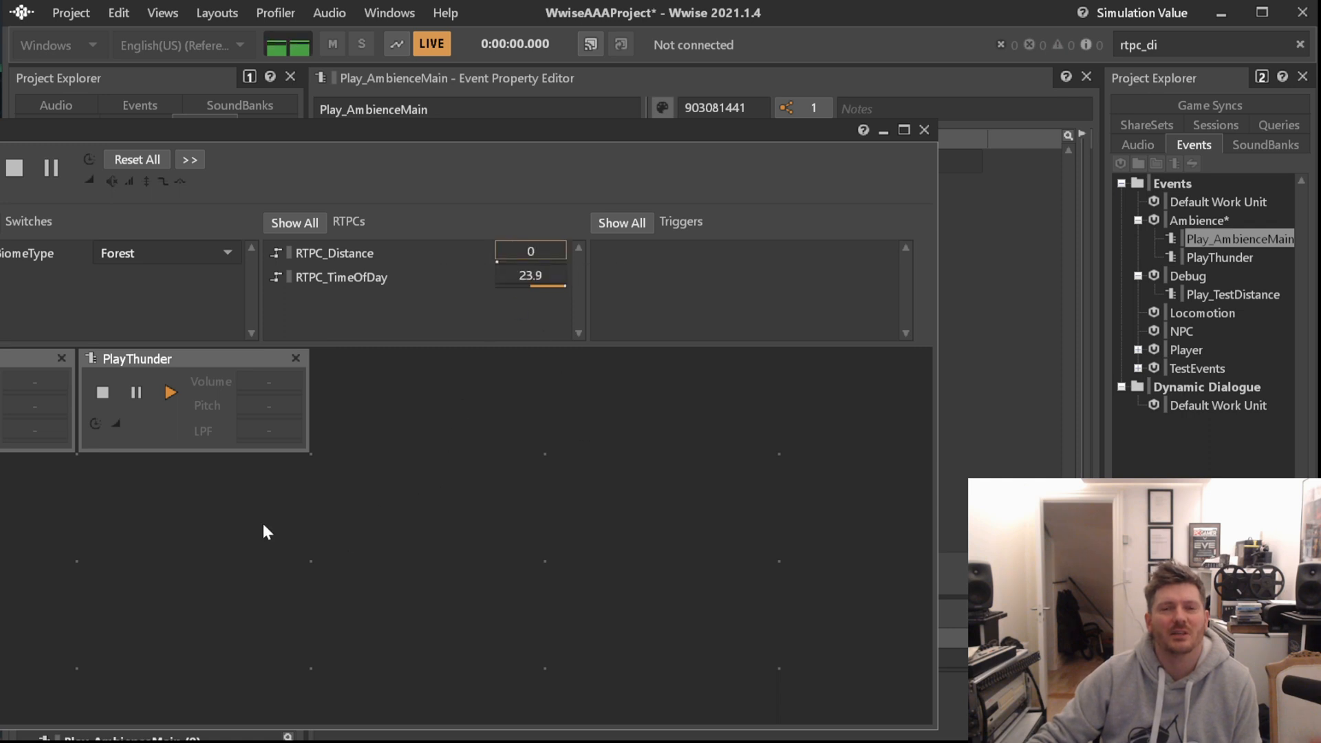
{"action": "mouse_move", "coordinate": [266, 479]}
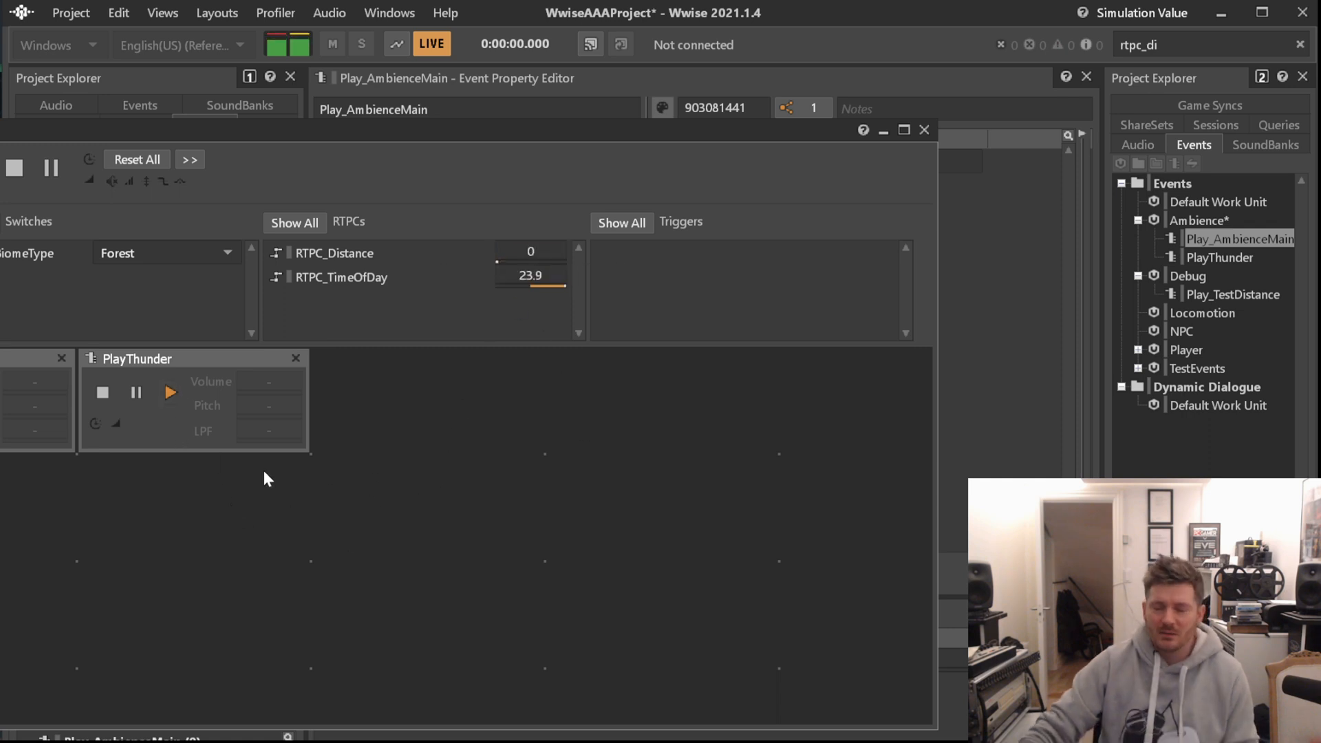
{"action": "mouse_move", "coordinate": [495, 531]}
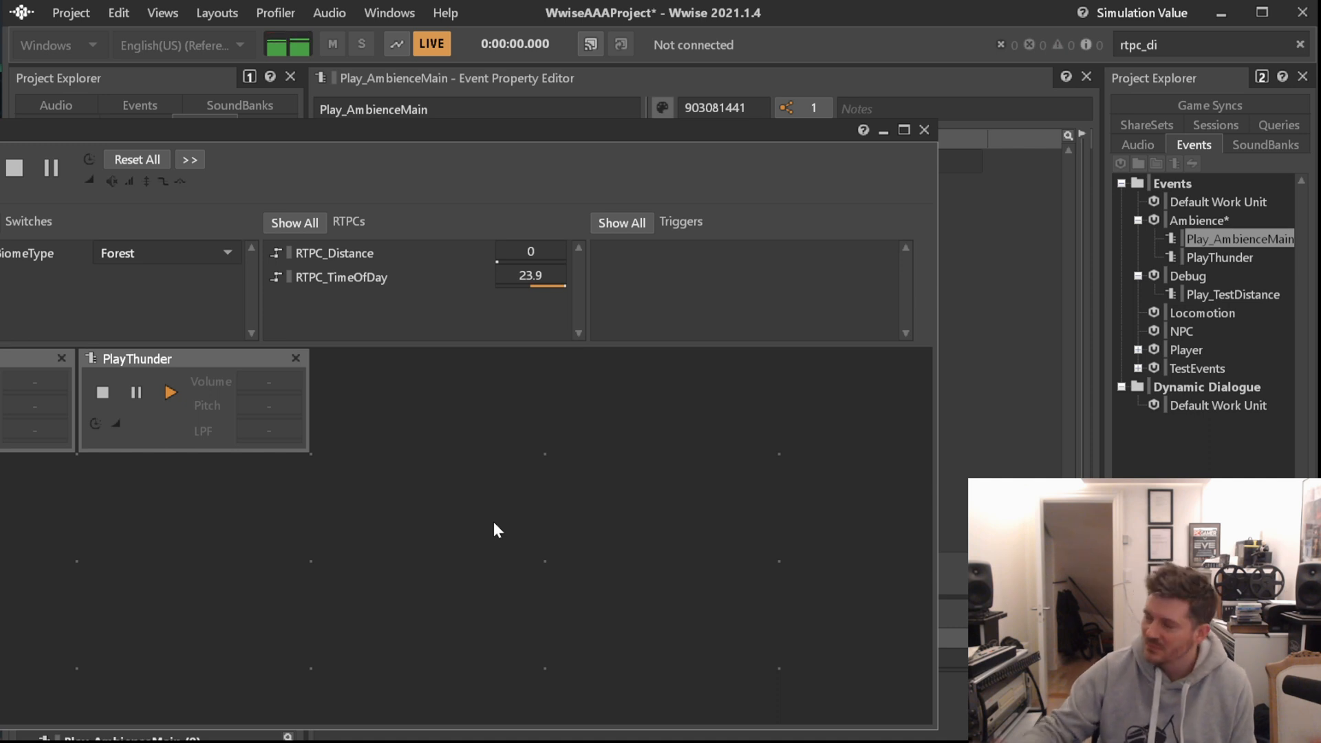